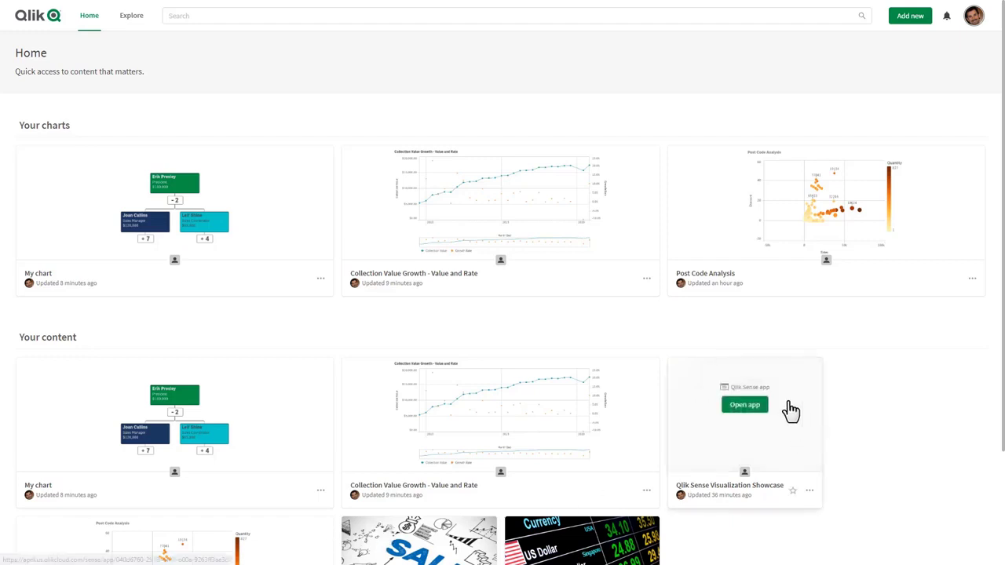
pyautogui.moveTo(845, 338)
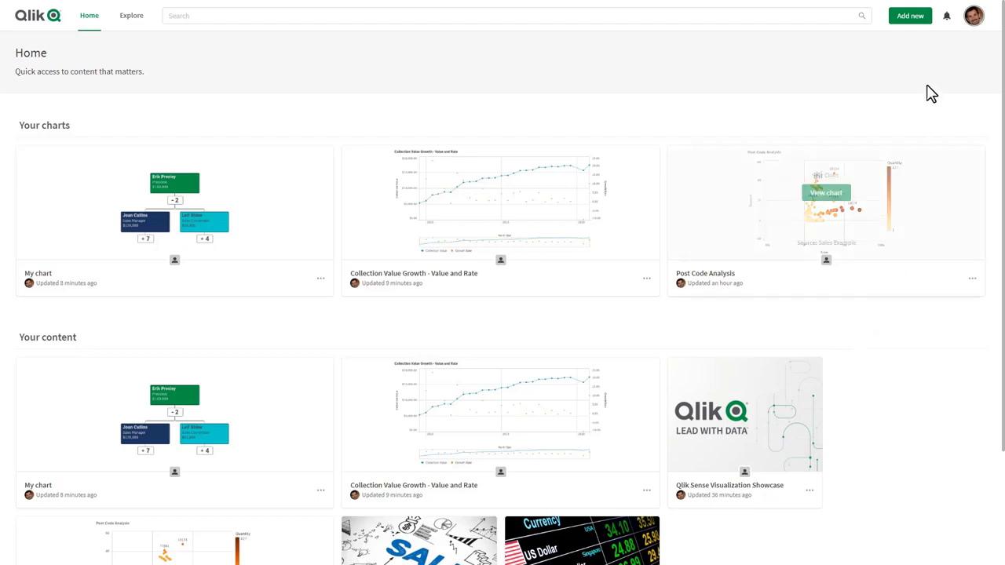
# Go to personal Settings from the profile menu and start Qlik Sense Desktop authentication
pyautogui.click(973, 16)
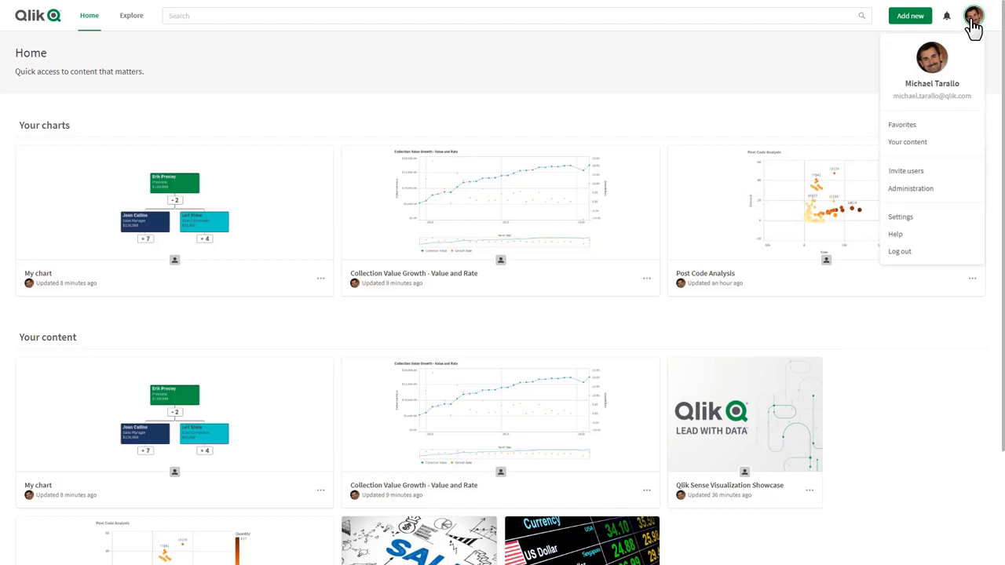
pyautogui.moveTo(900, 217)
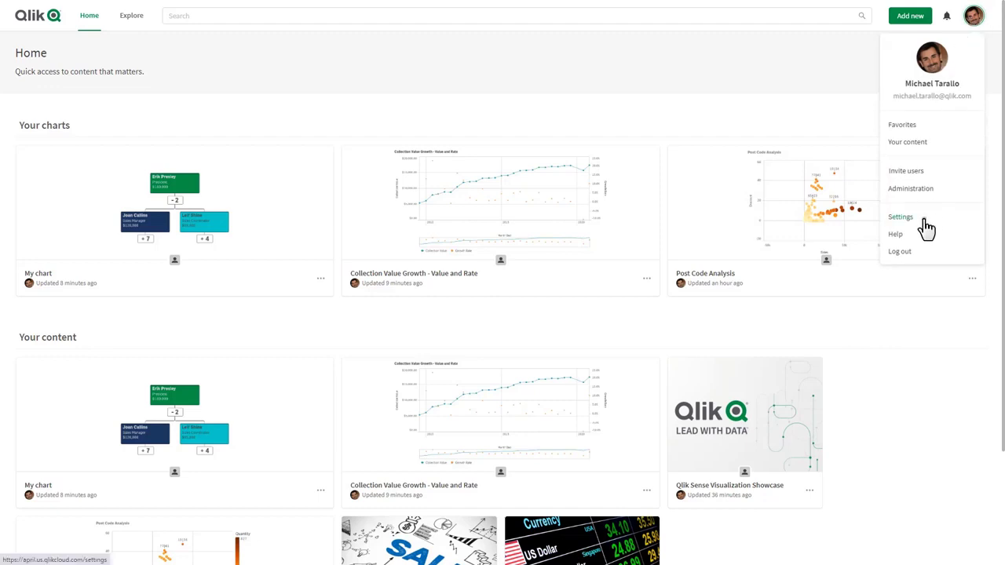
pyautogui.click(900, 217)
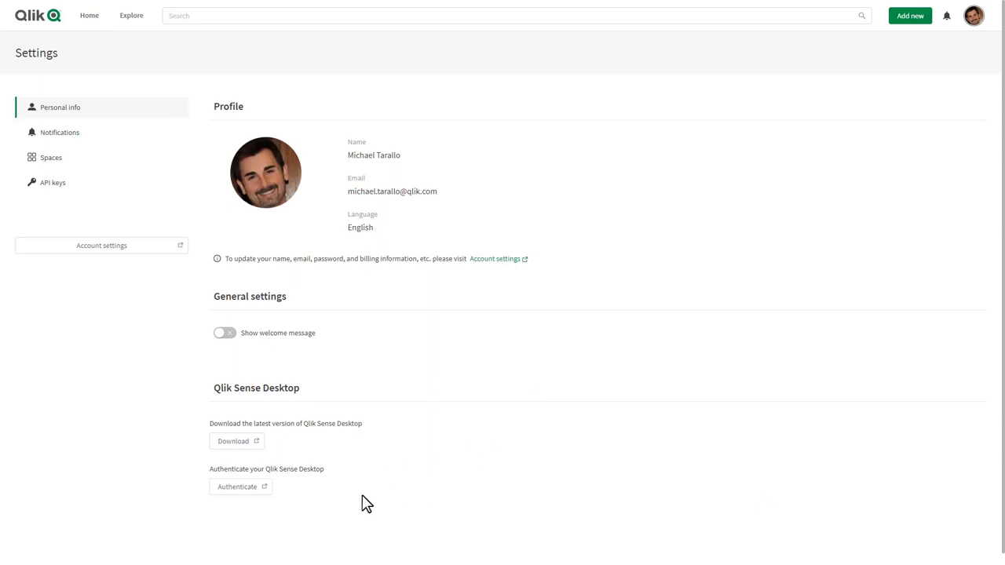
pyautogui.click(241, 487)
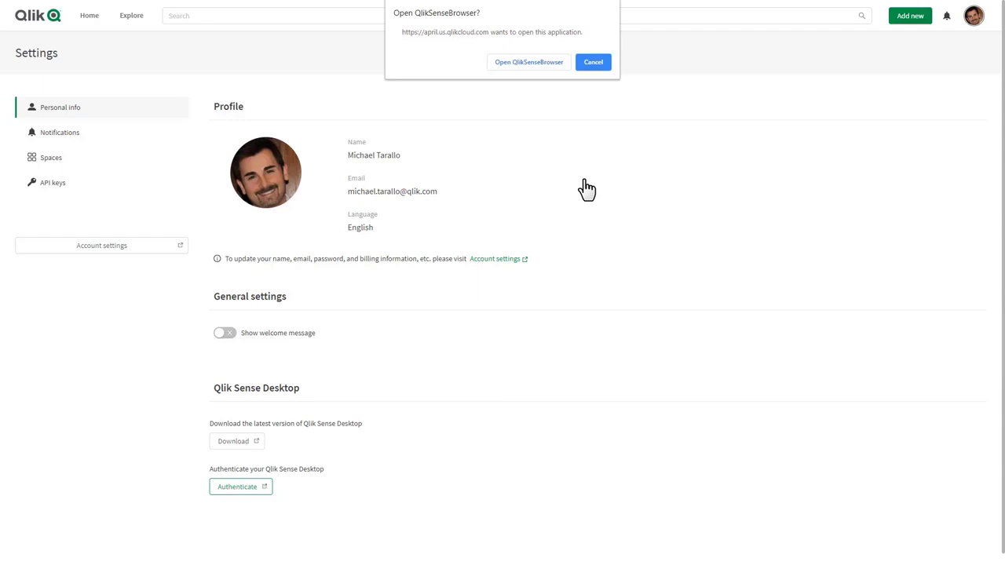
pyautogui.moveTo(518, 67)
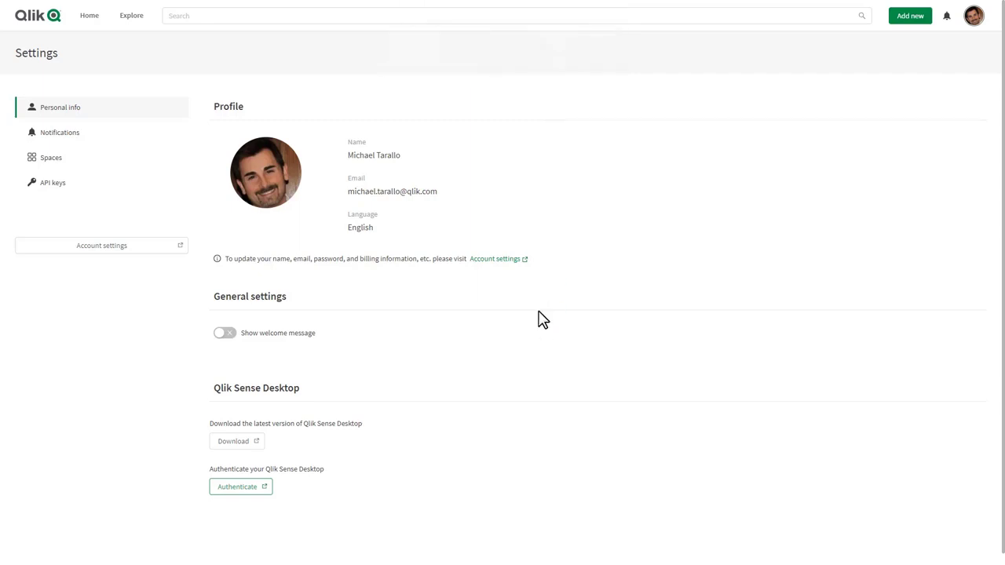
pyautogui.moveTo(544, 448)
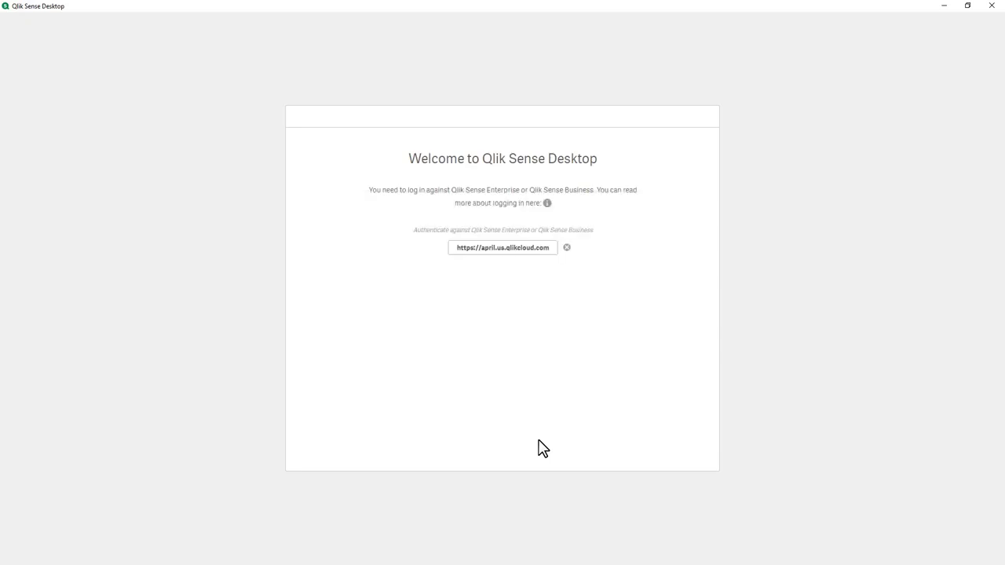
pyautogui.moveTo(534, 243)
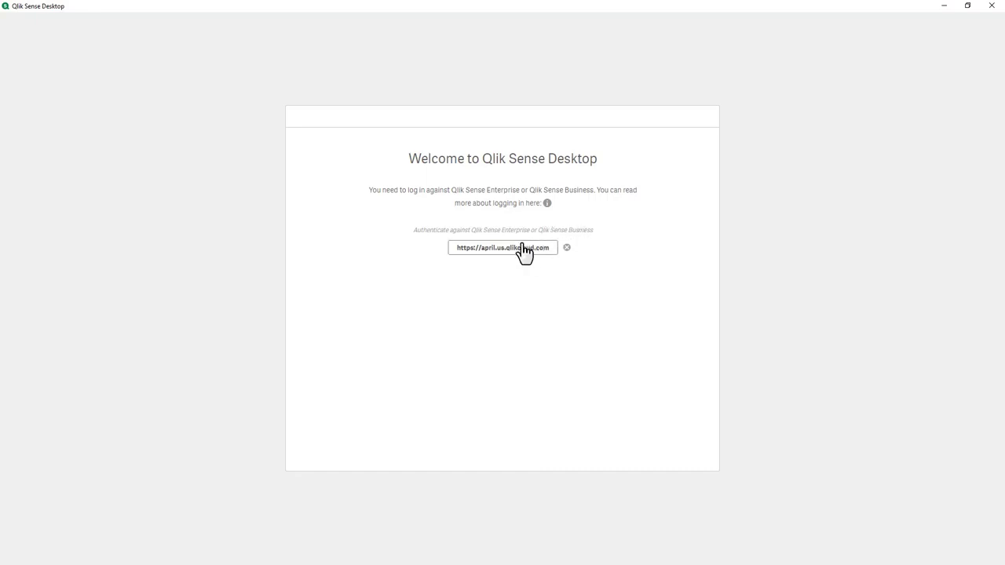
# Log in to the april.us.qlikcloud.com tenant with the michael.tarallo credentials
pyautogui.click(501, 247)
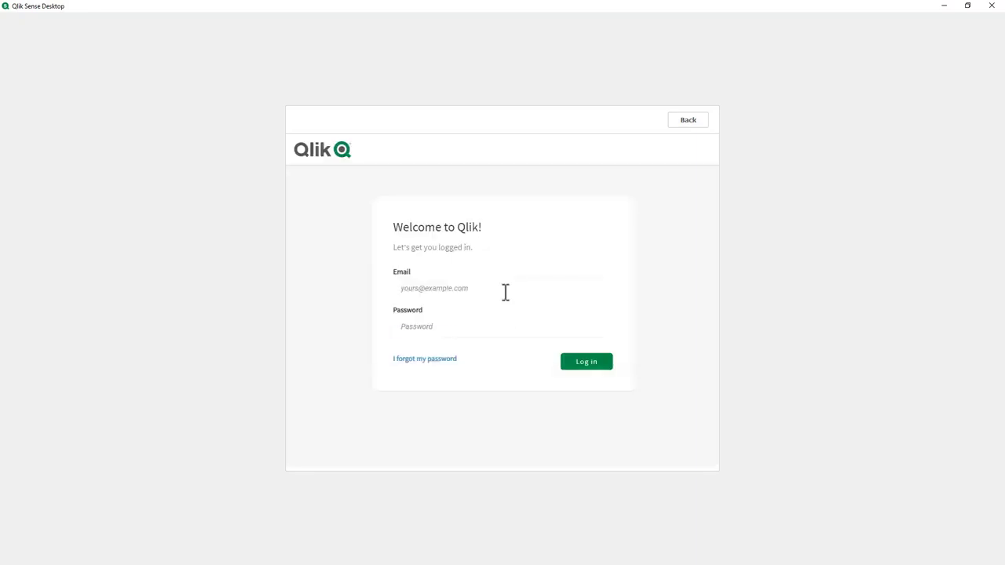
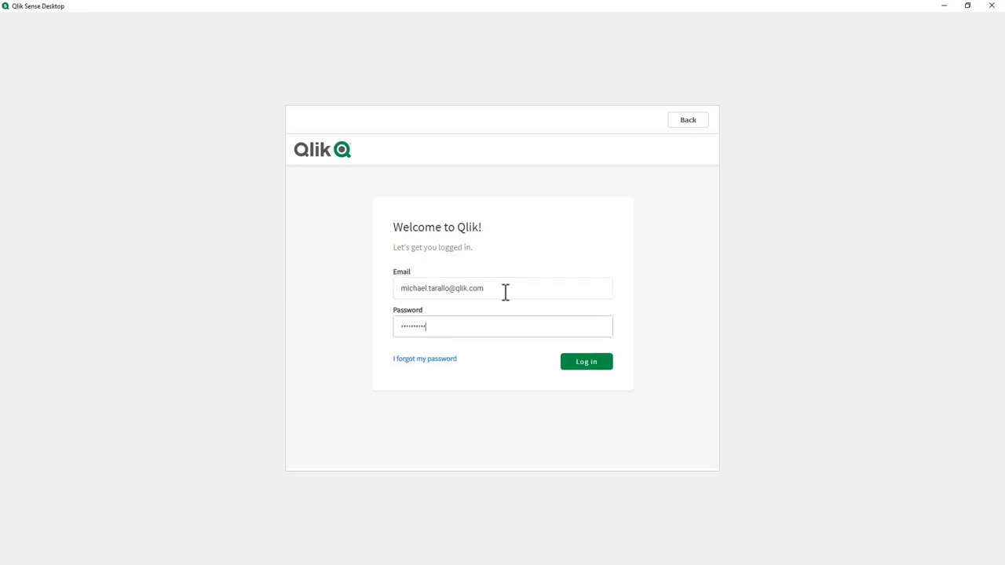
pyautogui.click(585, 362)
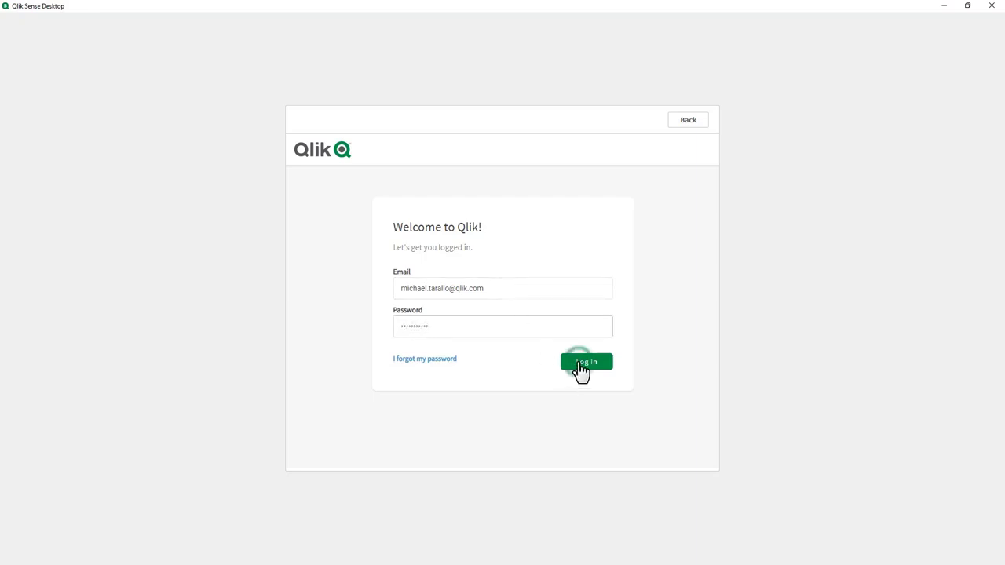
pyautogui.click(586, 362)
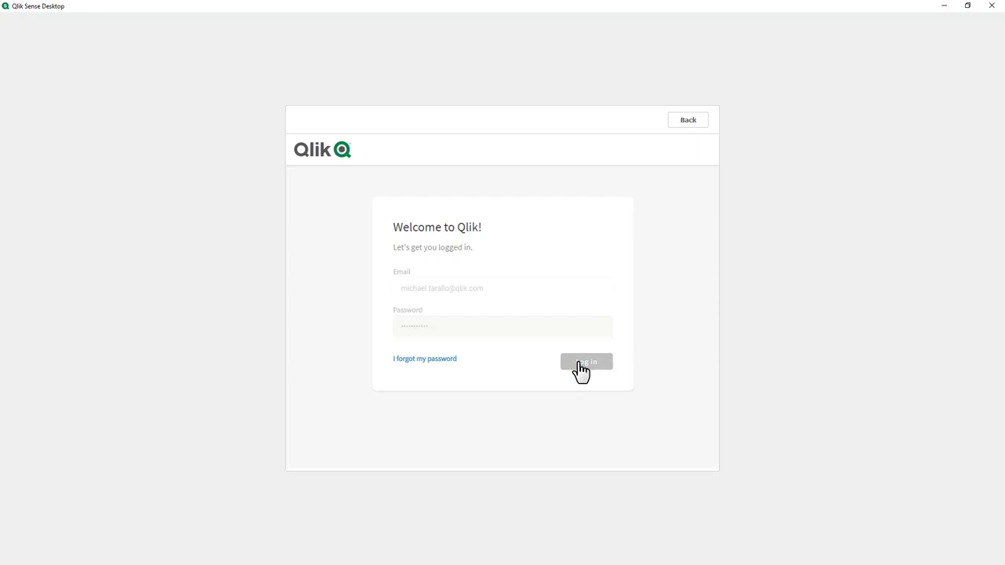
pyautogui.click(586, 362)
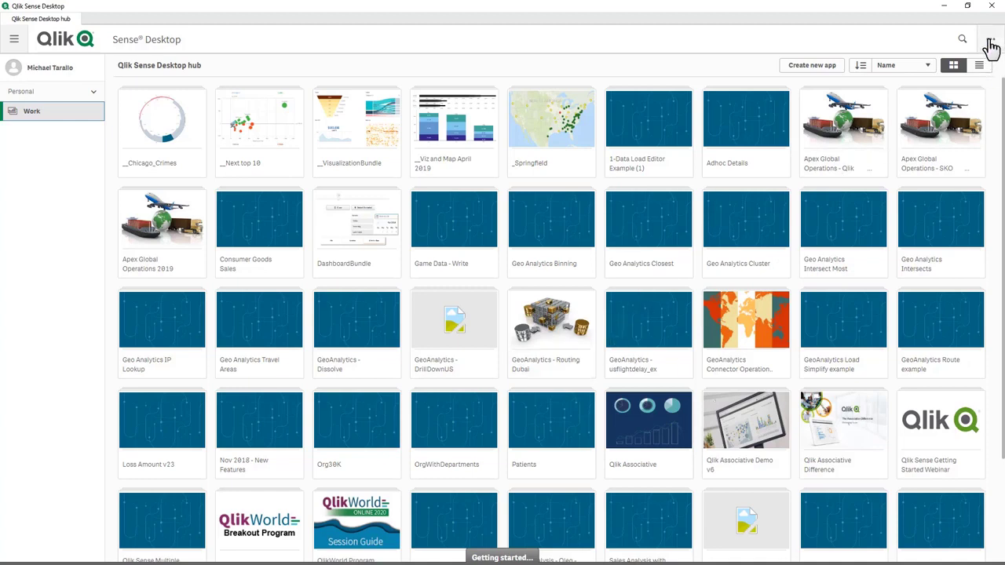
# Delete the saved tenant authentication link and open the Do More With Qlik story
pyautogui.click(990, 39)
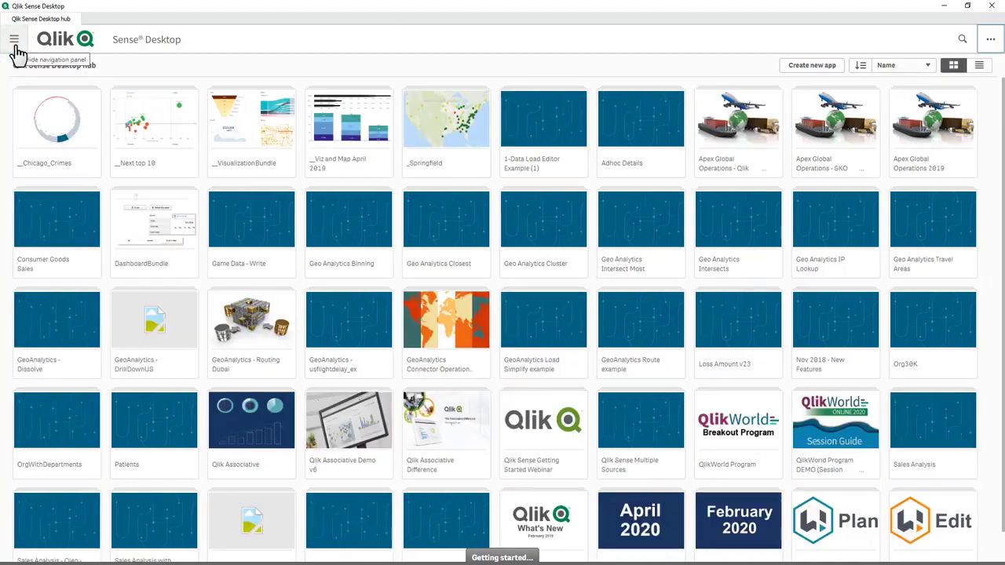
pyautogui.click(14, 39)
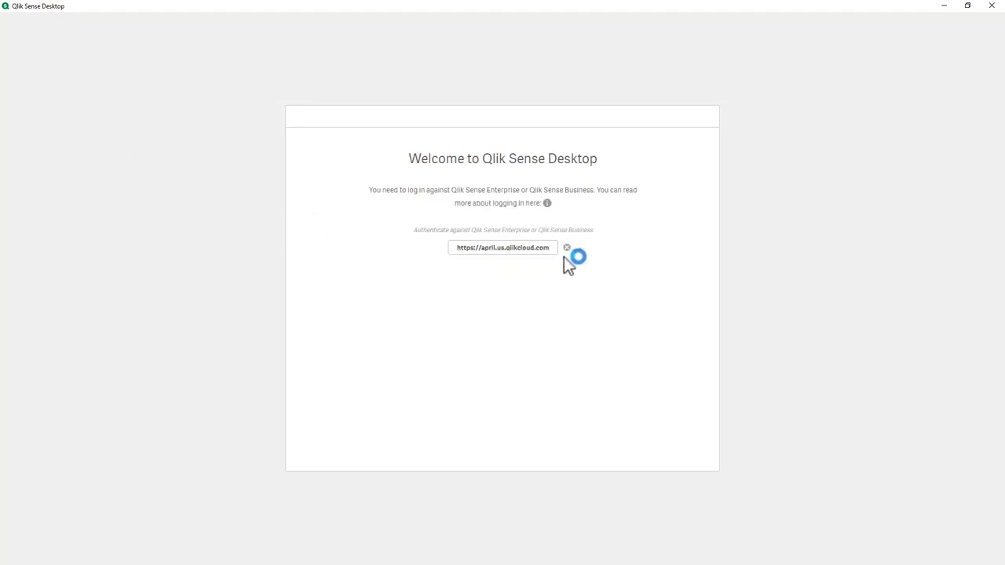
pyautogui.click(567, 248)
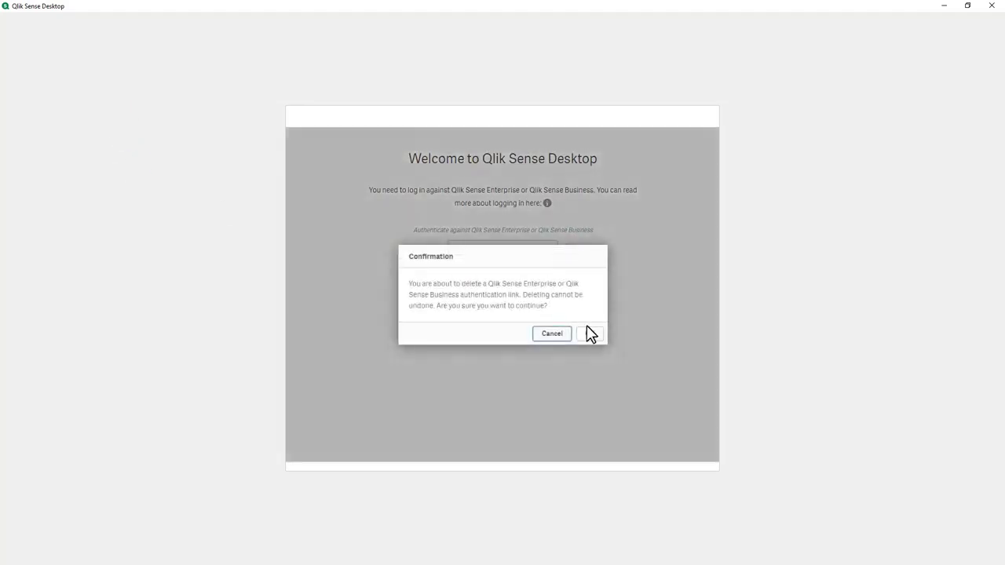
pyautogui.click(589, 333)
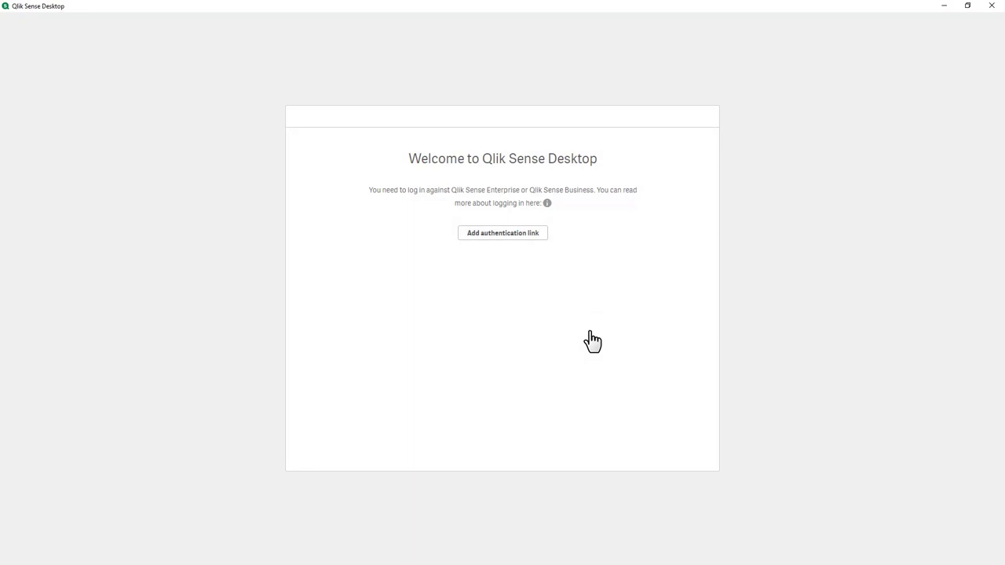
pyautogui.click(501, 233)
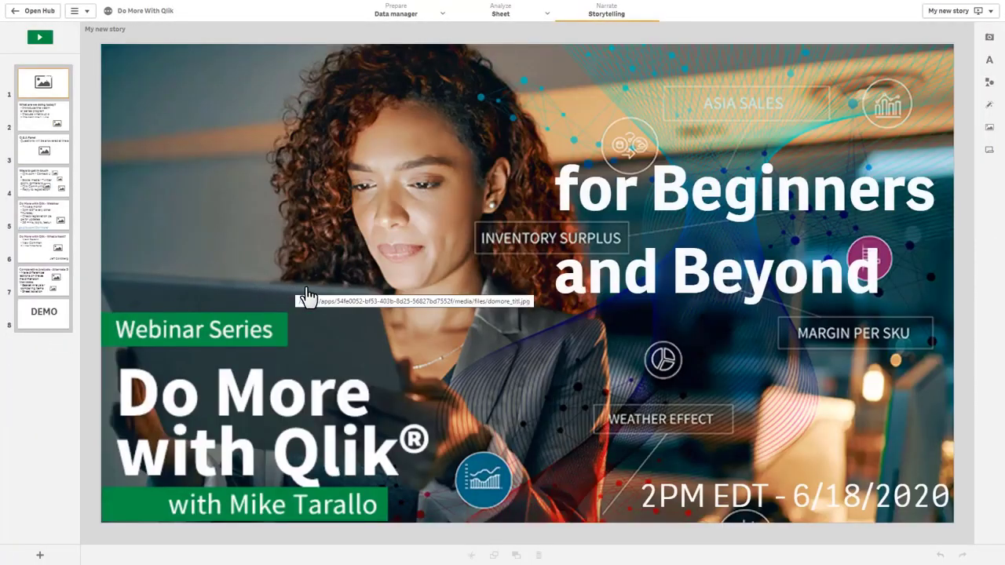
pyautogui.moveTo(379, 259)
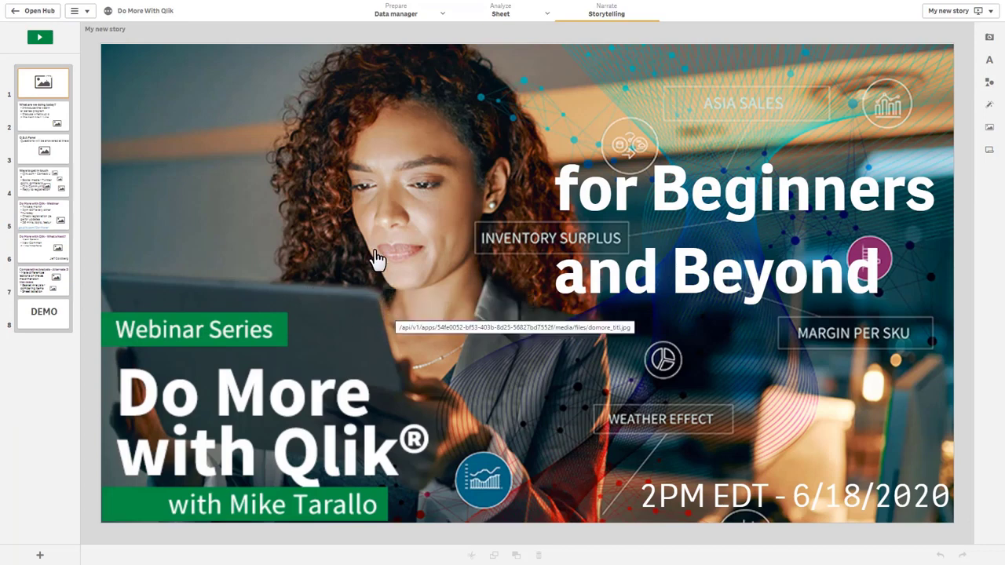
pyautogui.moveTo(252, 181)
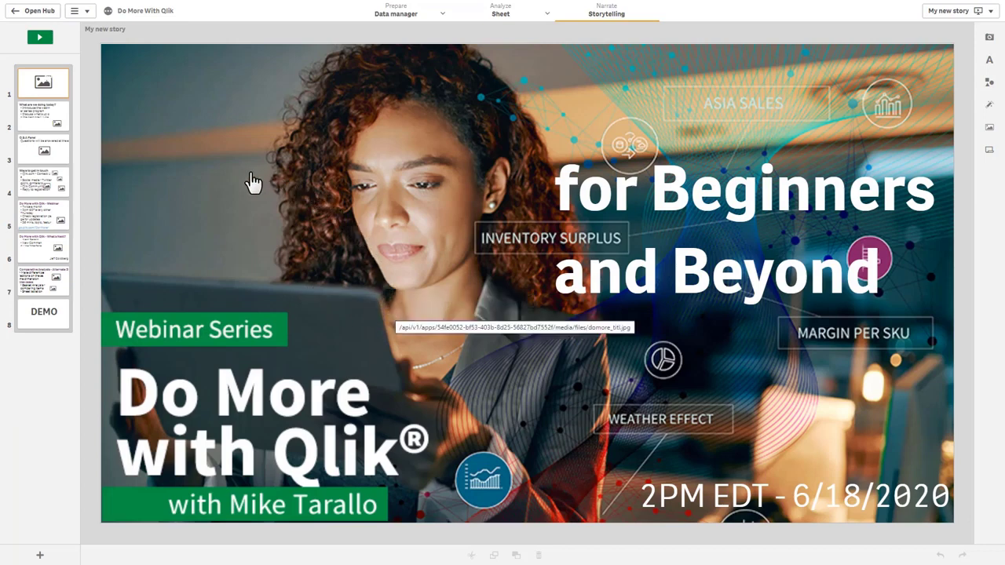
pyautogui.moveTo(795, 455)
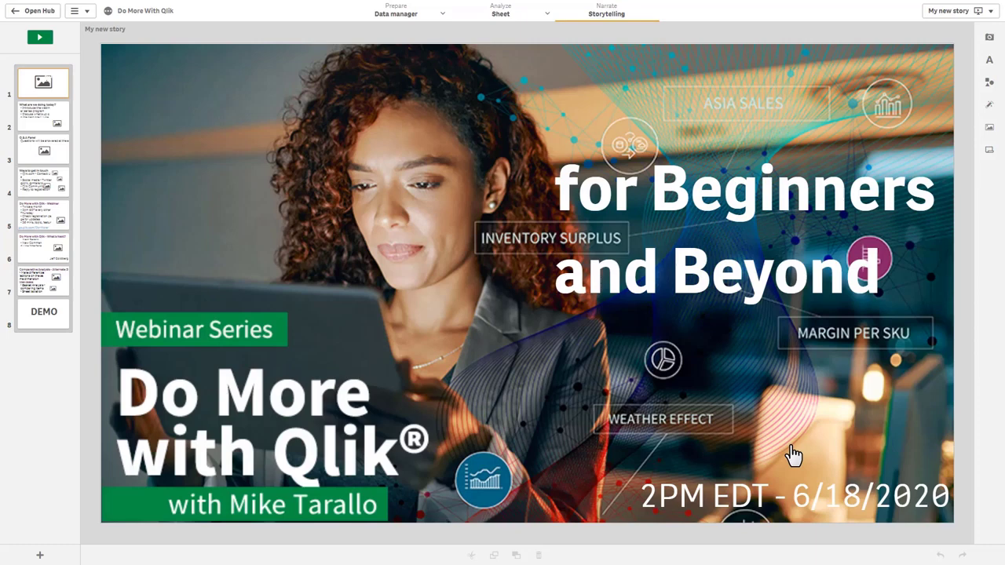
pyautogui.moveTo(751, 404)
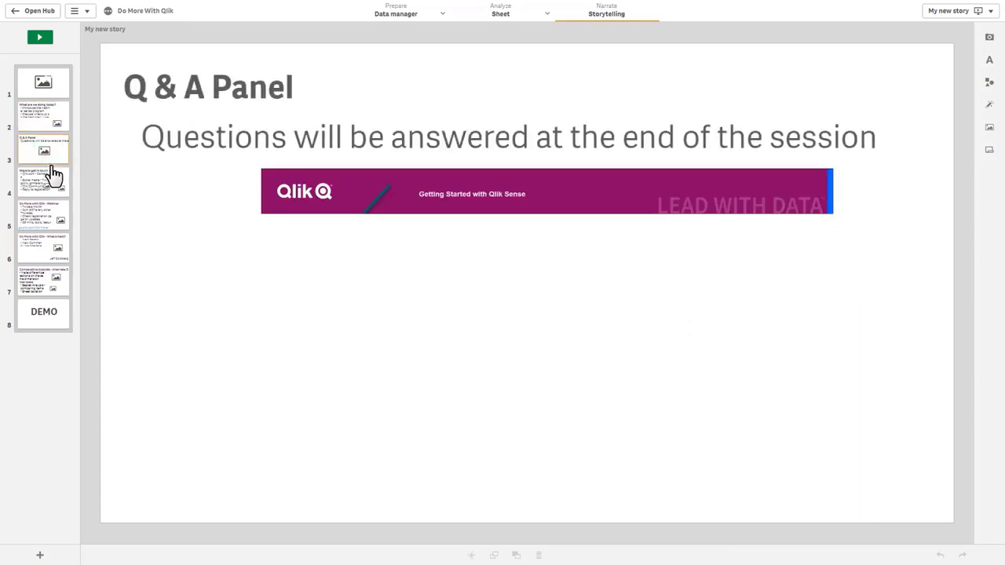
# Browse the story's slides, then download My new story as a PDF
pyautogui.click(43, 227)
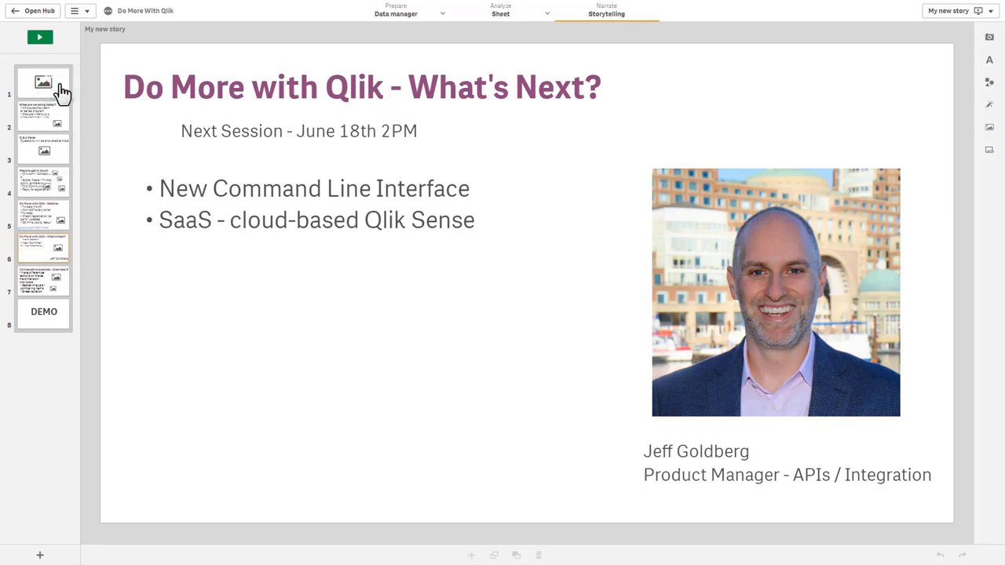
pyautogui.click(74, 10)
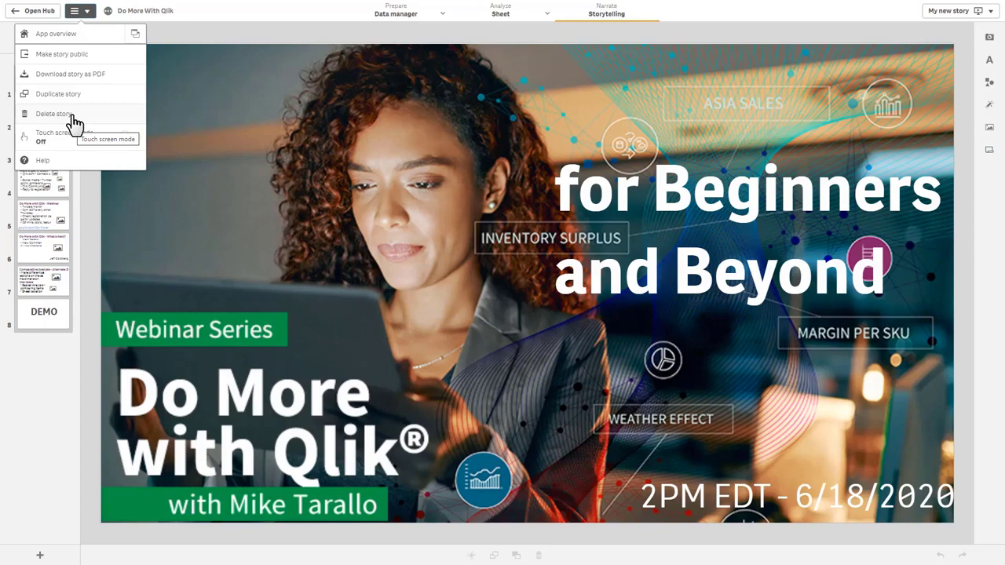
pyautogui.moveTo(88, 84)
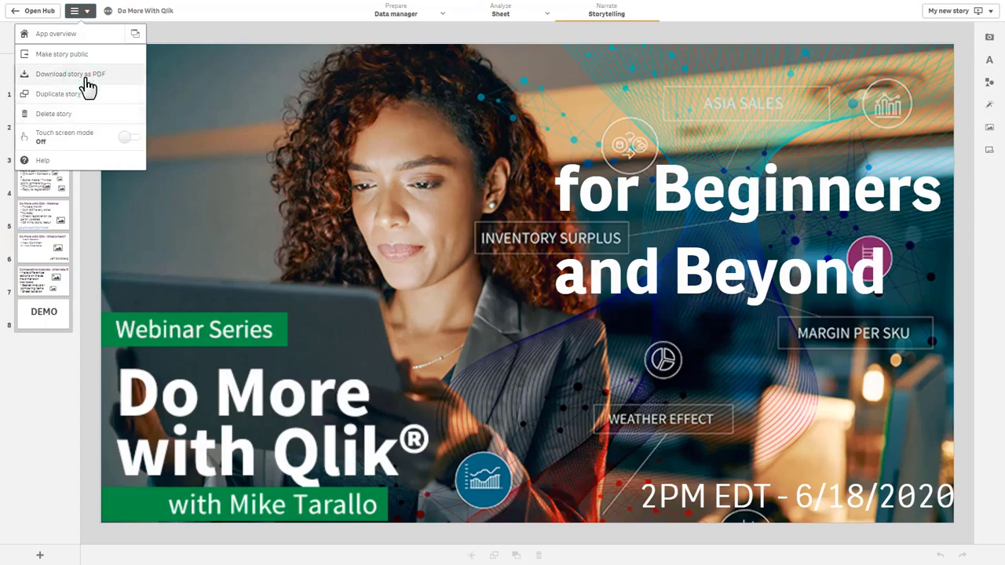
pyautogui.click(70, 73)
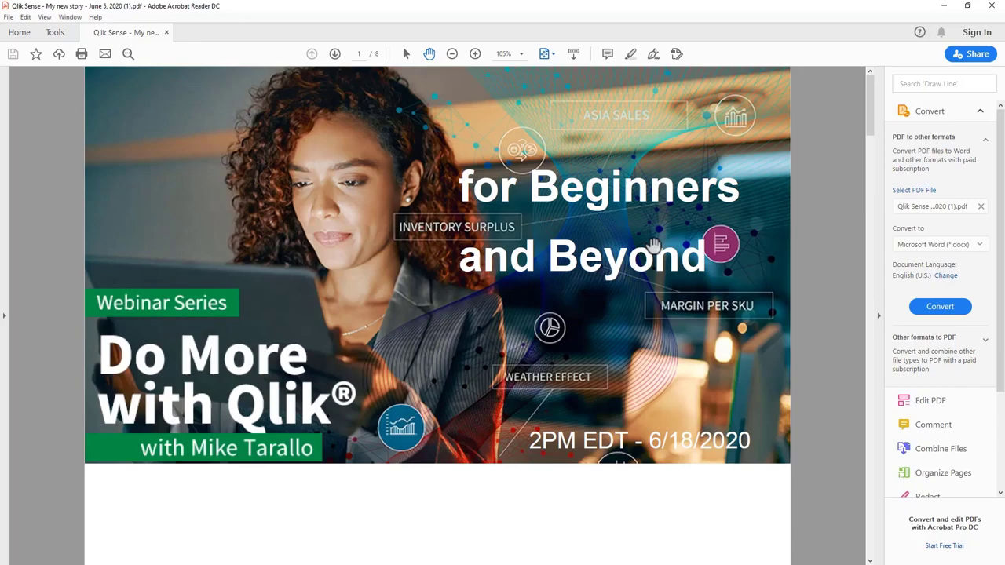
pyautogui.moveTo(459, 203)
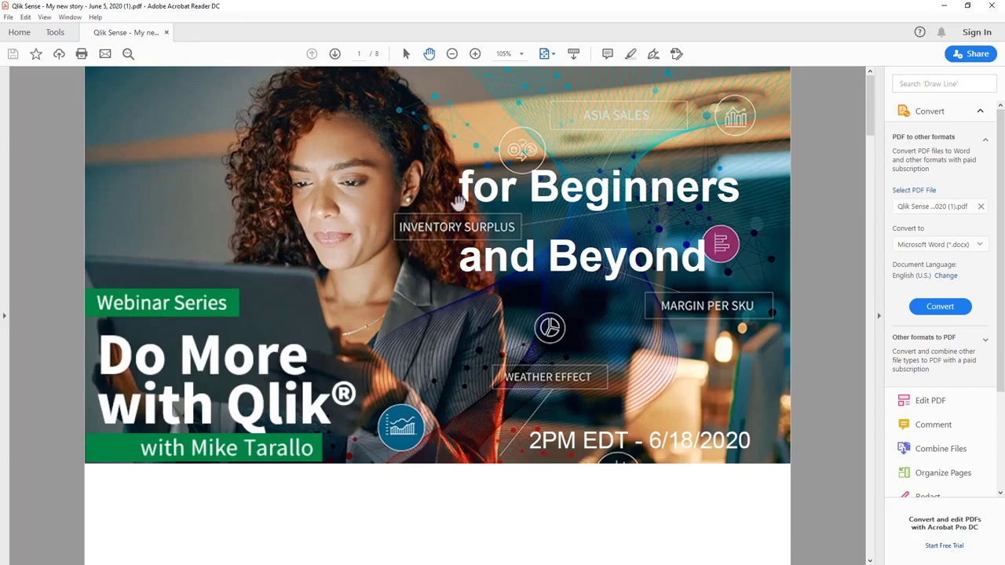
pyautogui.moveTo(458, 203)
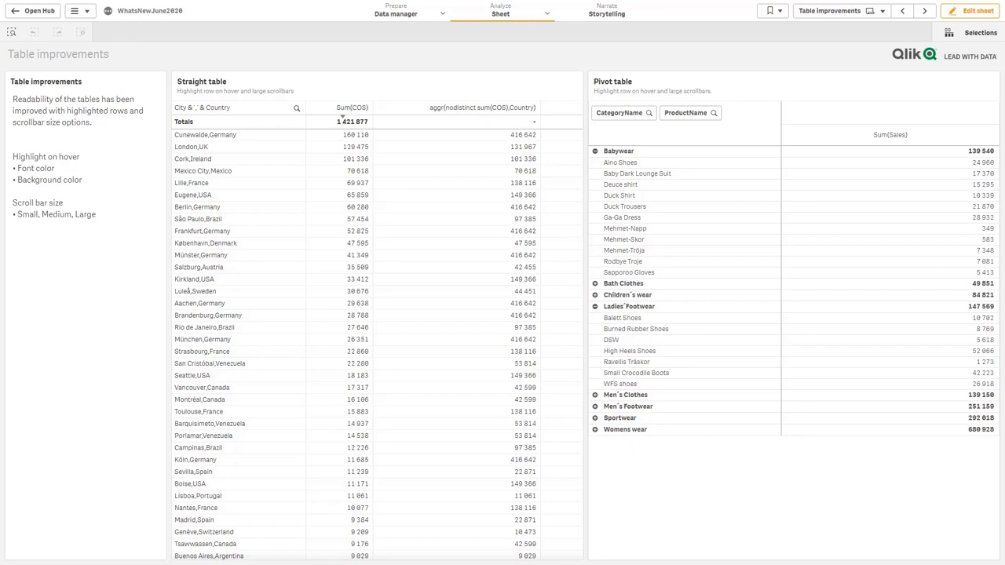
pyautogui.moveTo(251, 194)
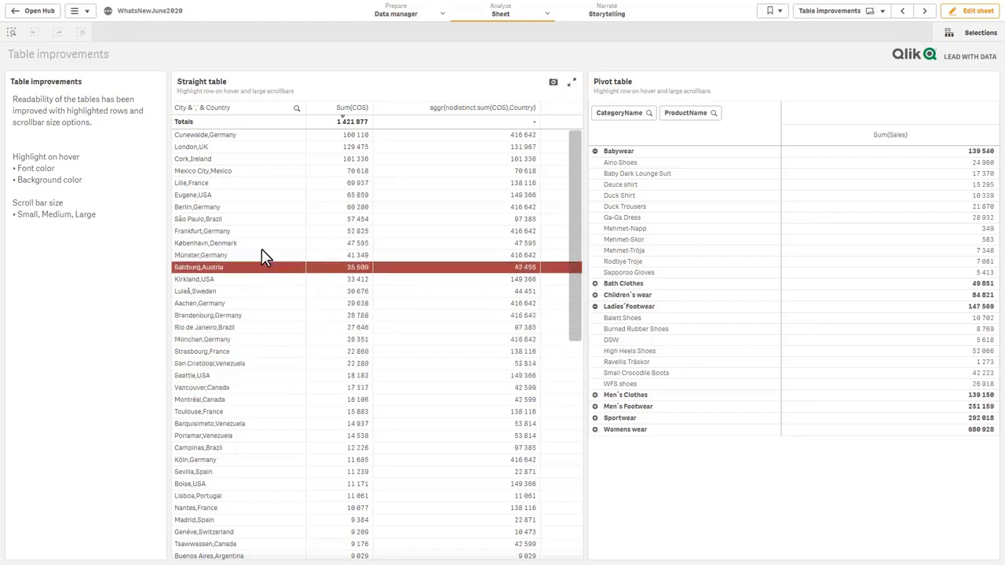
pyautogui.moveTo(683, 418)
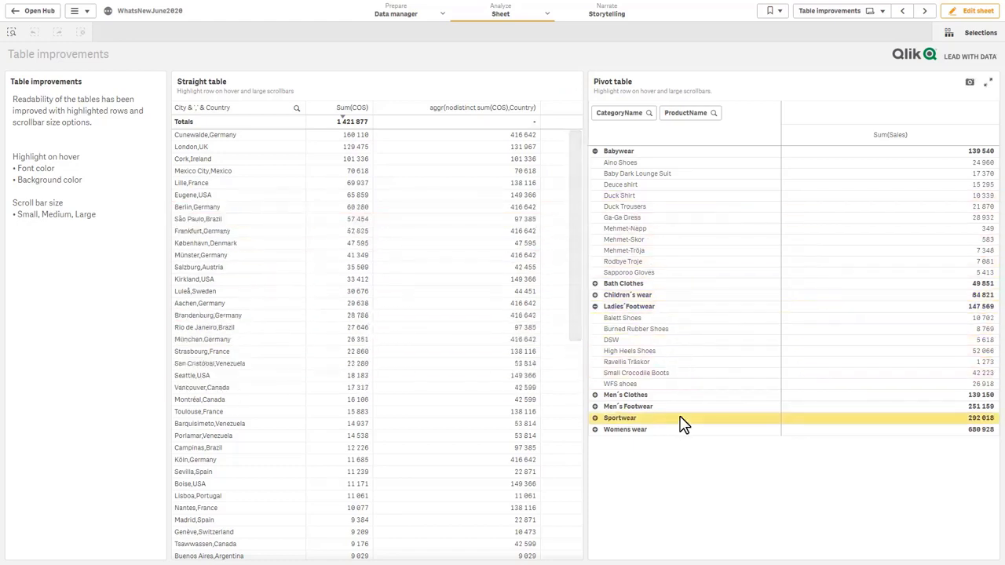
pyautogui.moveTo(715, 207)
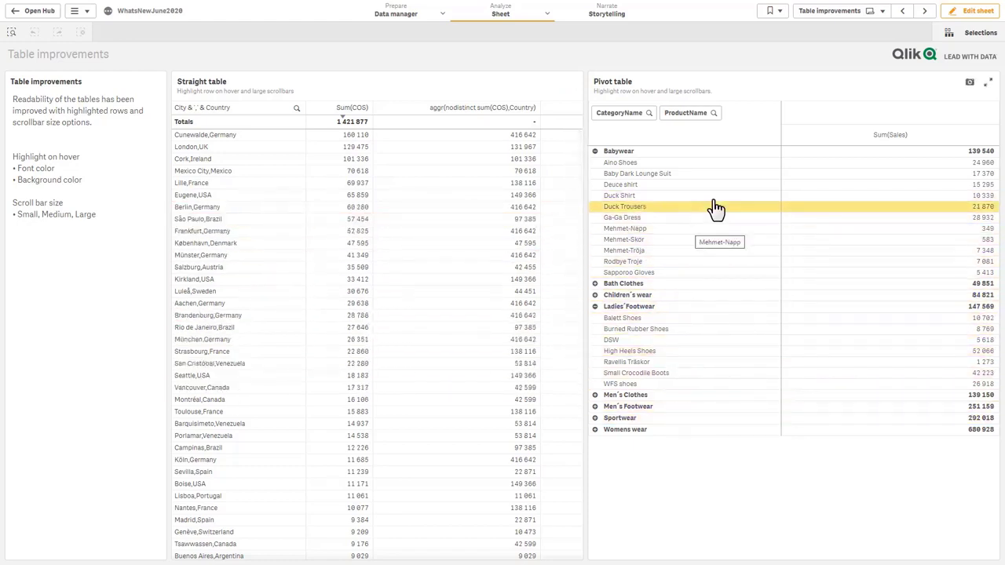
# Give the straight table a black row hover colour with yellow font
pyautogui.click(971, 10)
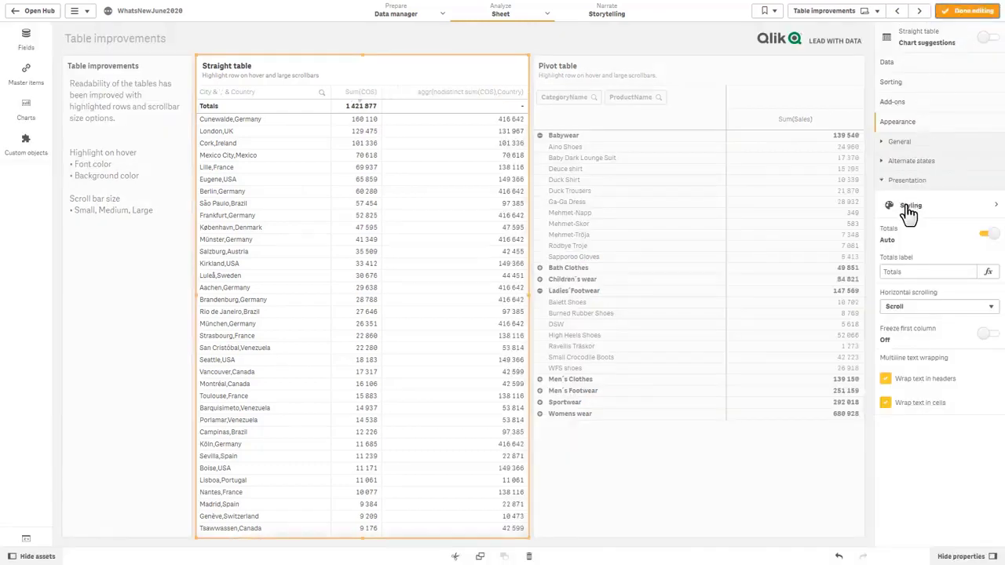
pyautogui.click(911, 205)
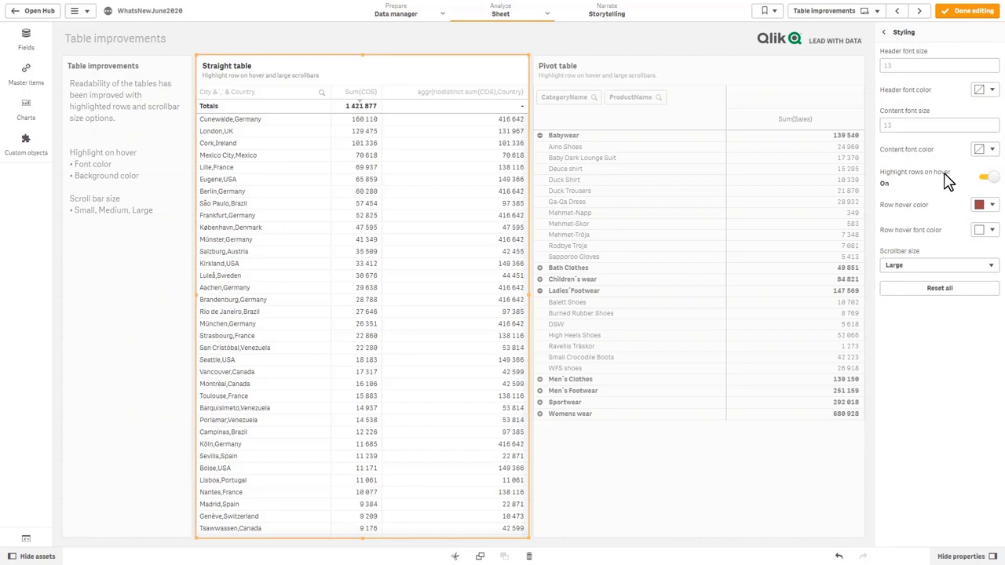
pyautogui.moveTo(973, 179)
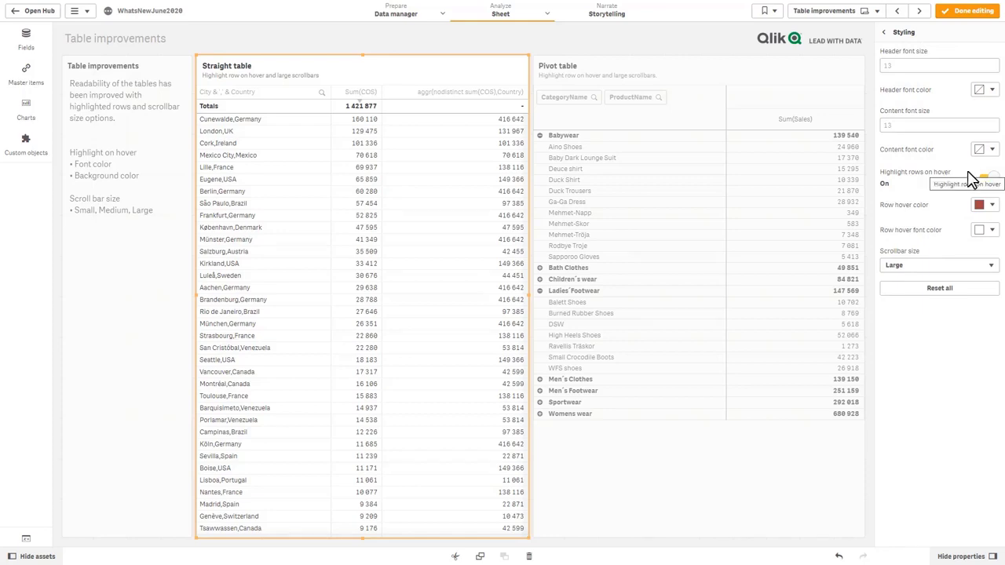
pyautogui.click(979, 205)
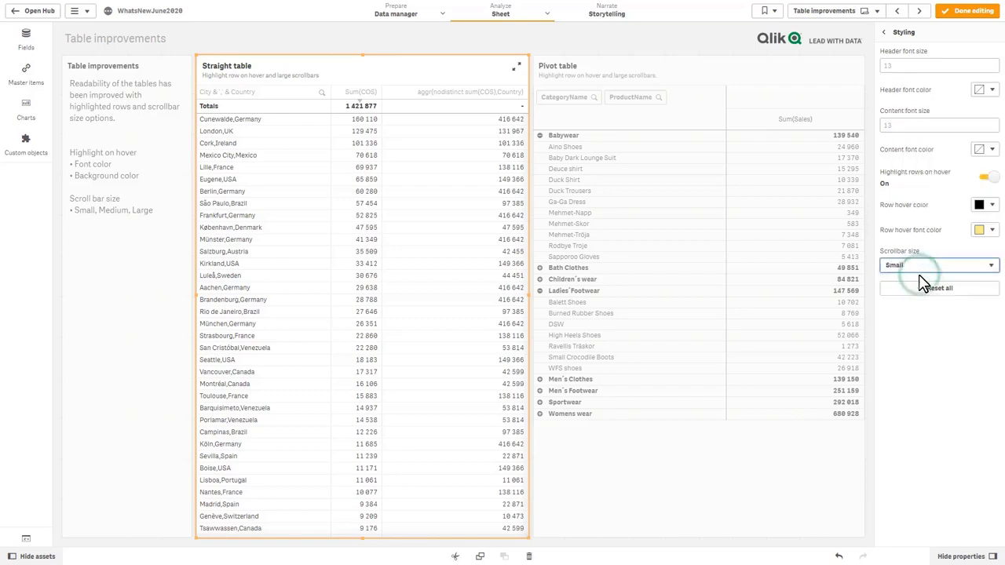
# Preview a Large scrollbar, then set scrollbar size to Small and finish editing
pyautogui.click(938, 265)
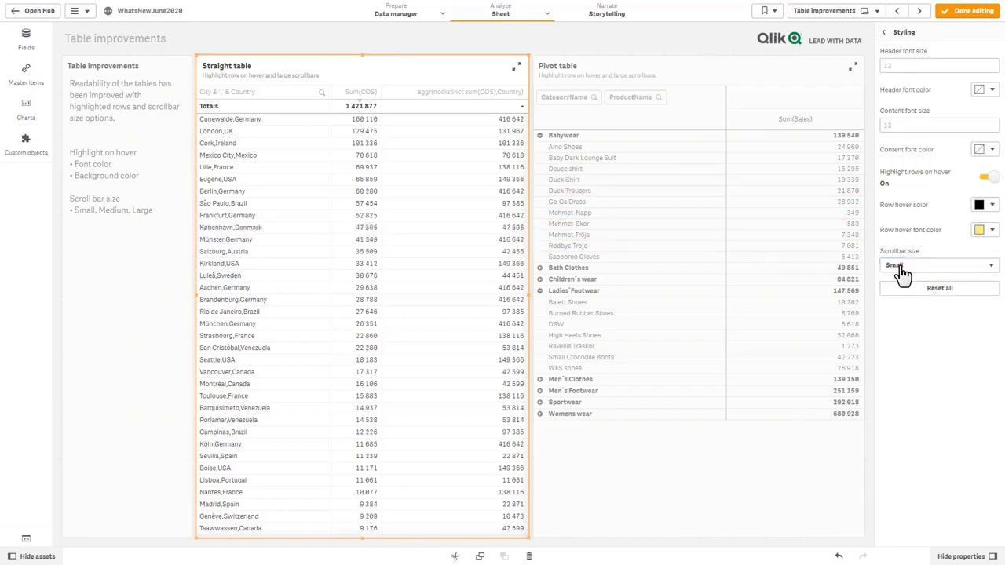
pyautogui.click(939, 265)
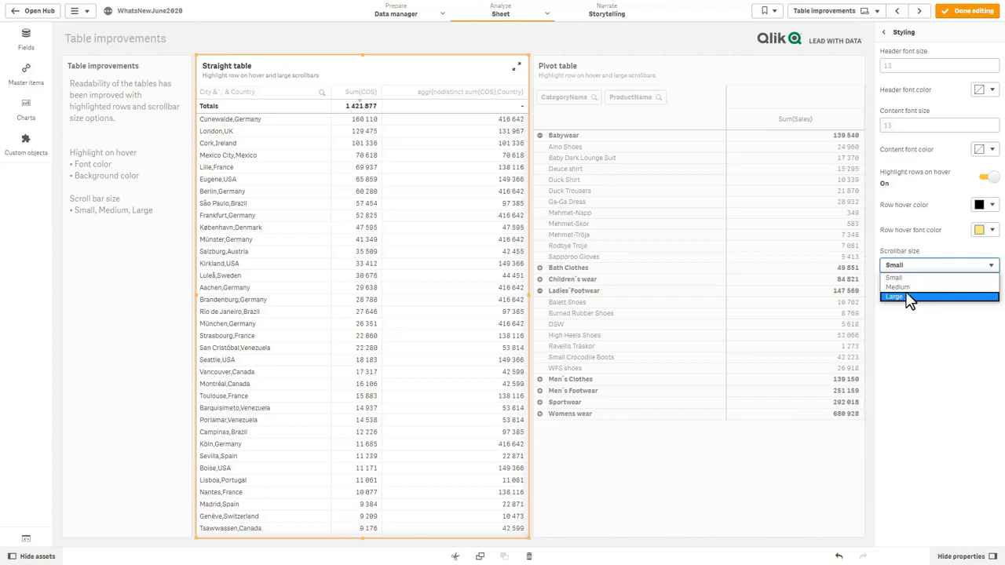
pyautogui.moveTo(911, 287)
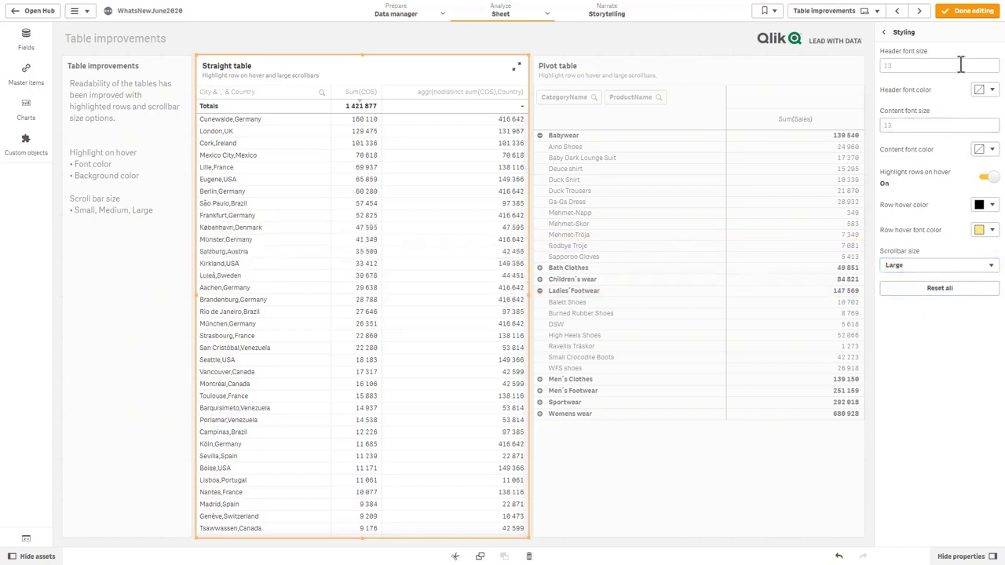
pyautogui.click(972, 10)
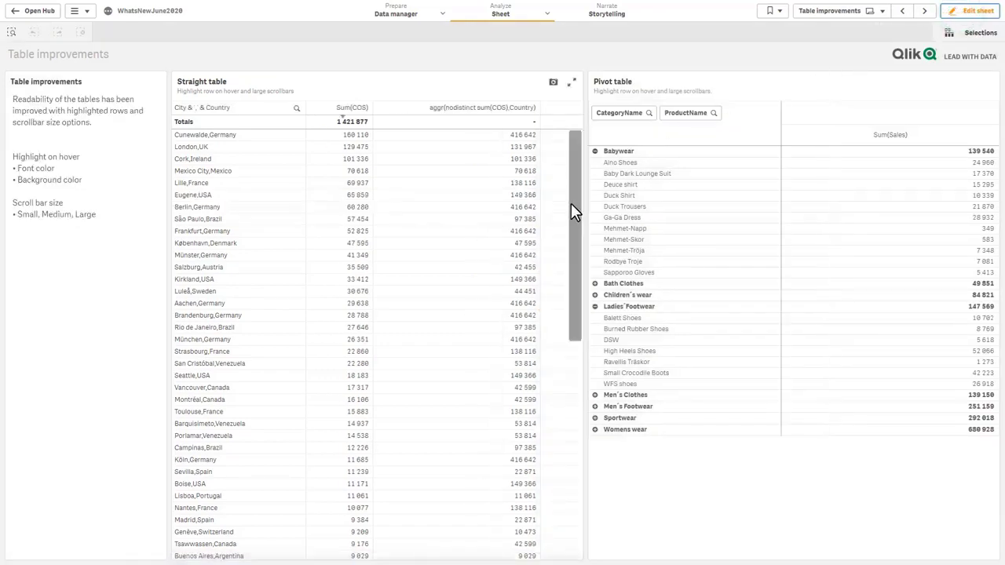
pyautogui.scroll(-3)
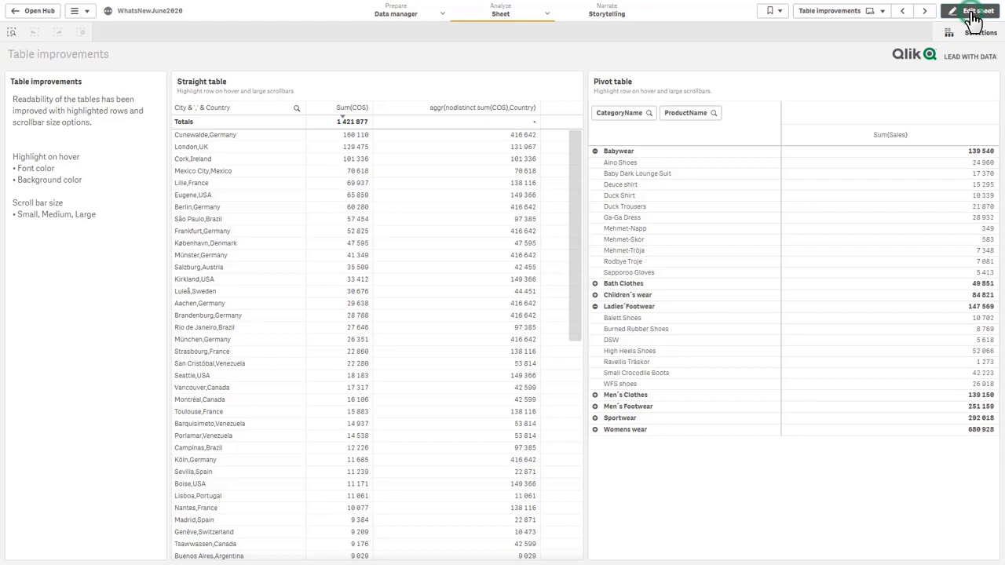
pyautogui.click(973, 10)
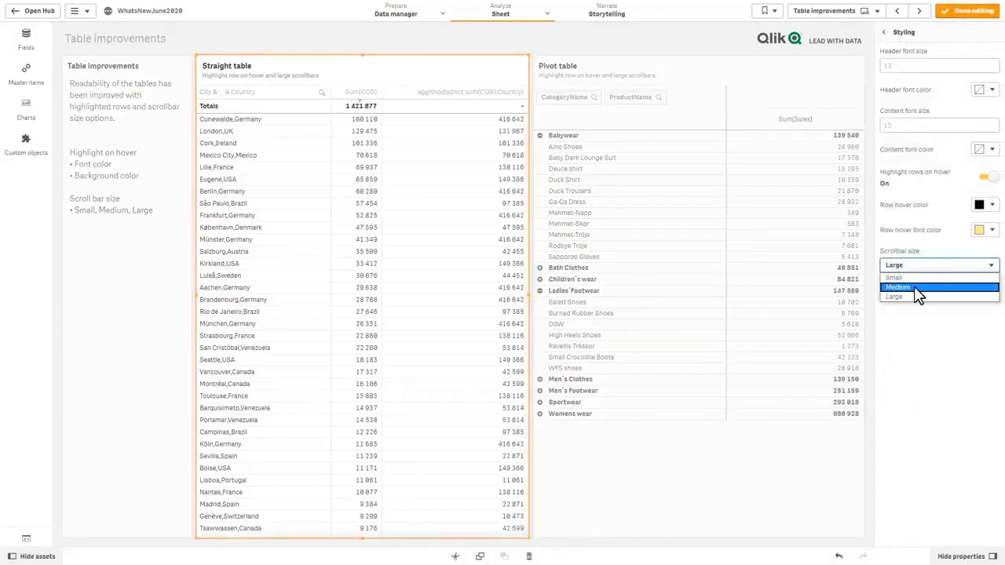
pyautogui.click(894, 277)
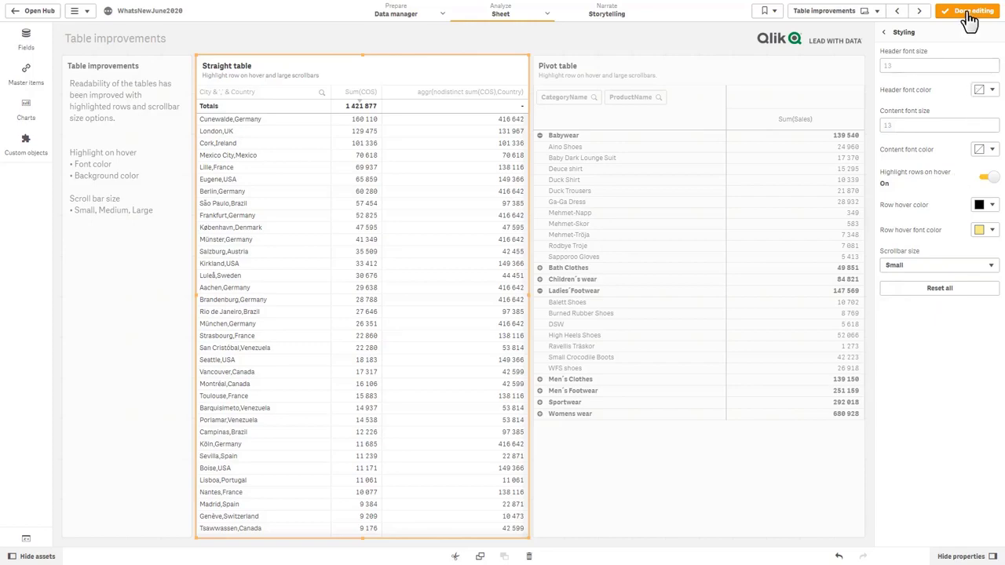
pyautogui.click(971, 10)
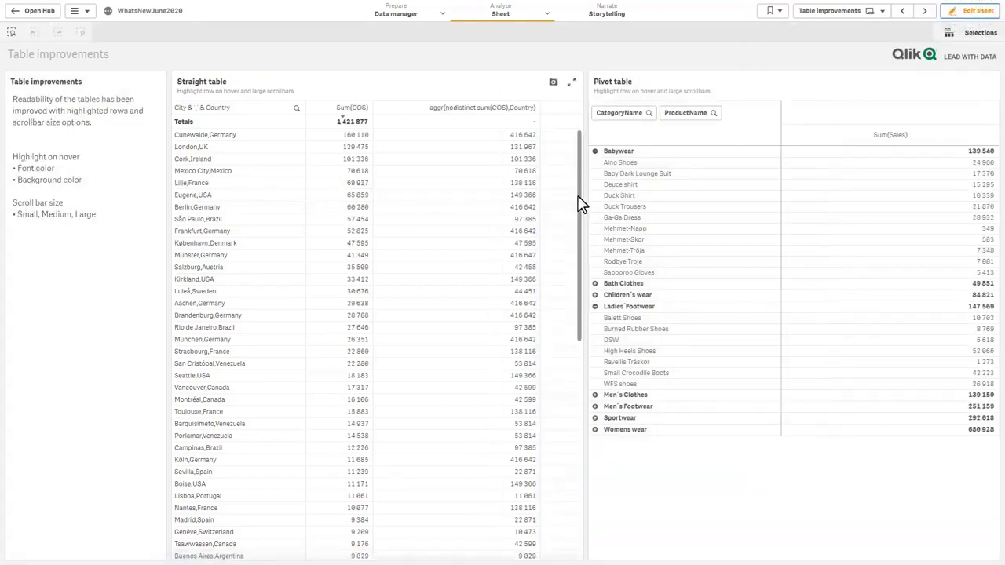
pyautogui.scroll(-3)
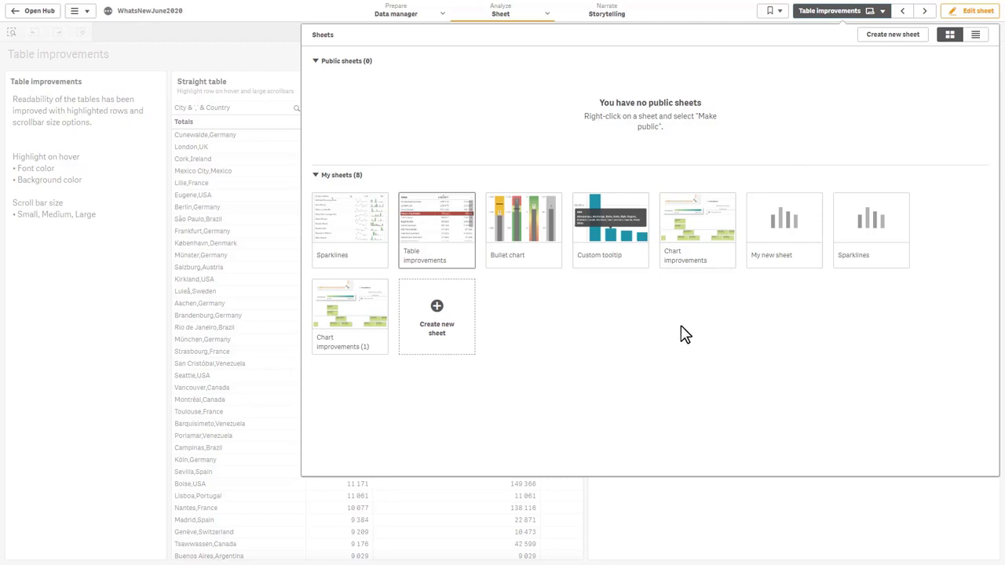
pyautogui.moveTo(696, 235)
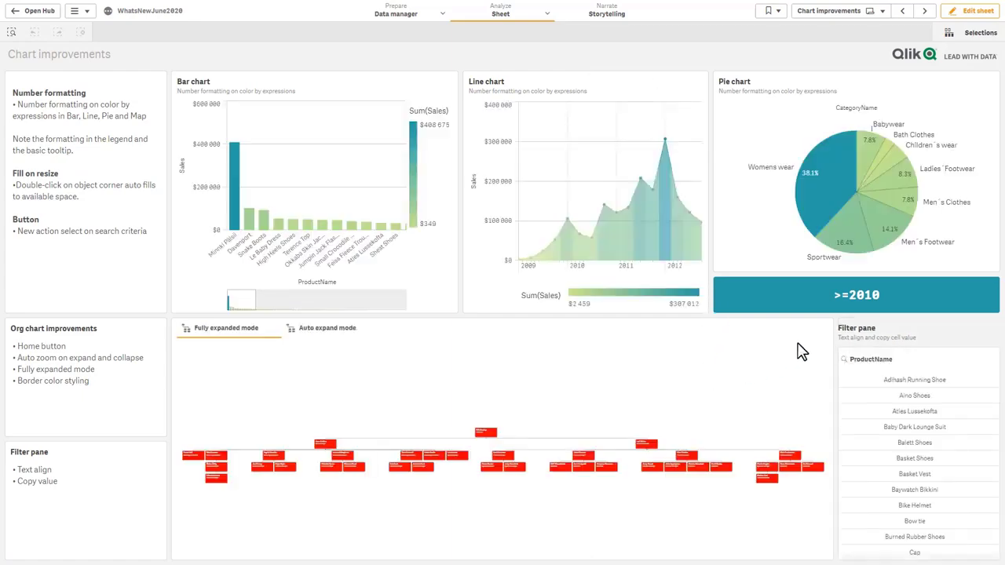
pyautogui.moveTo(707, 393)
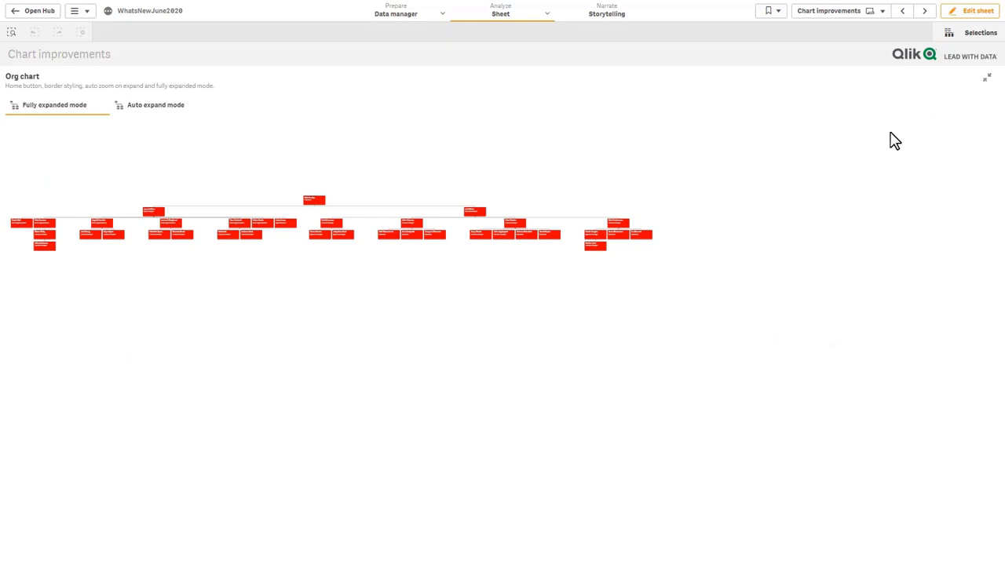
pyautogui.moveTo(39, 121)
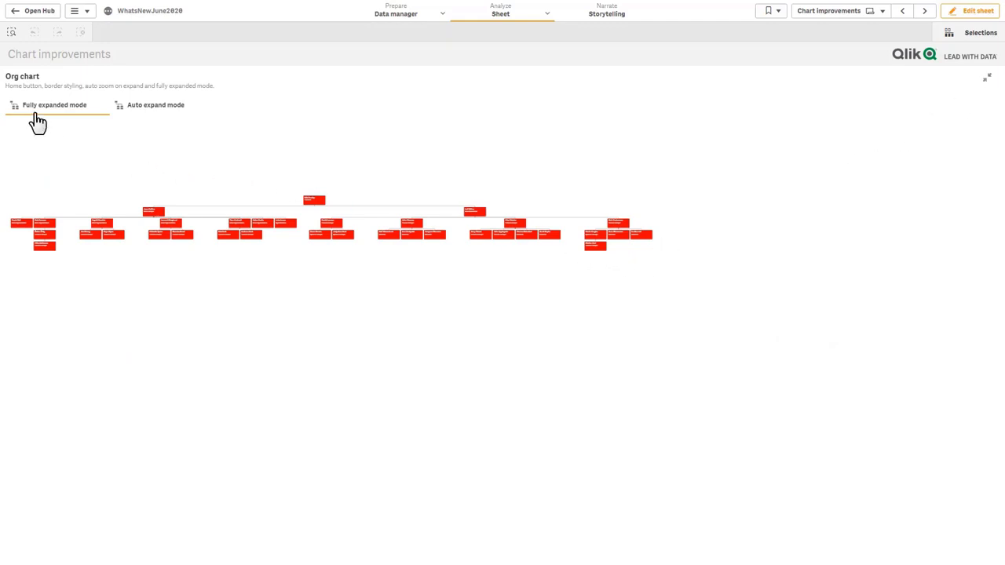
pyautogui.click(154, 105)
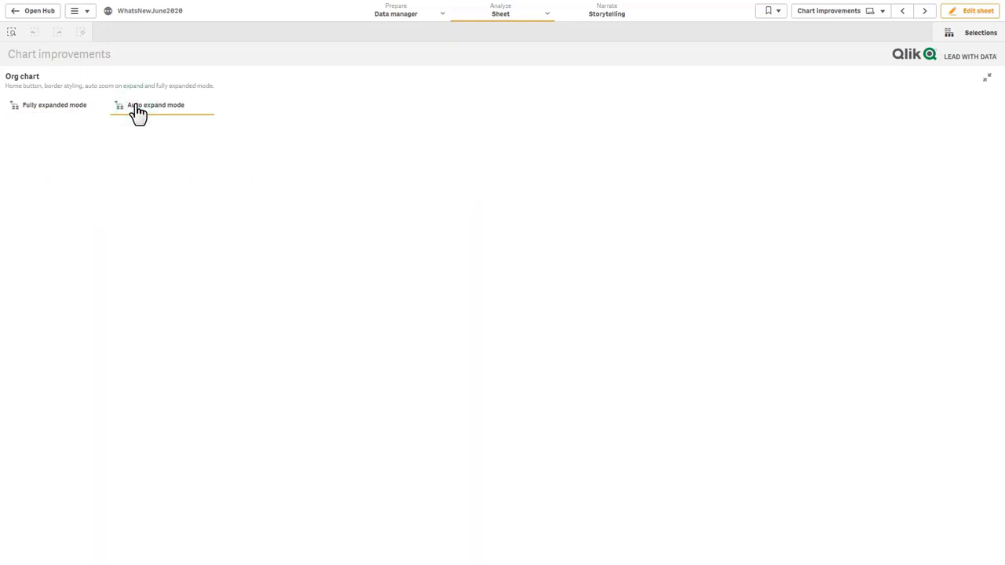
pyautogui.click(155, 104)
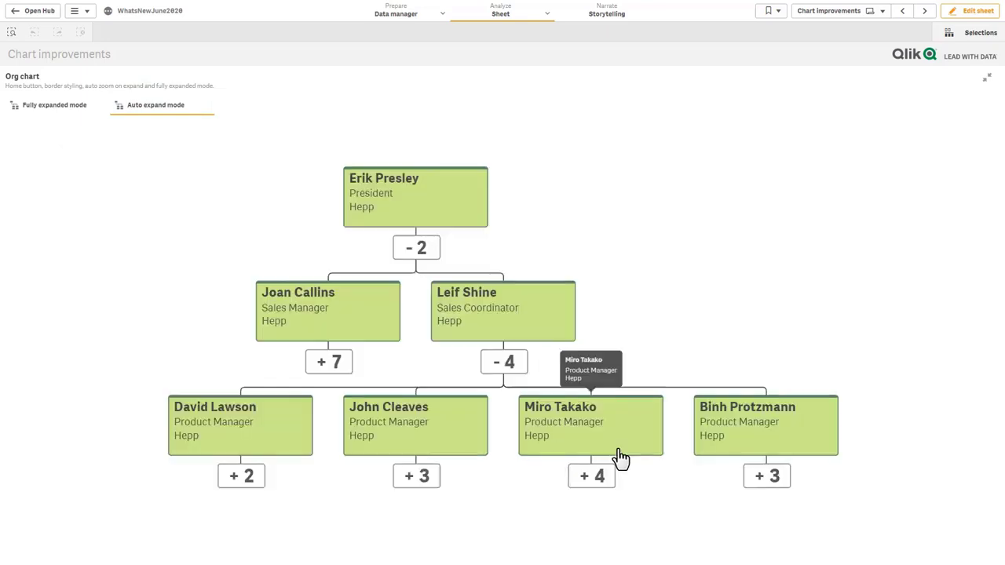
pyautogui.click(591, 476)
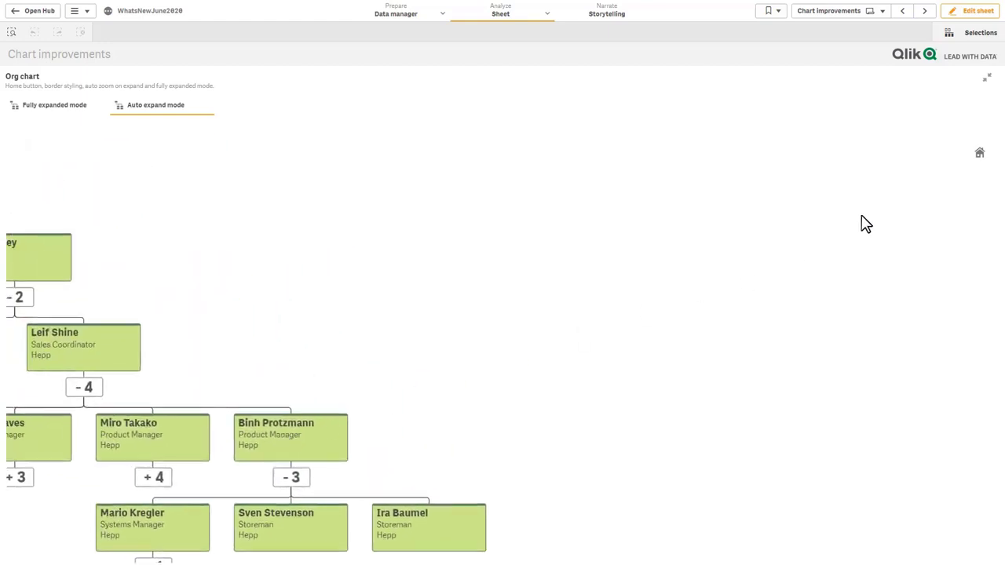
pyautogui.click(979, 152)
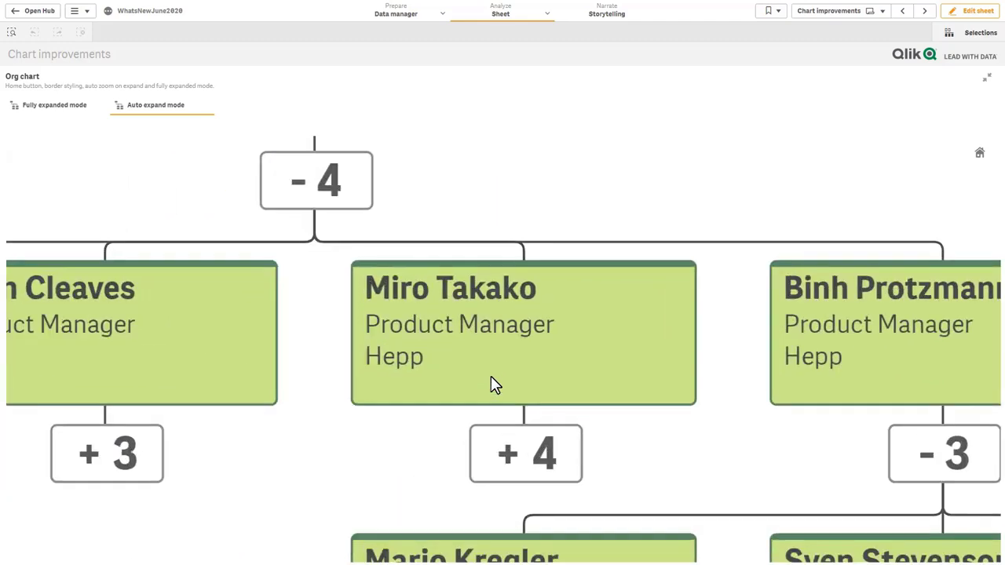
pyautogui.click(315, 180)
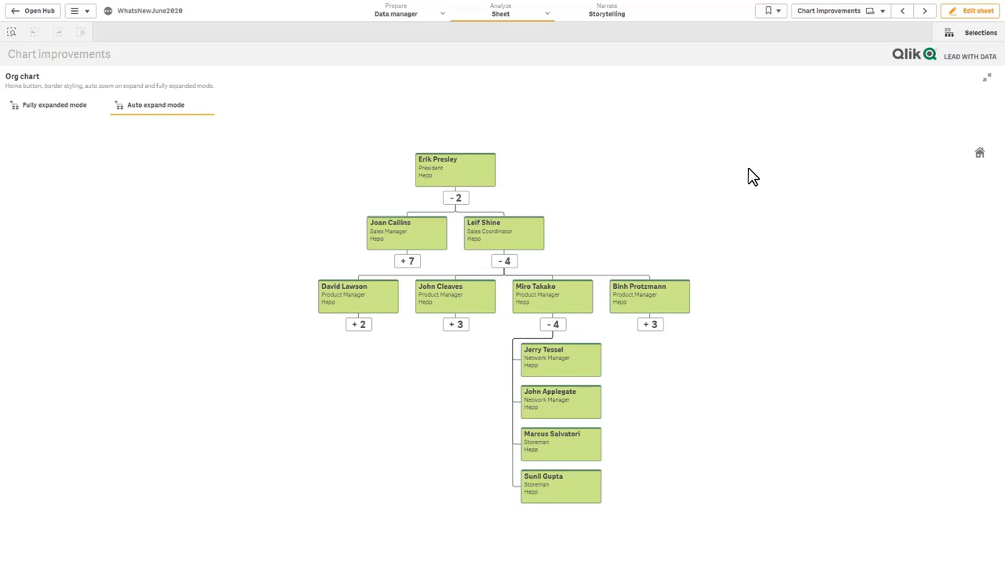
# In edit mode, view the org chart's Presentation settings and its container's Content list
pyautogui.click(970, 10)
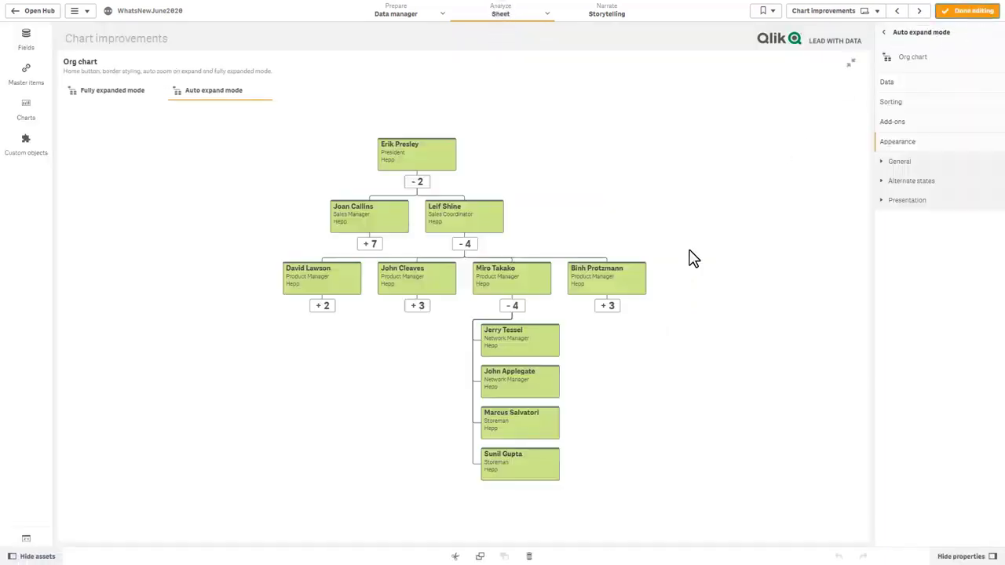
pyautogui.click(906, 199)
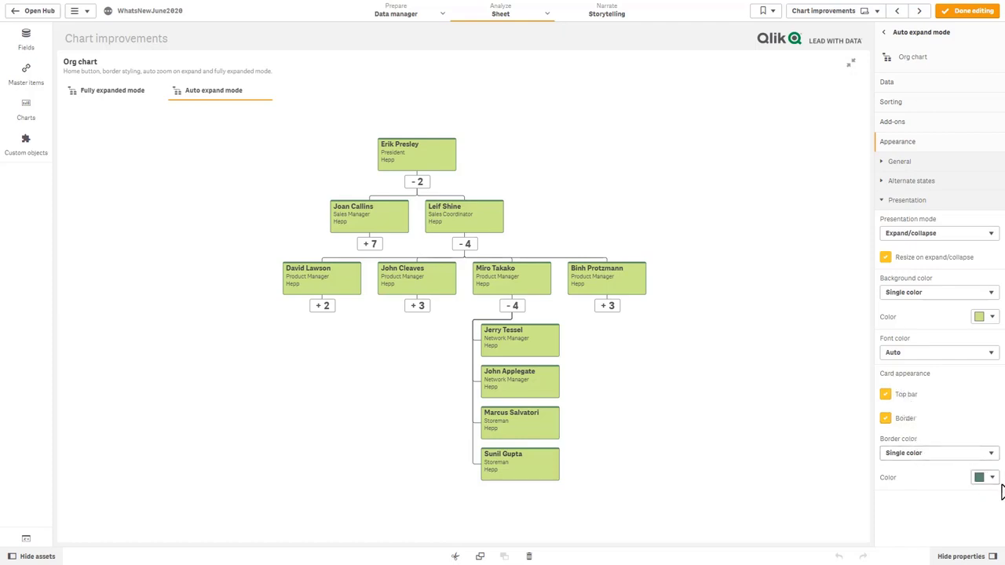
pyautogui.click(979, 478)
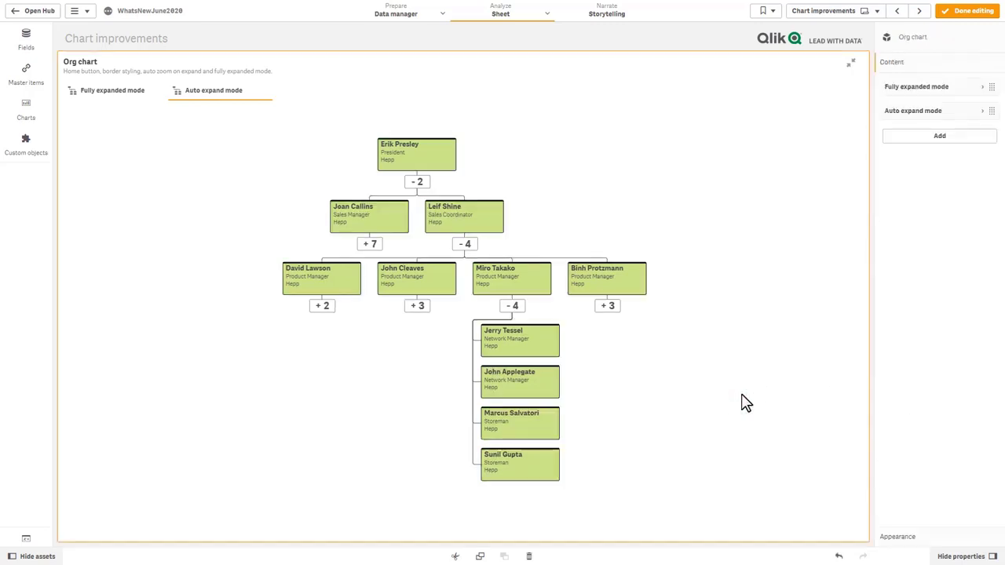
pyautogui.moveTo(59, 472)
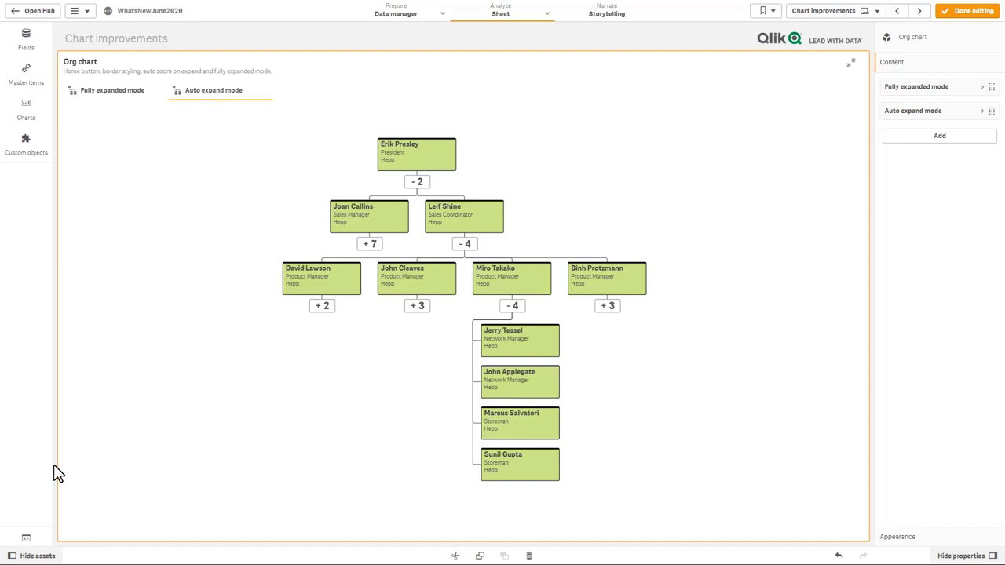
pyautogui.moveTo(815, 301)
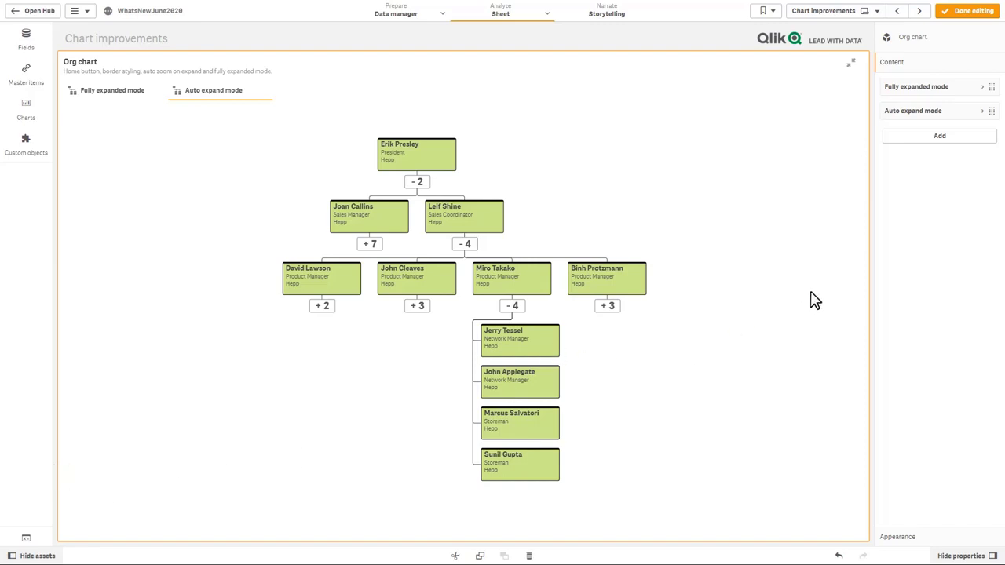
pyautogui.click(823, 10)
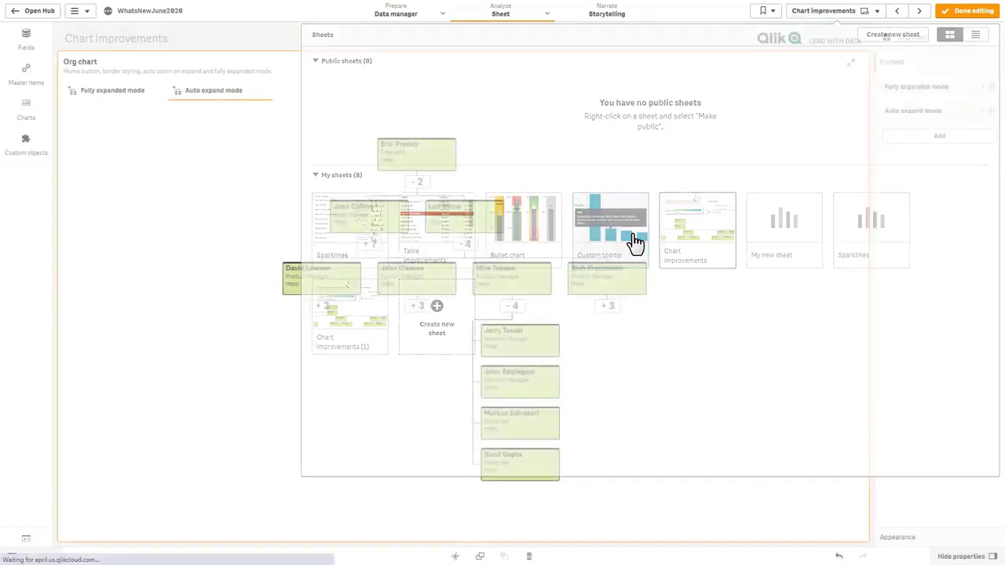
# On the Custom tooltip sheet, switch the pie chart tooltip from Basic to Custom
pyautogui.click(610, 224)
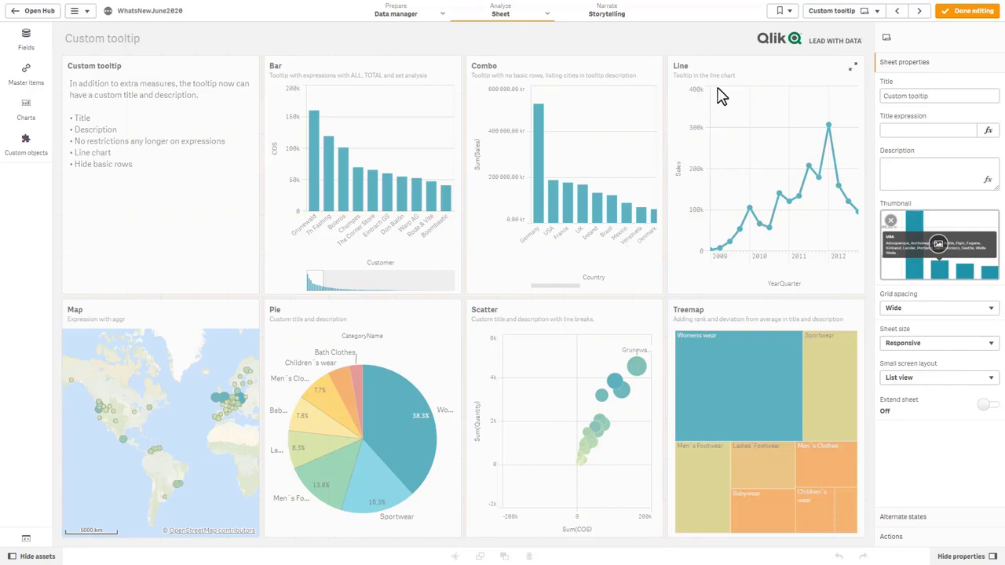
pyautogui.moveTo(432, 187)
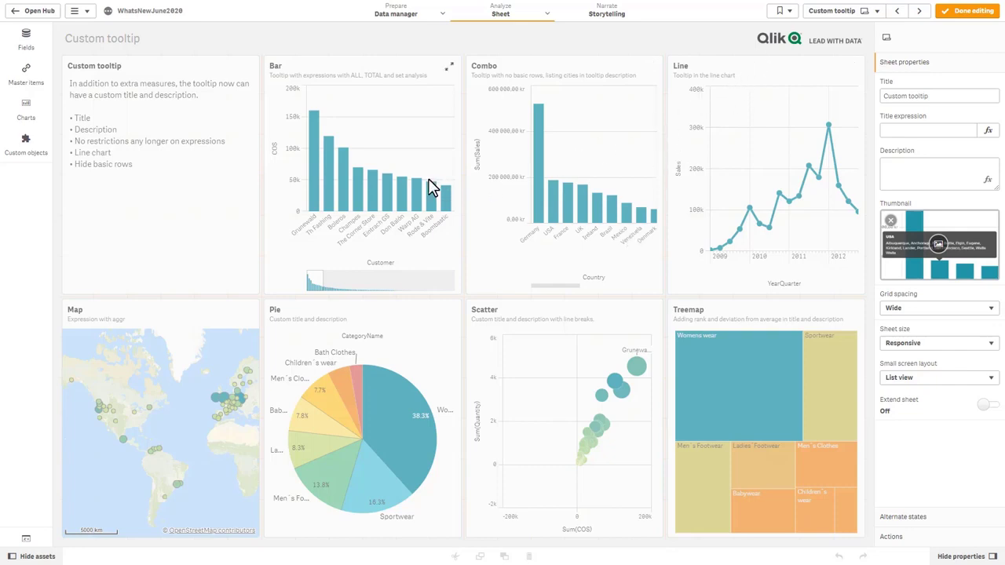
pyautogui.moveTo(435, 171)
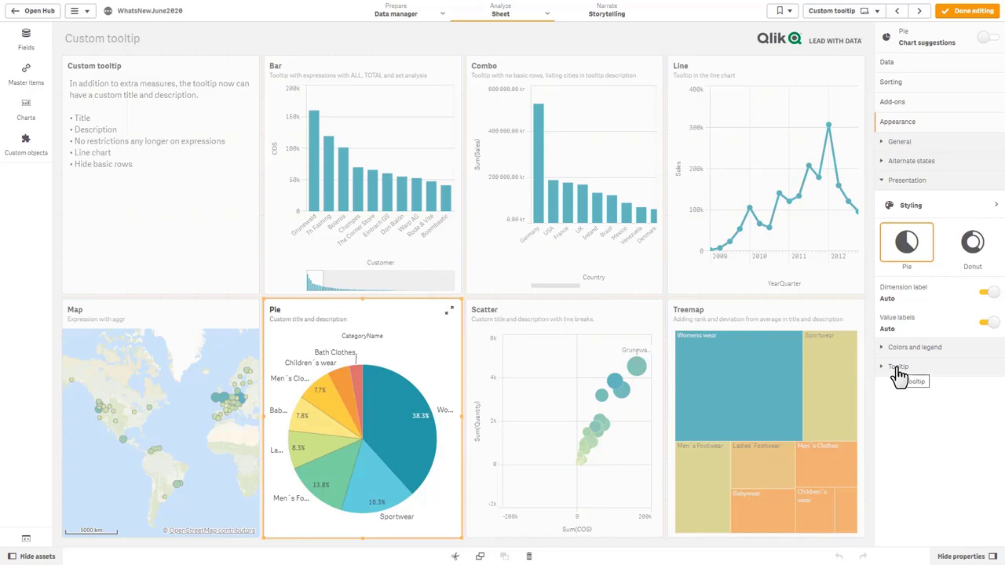
pyautogui.click(898, 366)
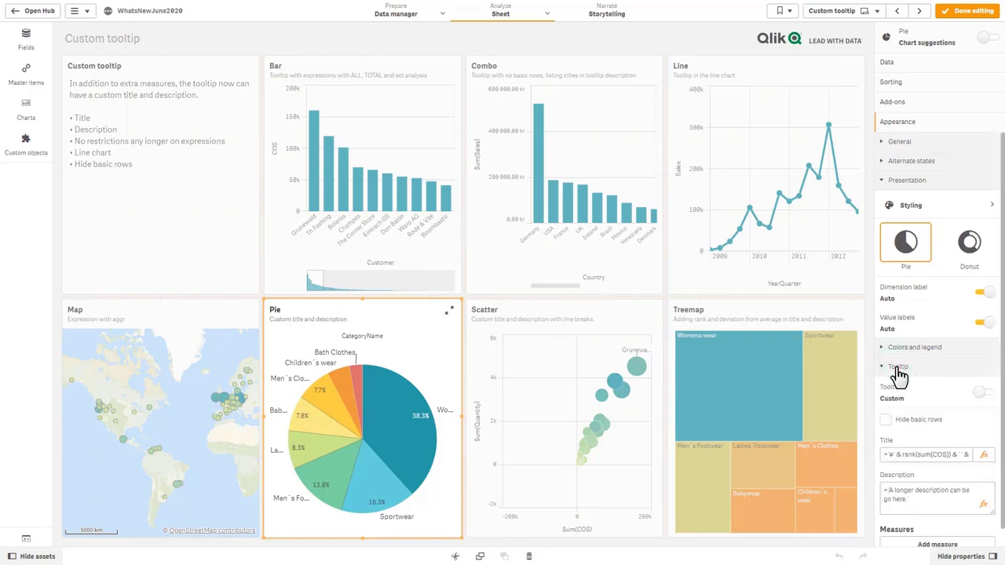
pyautogui.click(985, 392)
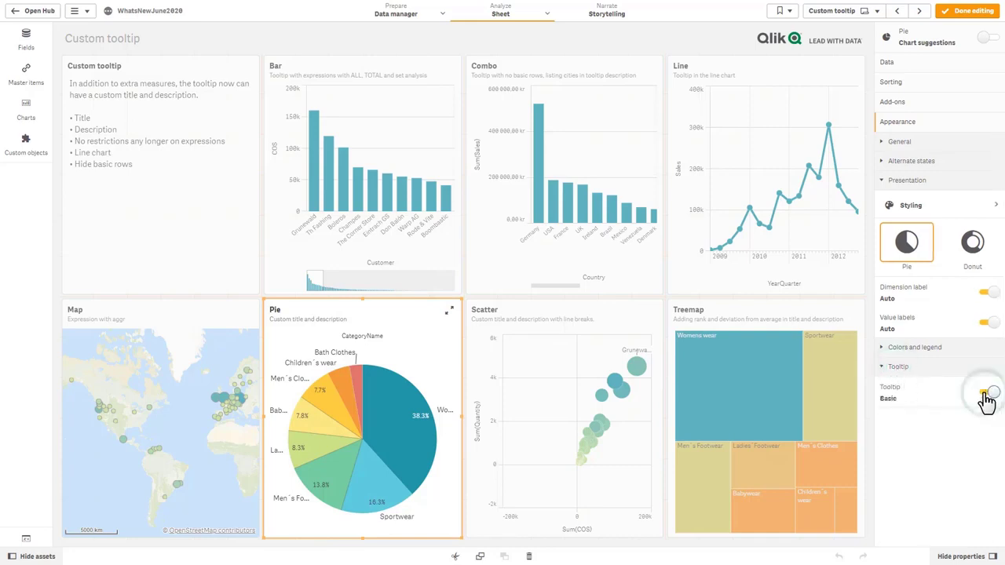
pyautogui.click(990, 391)
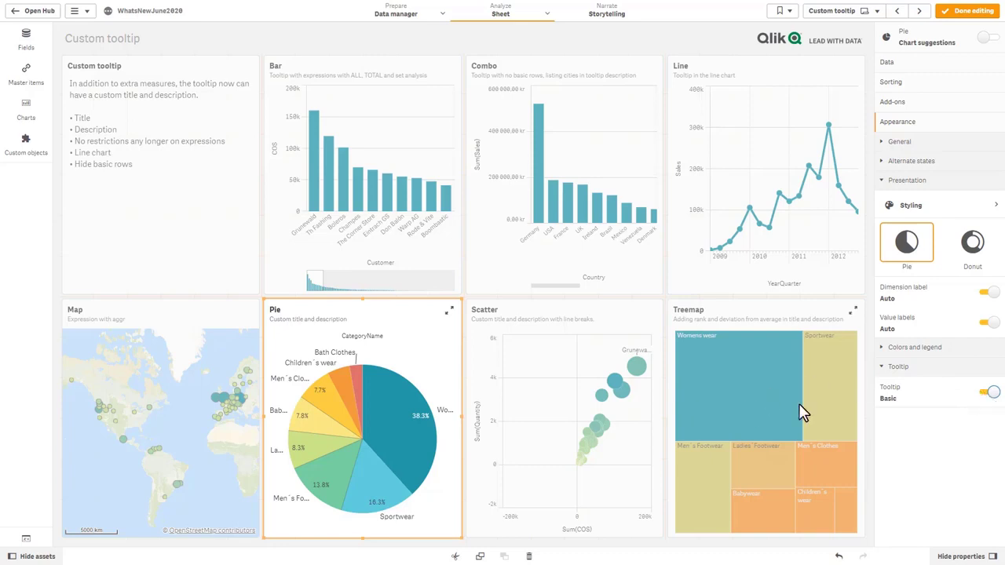
pyautogui.click(985, 392)
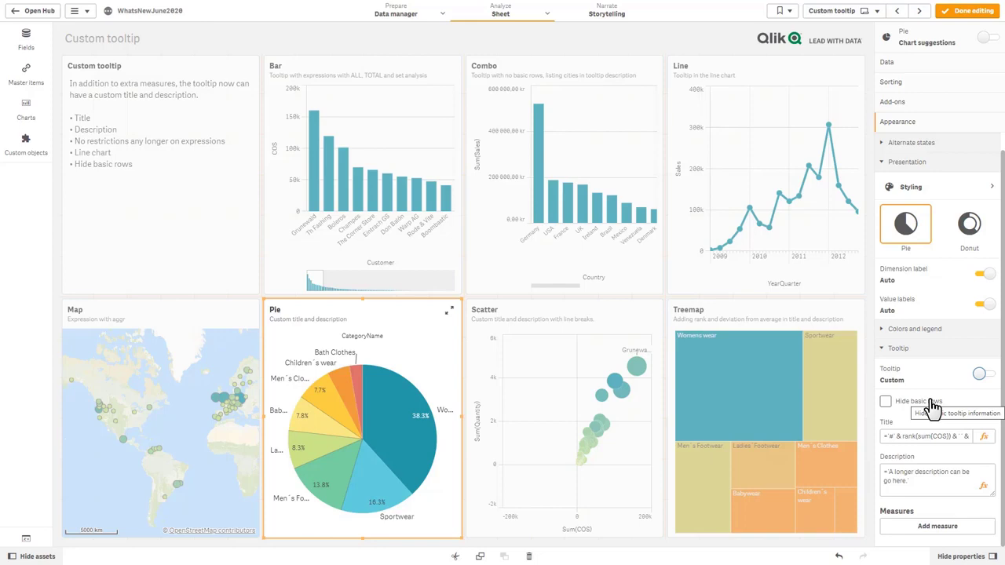
pyautogui.moveTo(931, 408)
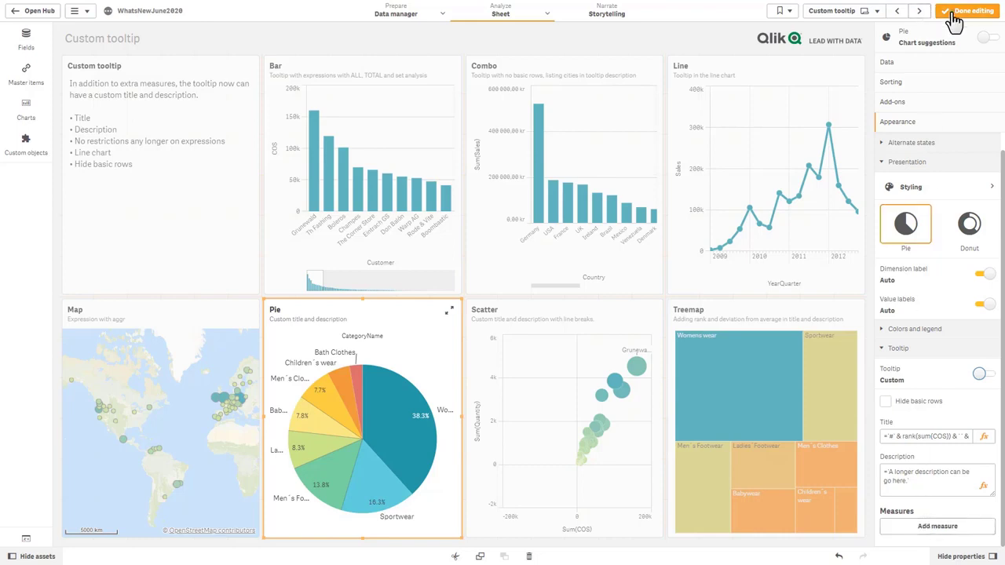
# Leave edit mode to preview the chart tooltips, then bring up the sheet overview
pyautogui.click(971, 10)
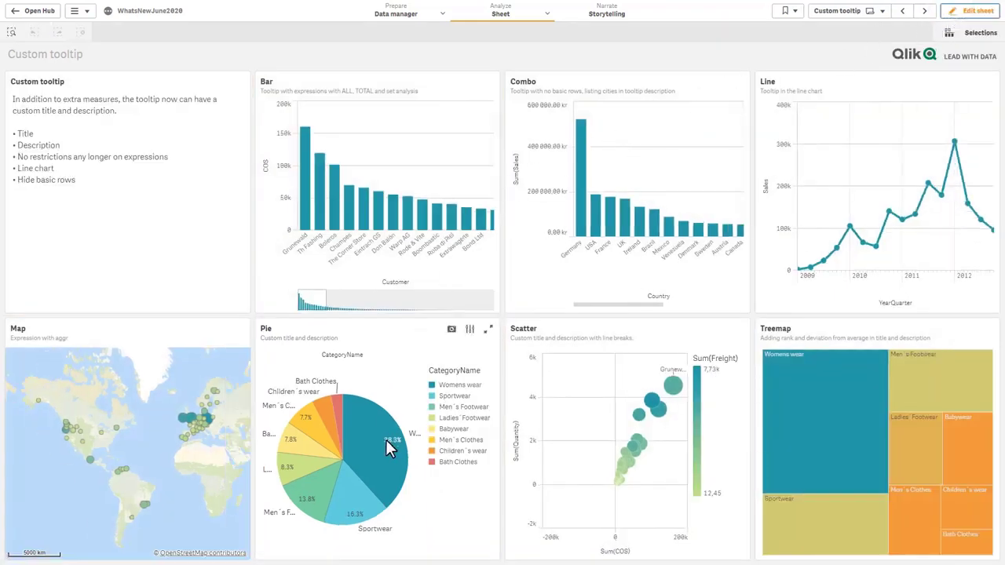
pyautogui.moveTo(390, 443)
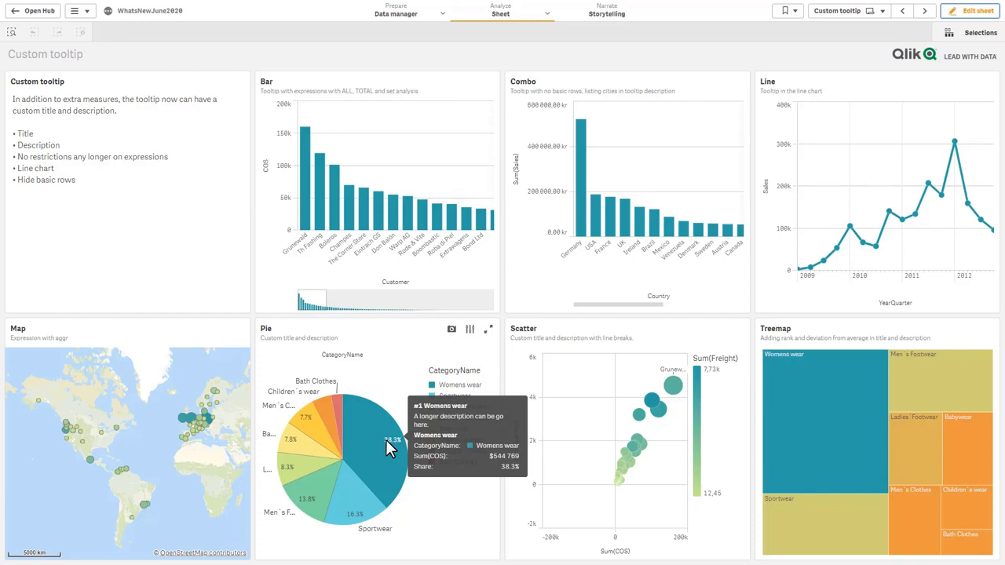
pyautogui.moveTo(328, 432)
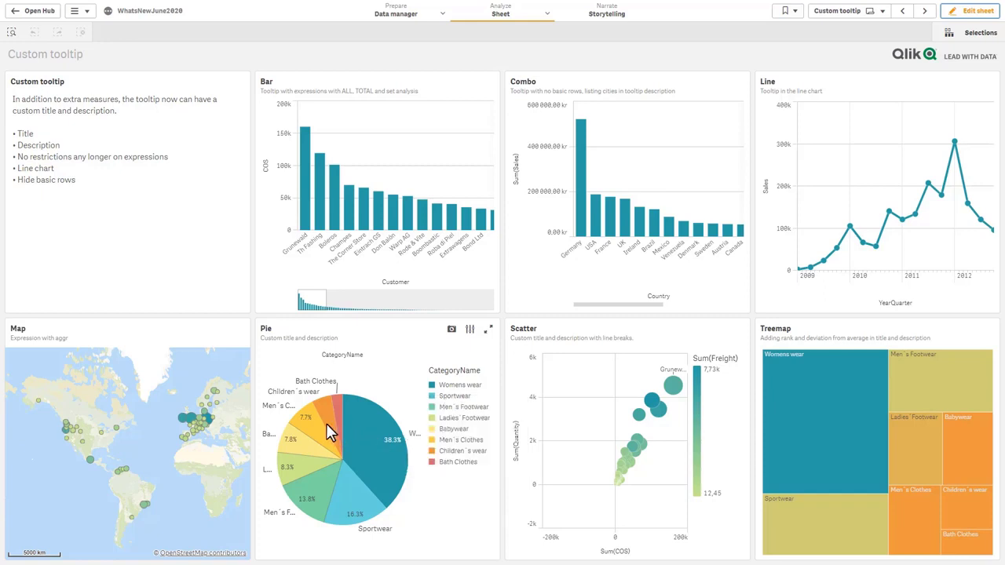
pyautogui.moveTo(188, 419)
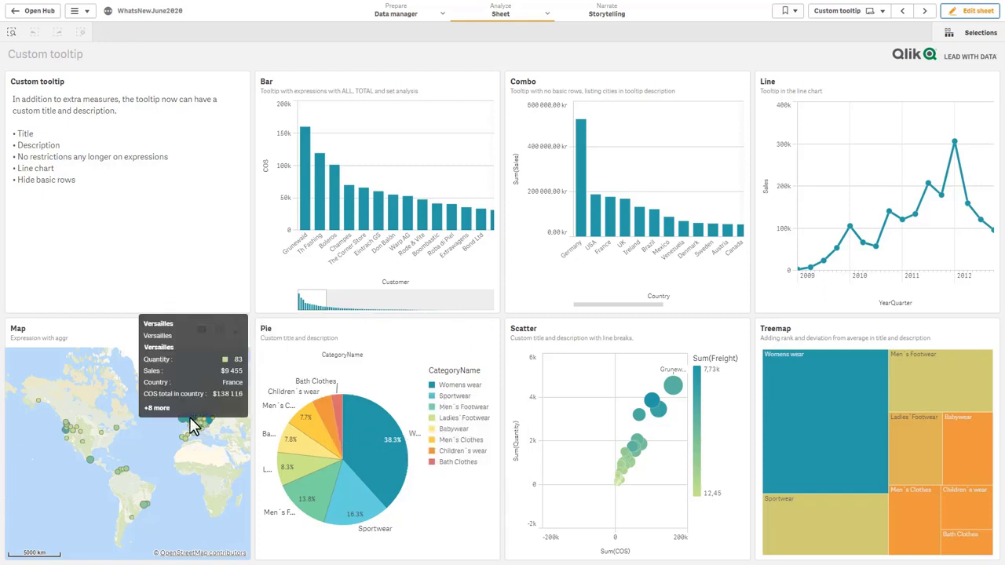
pyautogui.moveTo(239, 319)
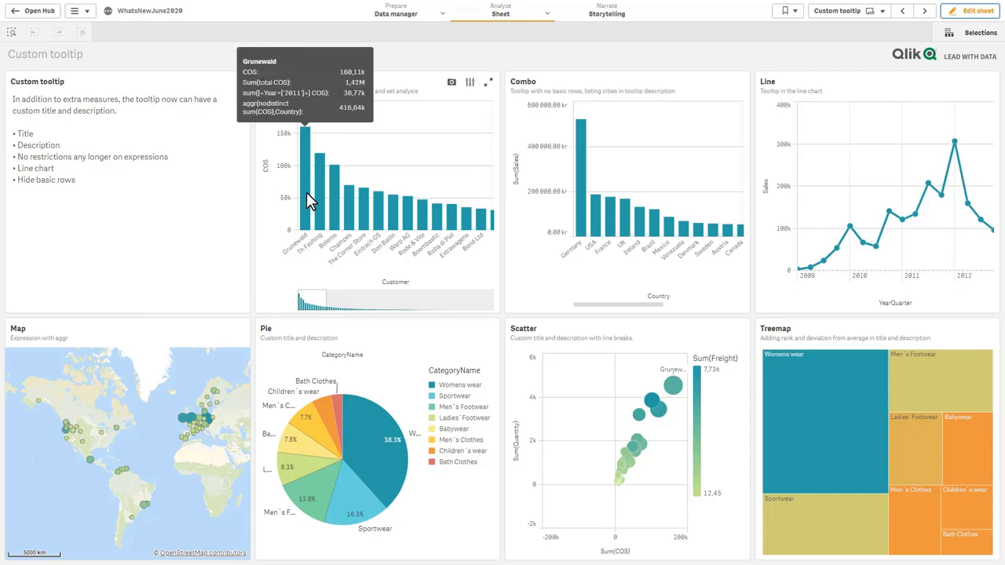
pyautogui.moveTo(320, 197)
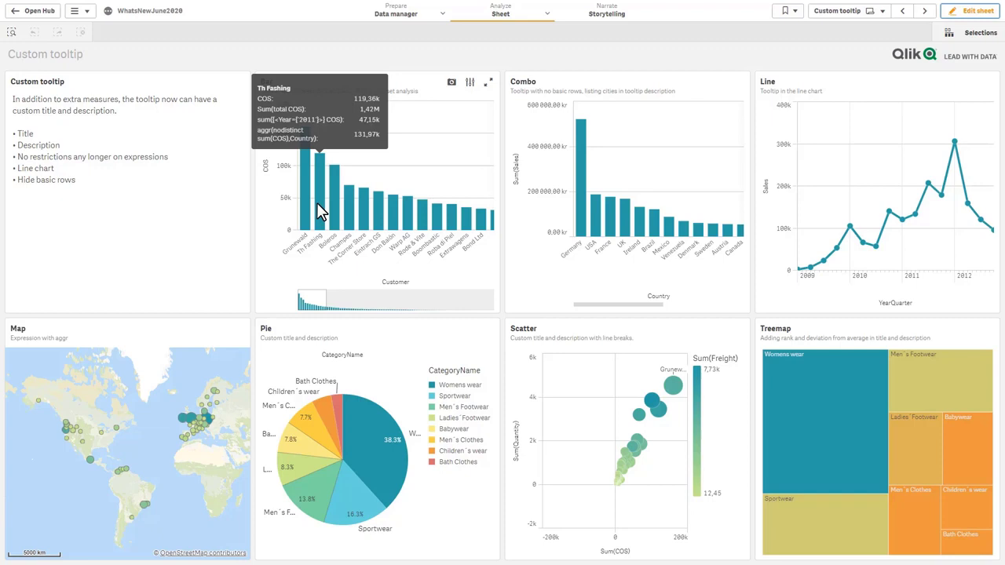
pyautogui.moveTo(854, 238)
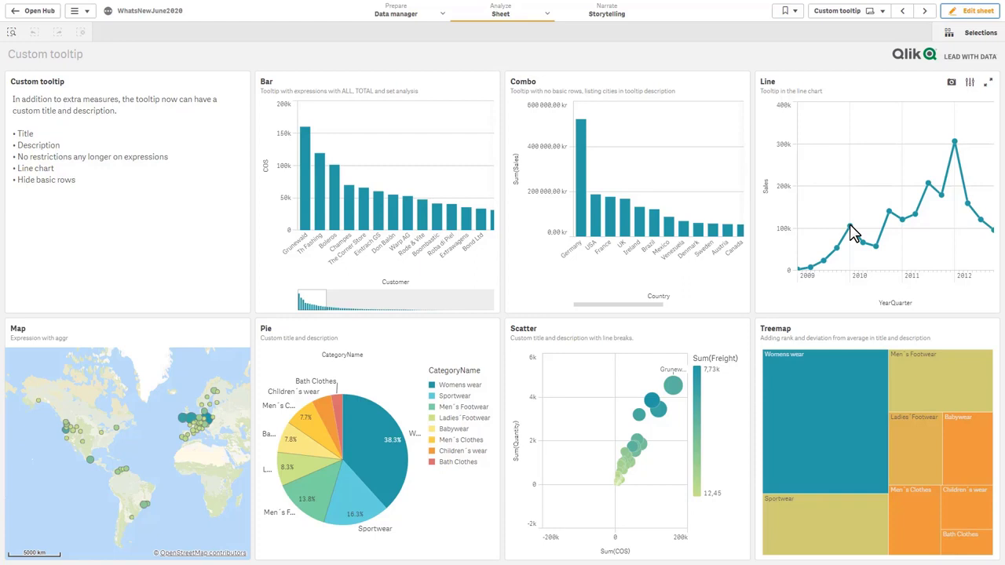
pyautogui.moveTo(90, 458)
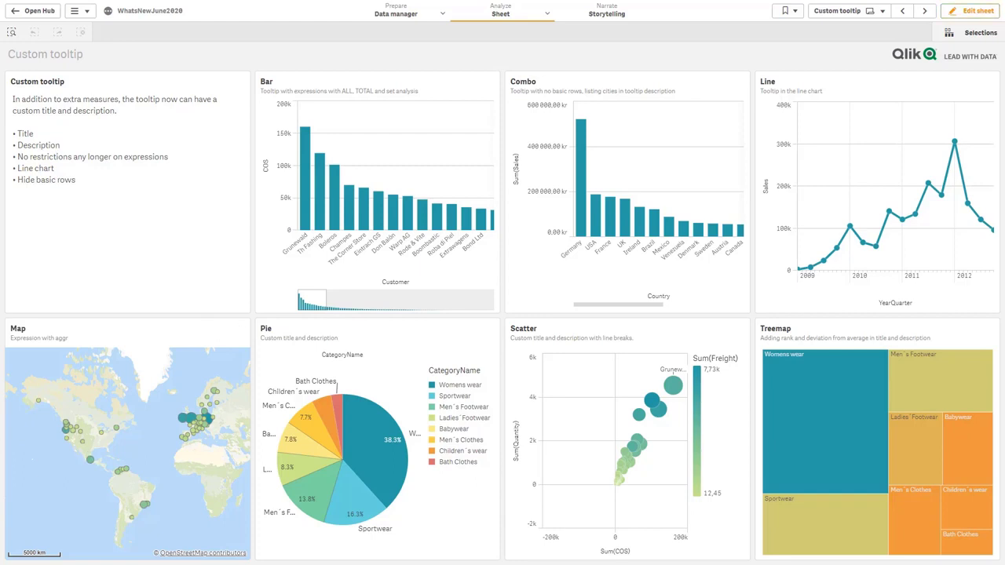
pyautogui.moveTo(899, 39)
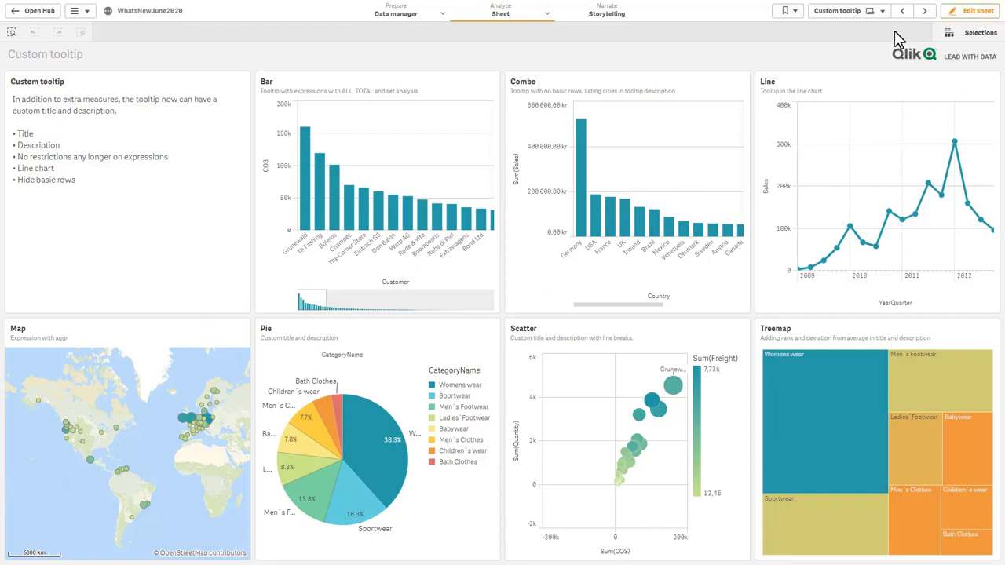
pyautogui.click(848, 11)
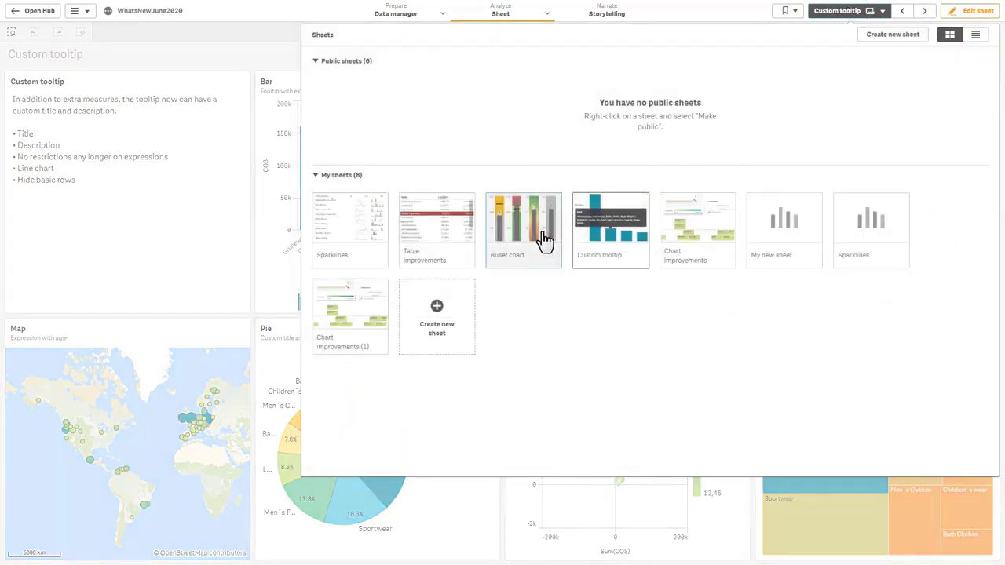
# Edit the Bullet chart sheet, browsing Custom objects and then the built-in Charts list
pyautogui.click(523, 228)
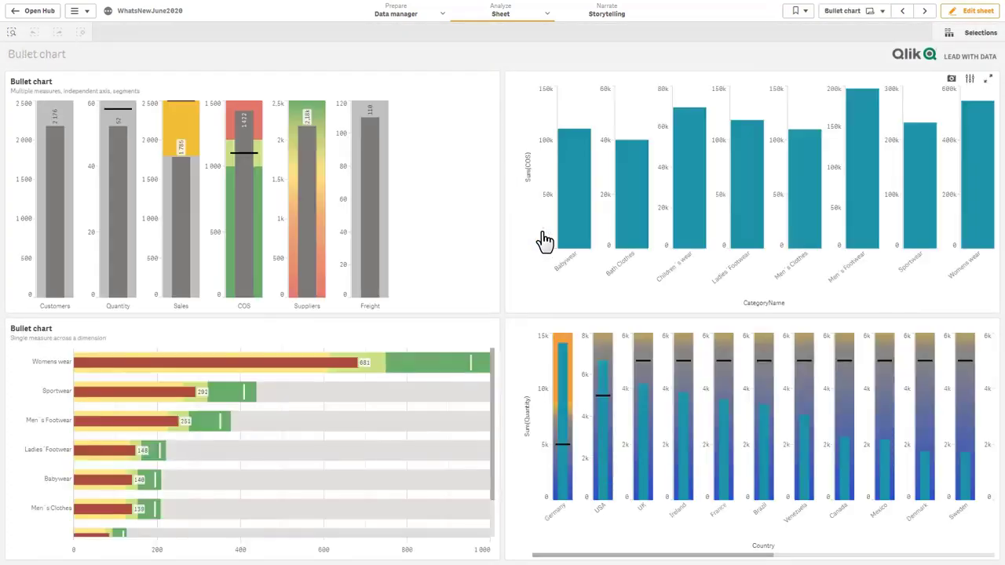
pyautogui.moveTo(550, 240)
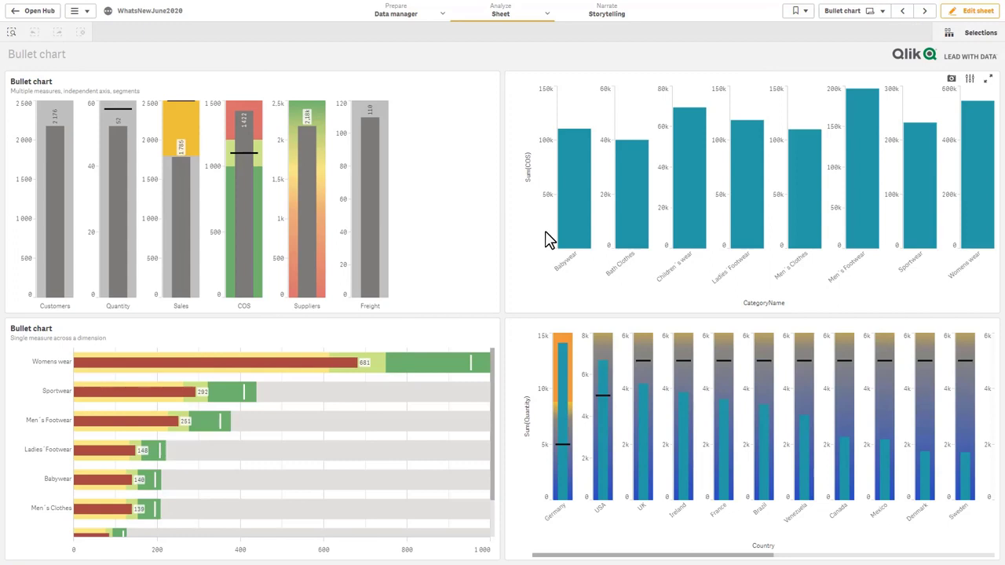
pyautogui.moveTo(660, 165)
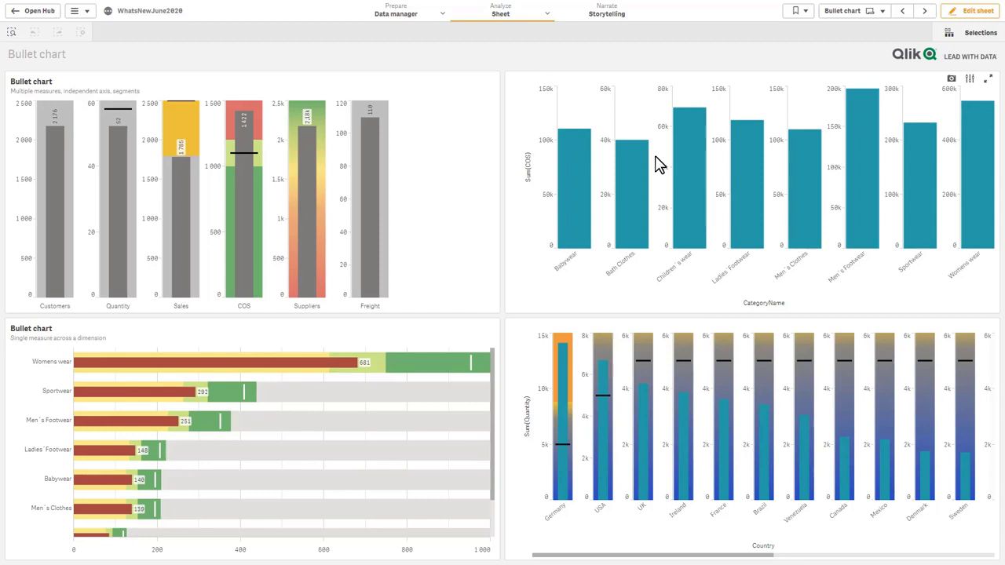
pyautogui.click(970, 11)
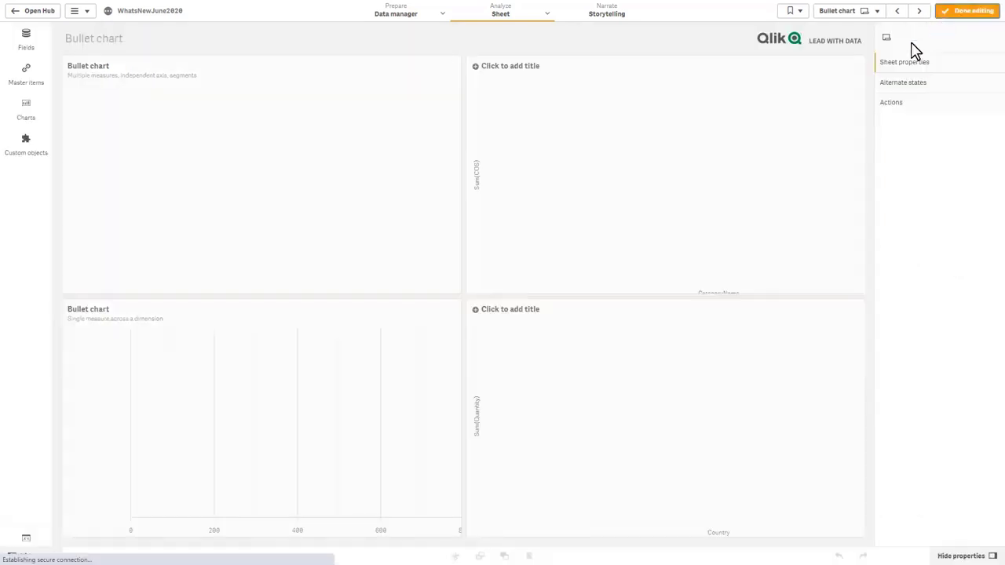
pyautogui.click(26, 145)
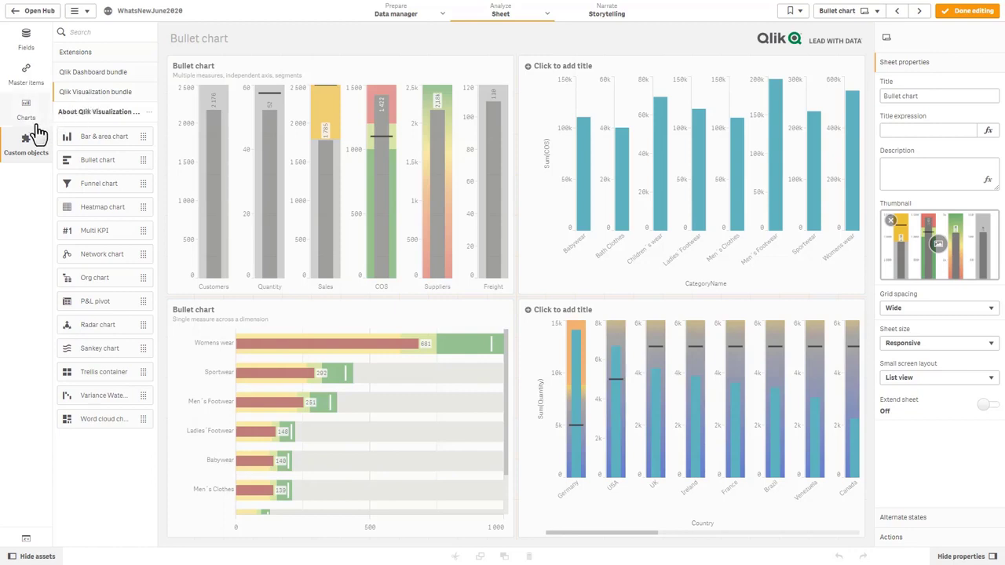
pyautogui.click(26, 110)
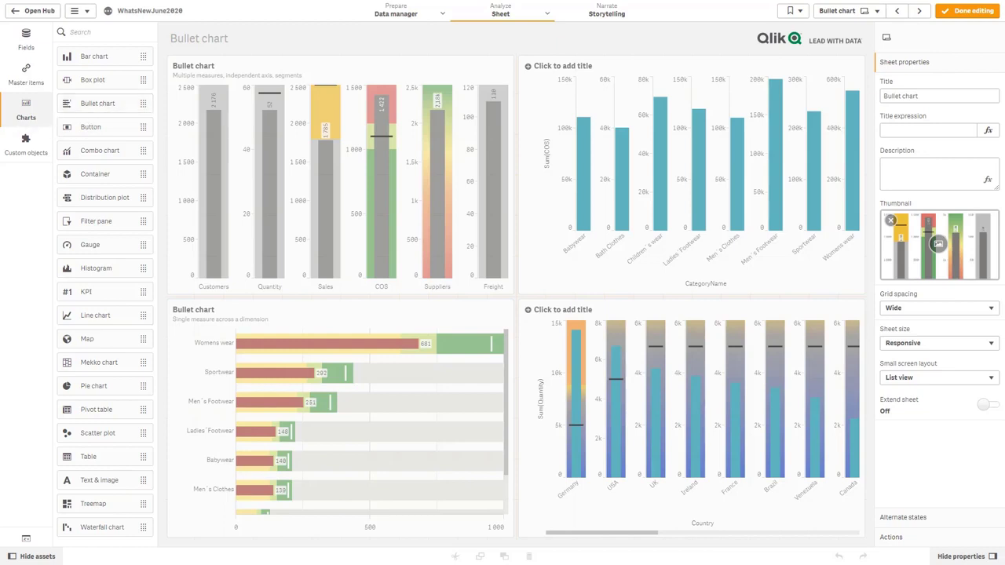
pyautogui.moveTo(208, 318)
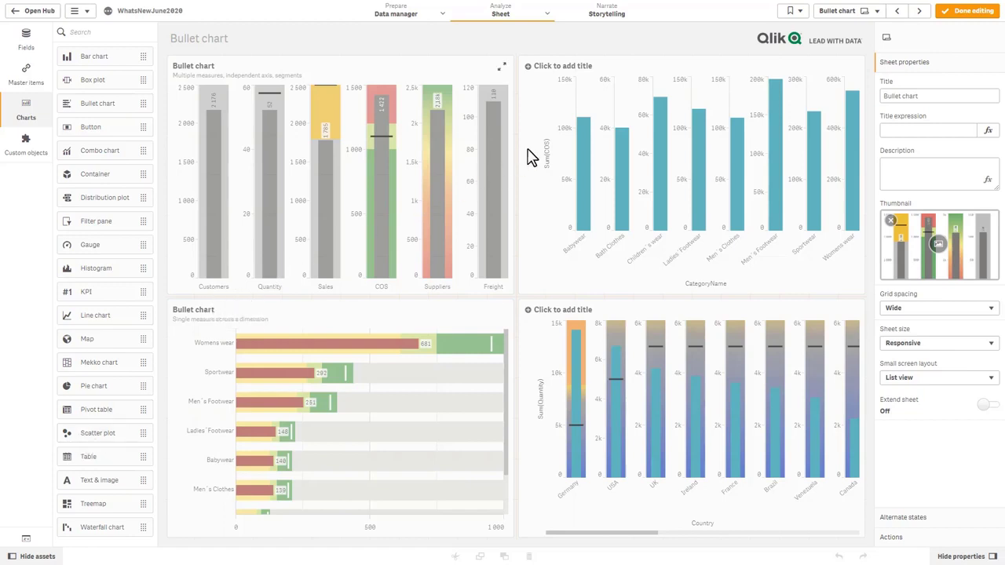
pyautogui.moveTo(848, 16)
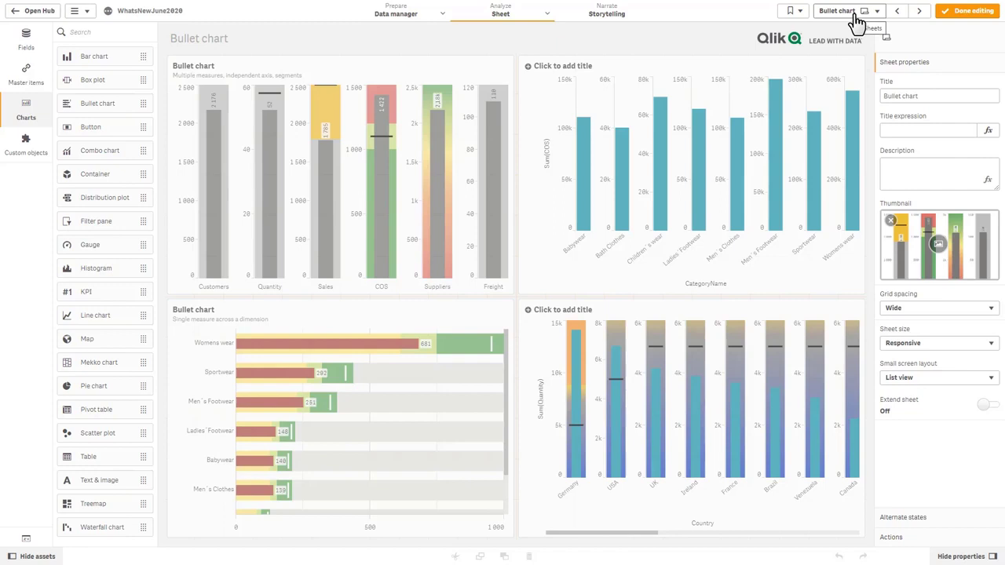
# Open the Sparklines sheet, preview its mini-chart table, then return to edit mode and the sheet overview
pyautogui.click(836, 10)
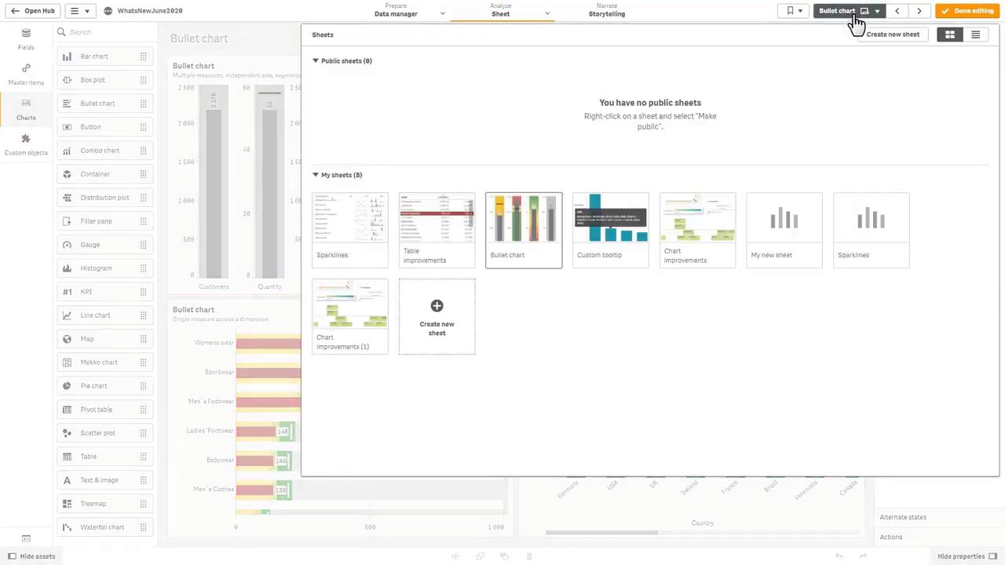
pyautogui.moveTo(676, 212)
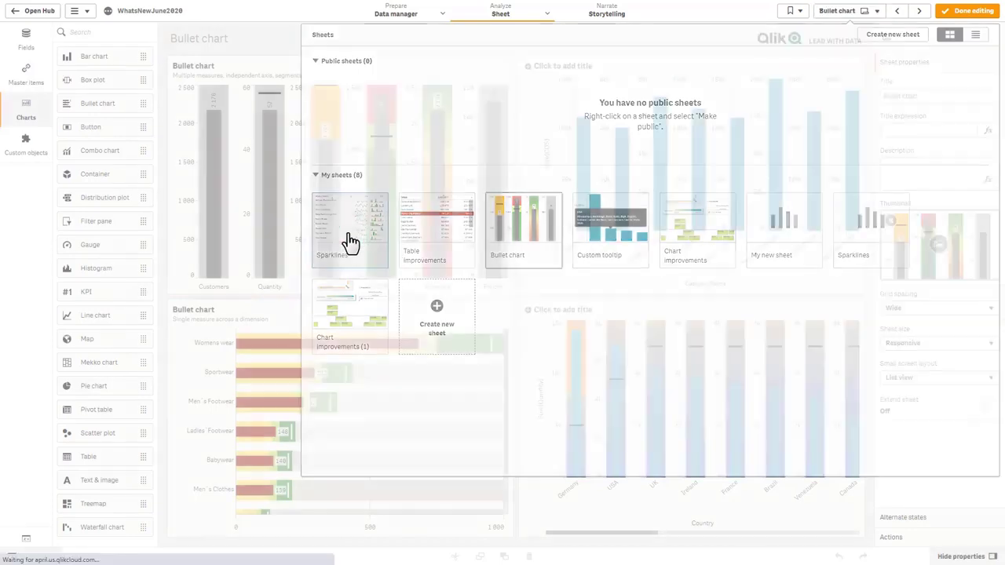
pyautogui.click(350, 227)
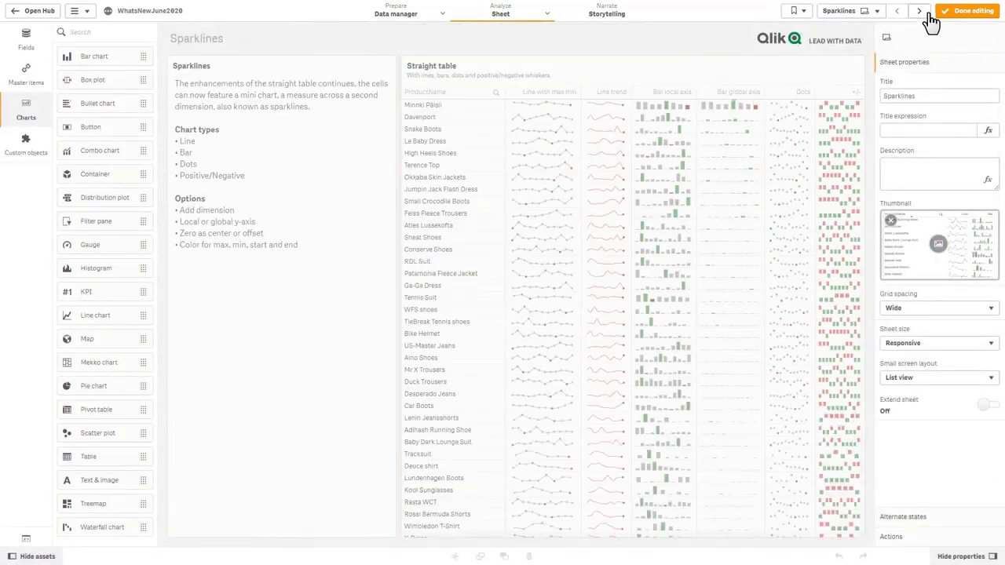
pyautogui.click(970, 11)
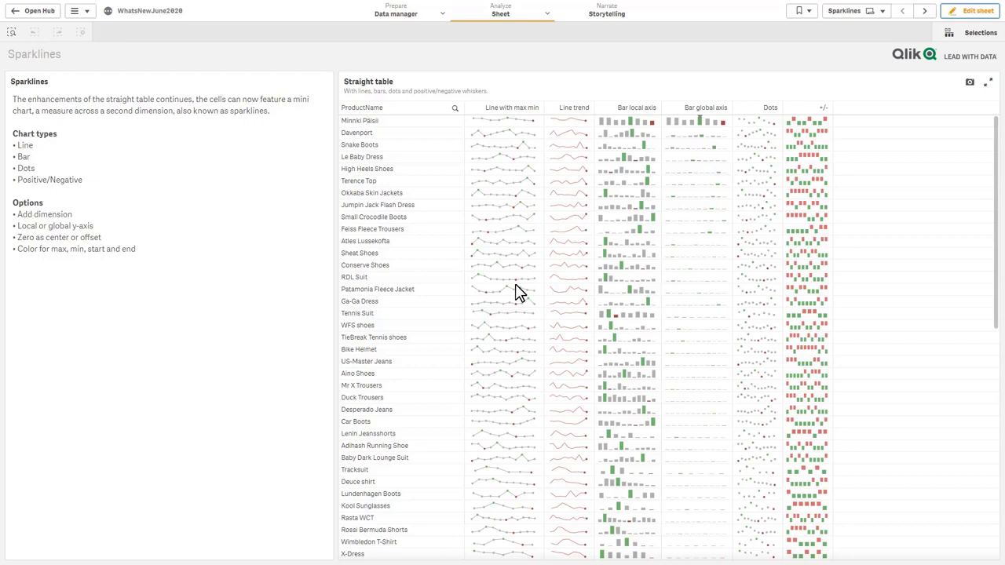
pyautogui.moveTo(515, 284)
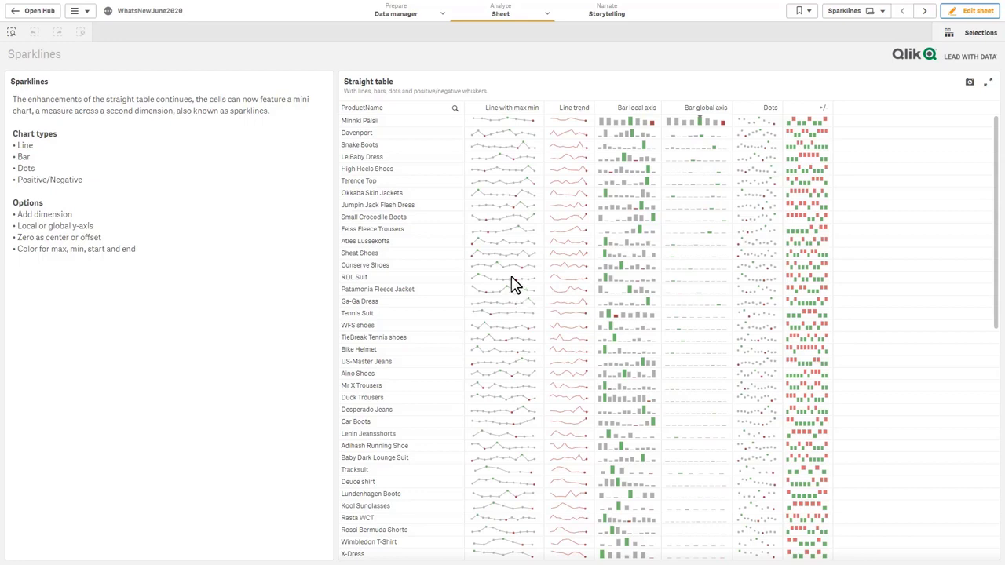
pyautogui.moveTo(518, 169)
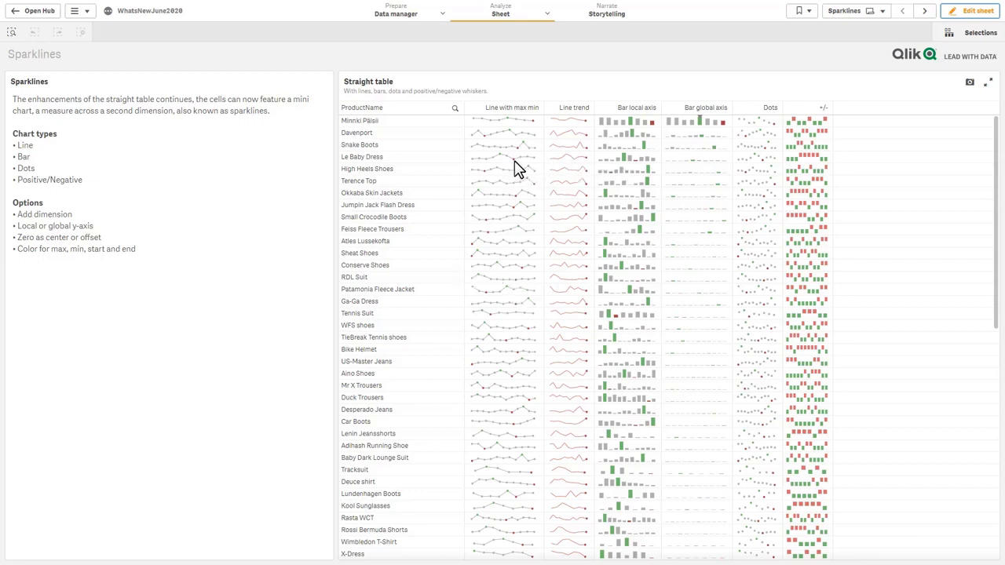
pyautogui.moveTo(511, 151)
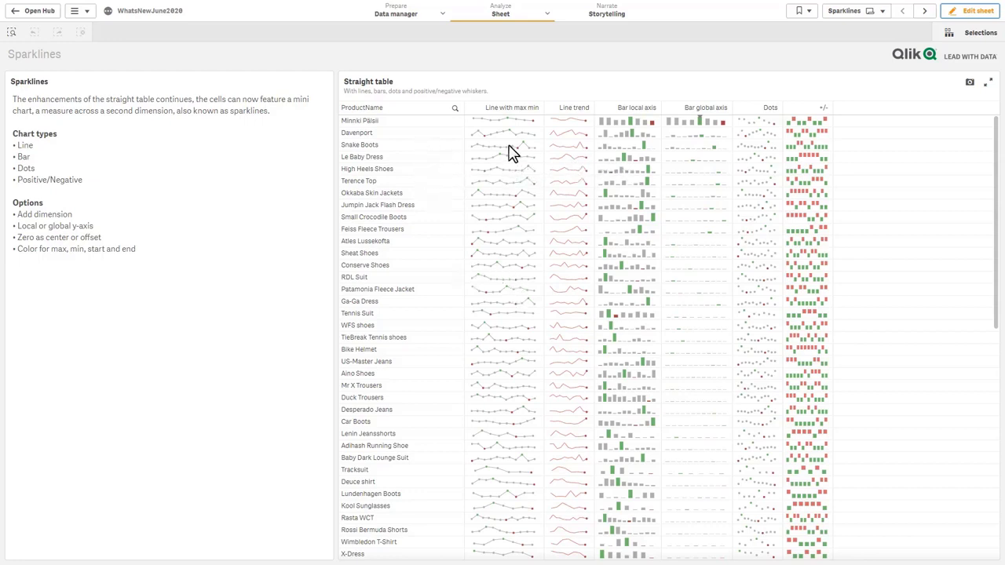
pyautogui.moveTo(621, 162)
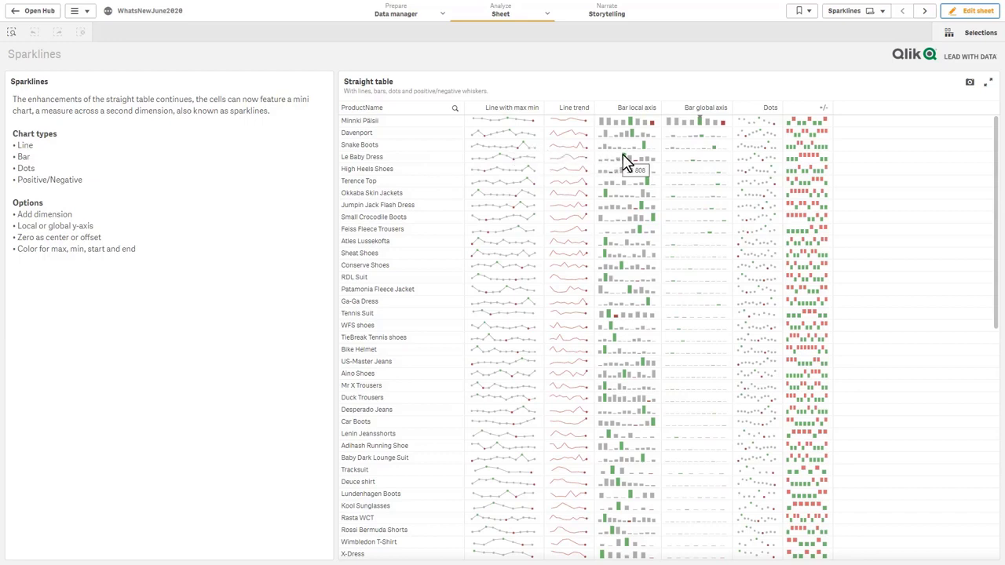
pyautogui.click(970, 10)
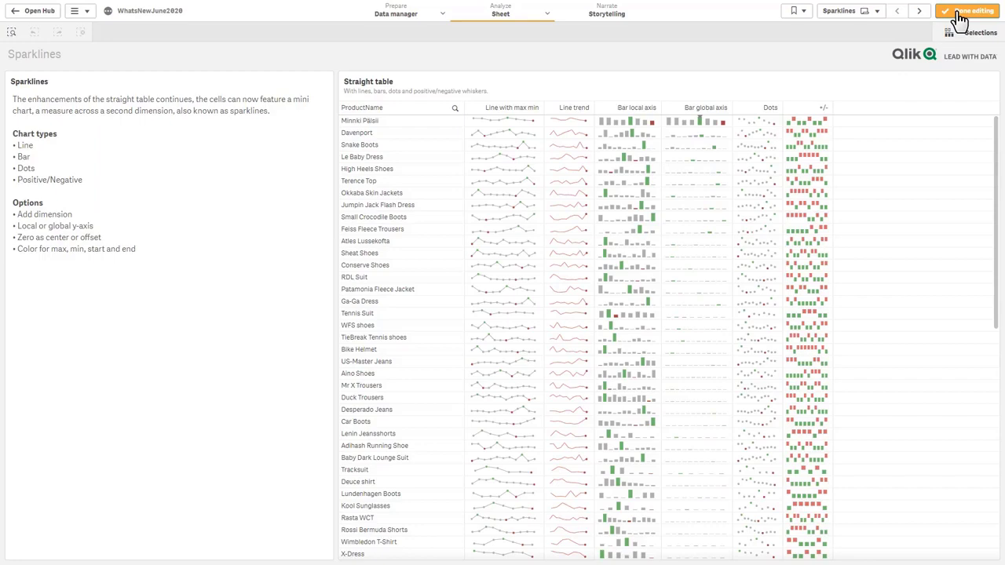
pyautogui.click(967, 11)
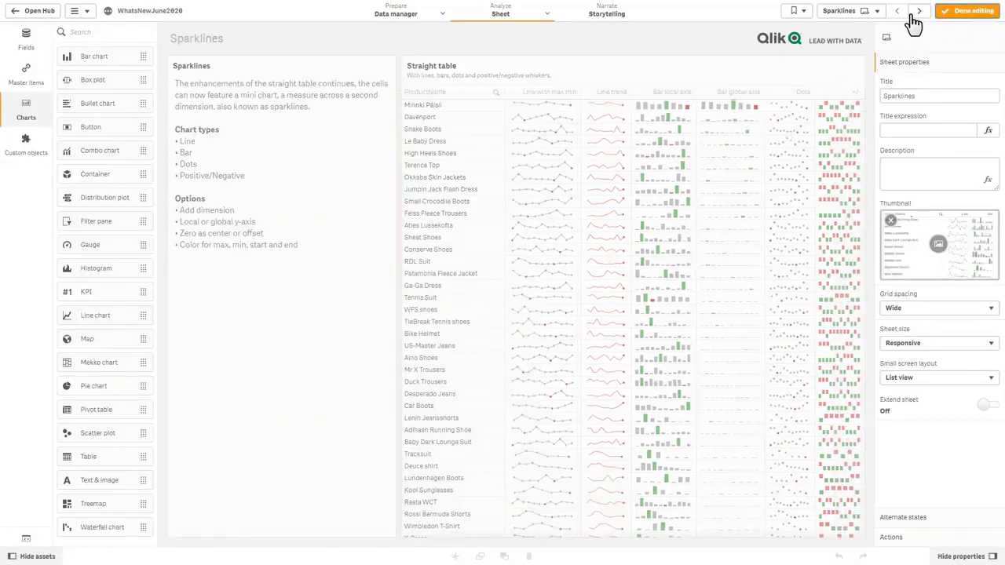
pyautogui.click(851, 10)
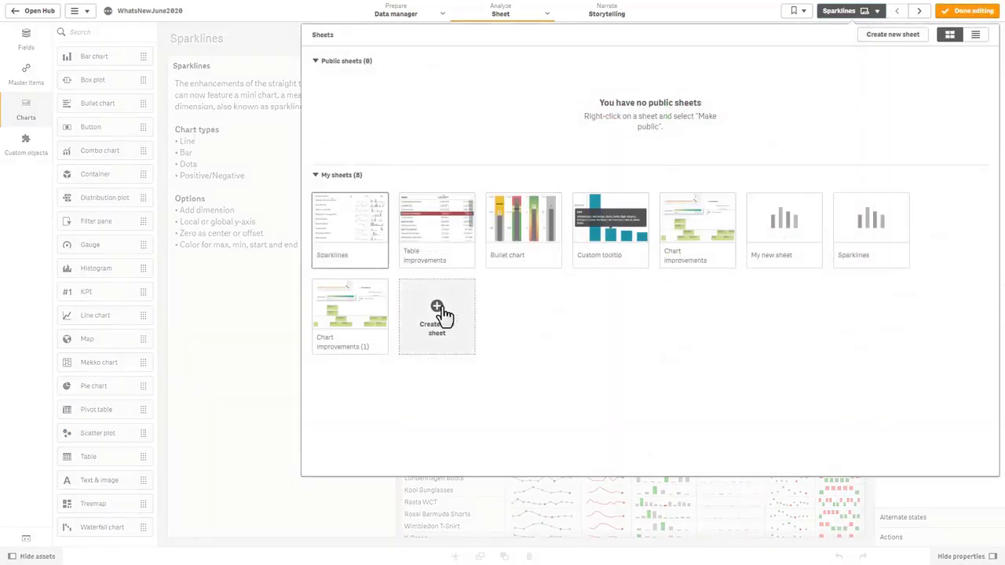
# Create a new sheet with a table using ProductName as its dimension
pyautogui.click(437, 317)
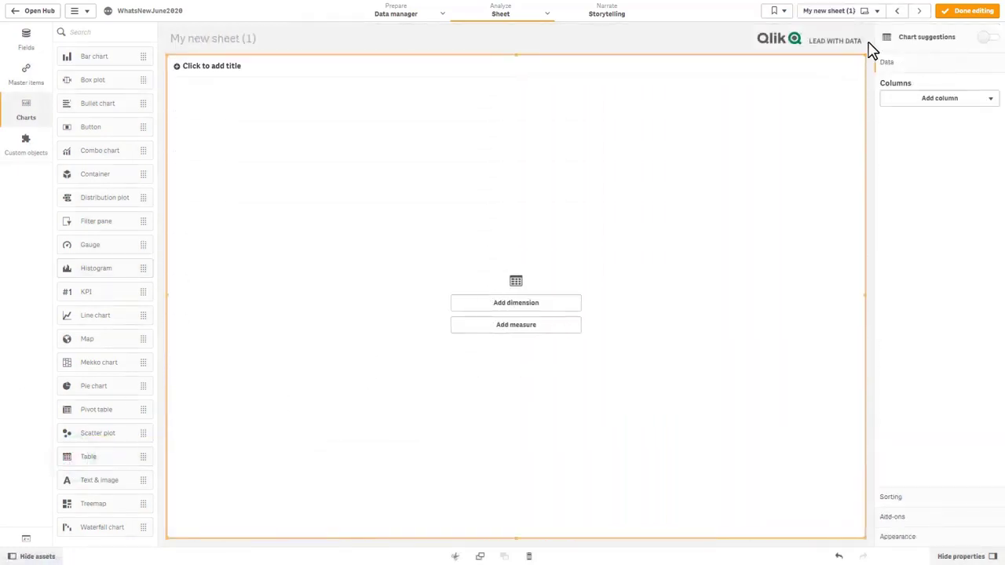
pyautogui.click(516, 302)
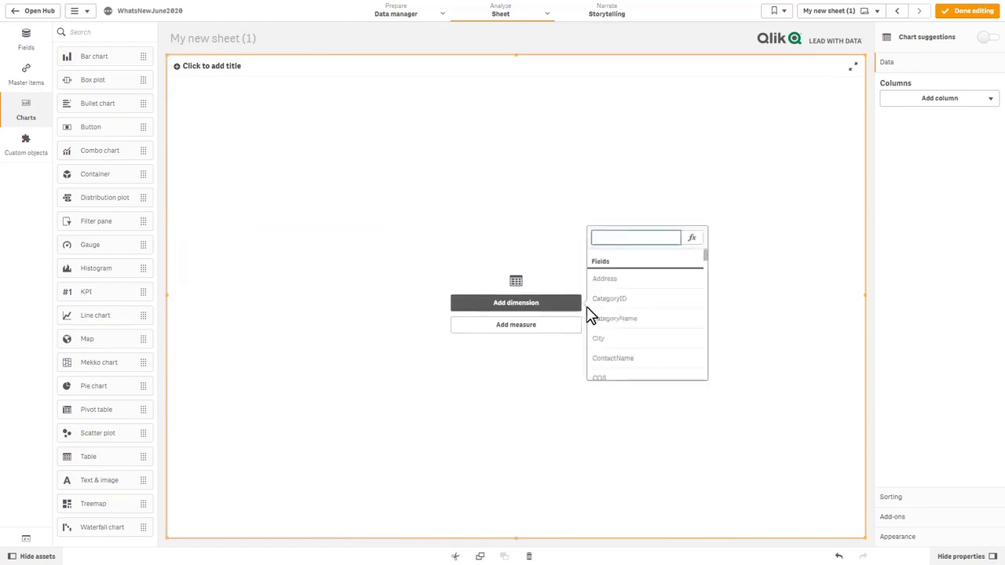
pyautogui.write('pr')
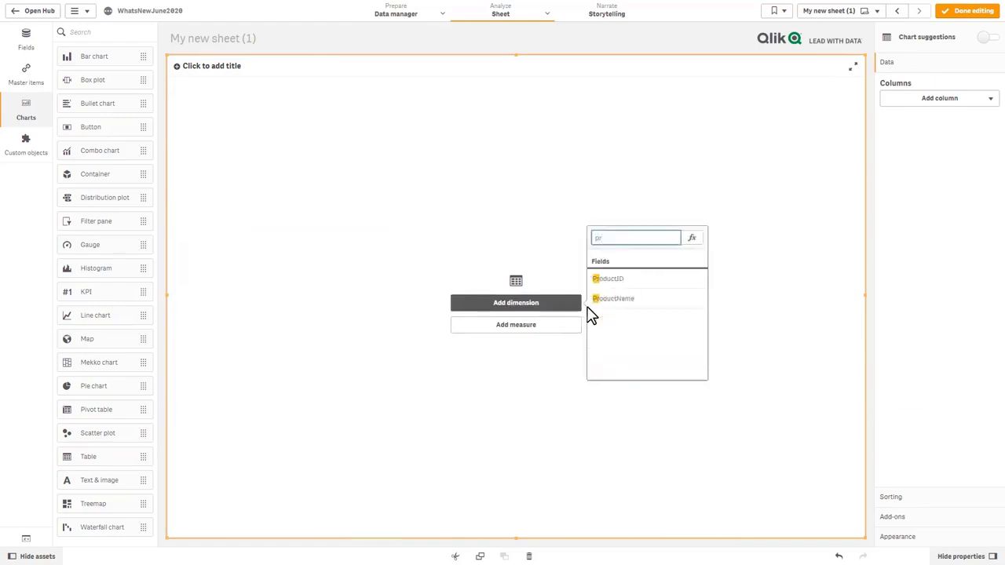
pyautogui.click(613, 299)
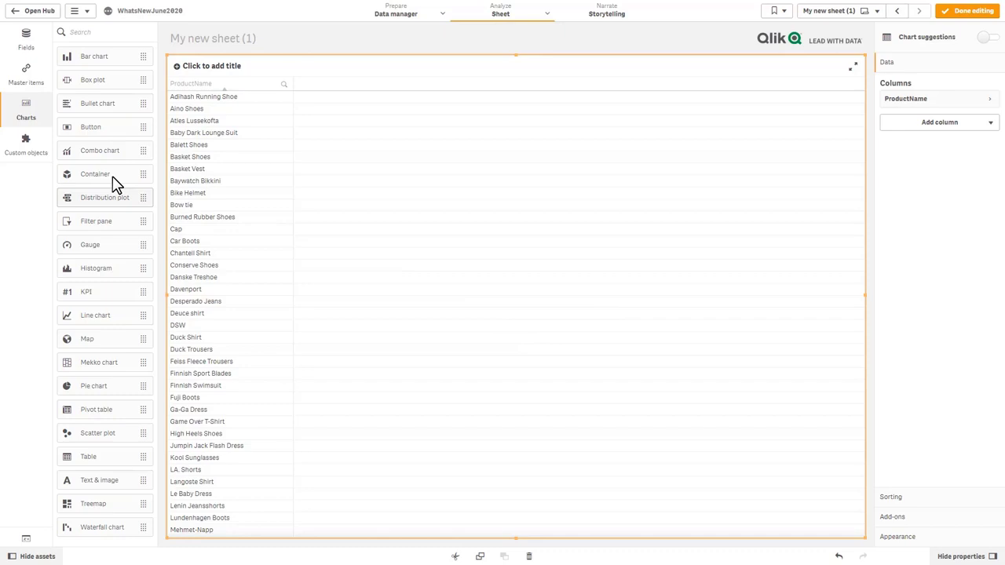
# Drag the Sales field onto the table and add Sum(Sales) as a column
pyautogui.click(26, 36)
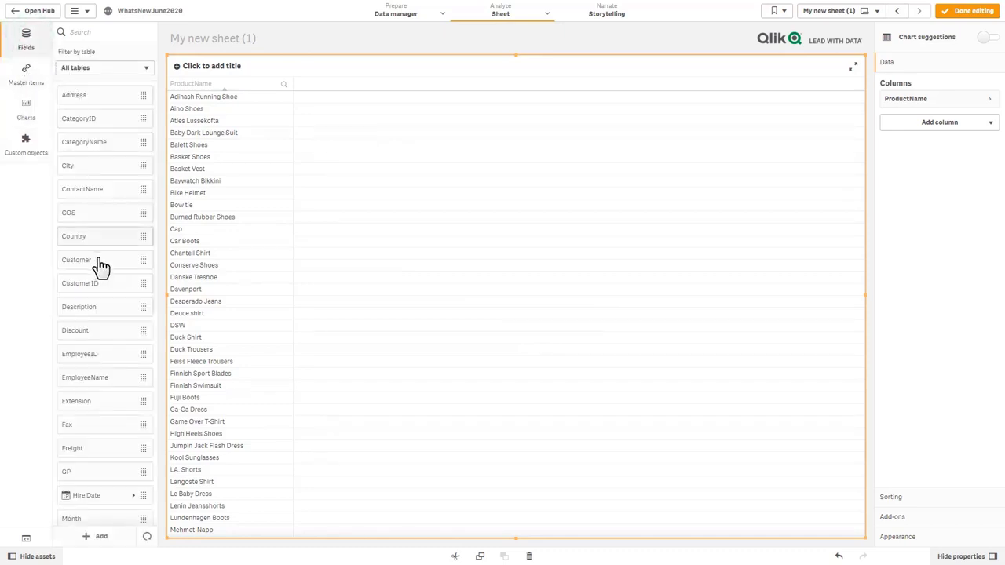
pyautogui.moveTo(69, 424); pyautogui.dragTo(366, 364)
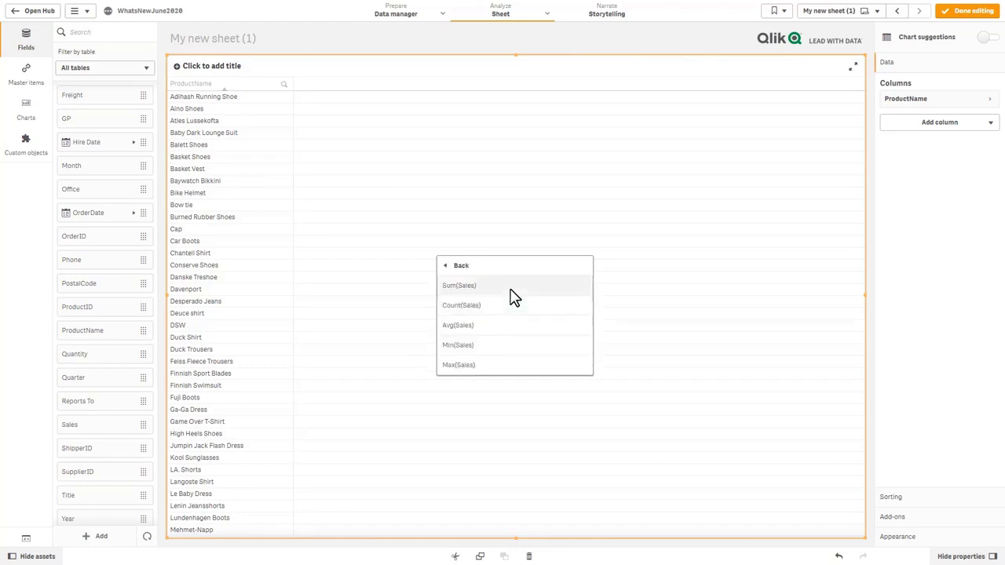
pyautogui.click(459, 285)
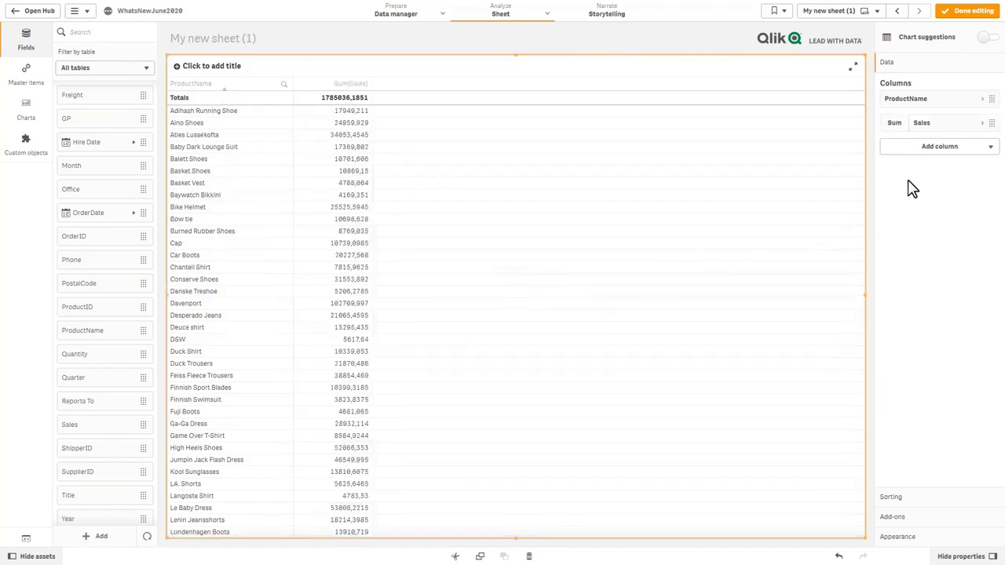
pyautogui.moveTo(934, 161)
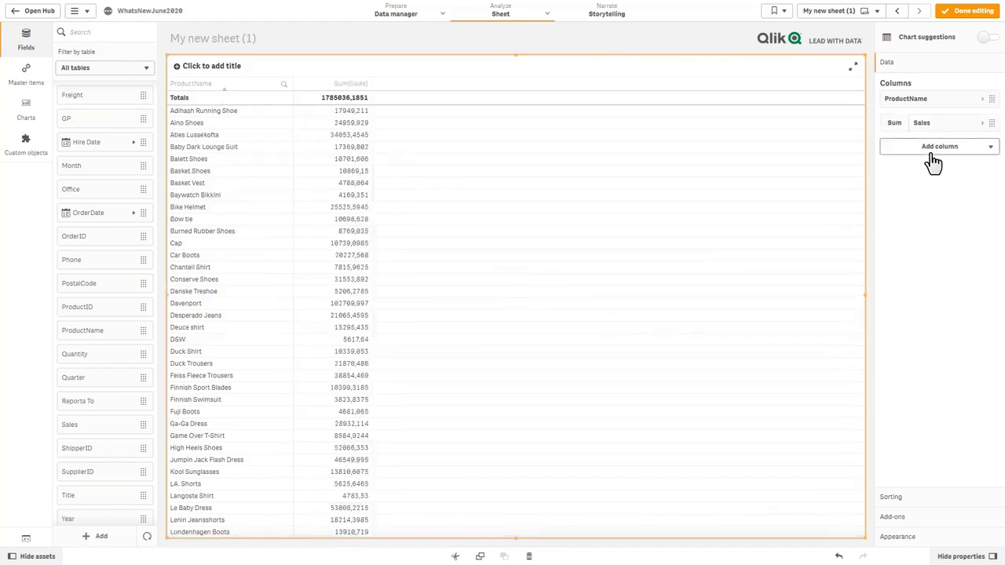
# Duplicate the Sum(Sales) column and label the copy Trend
pyautogui.click(921, 122)
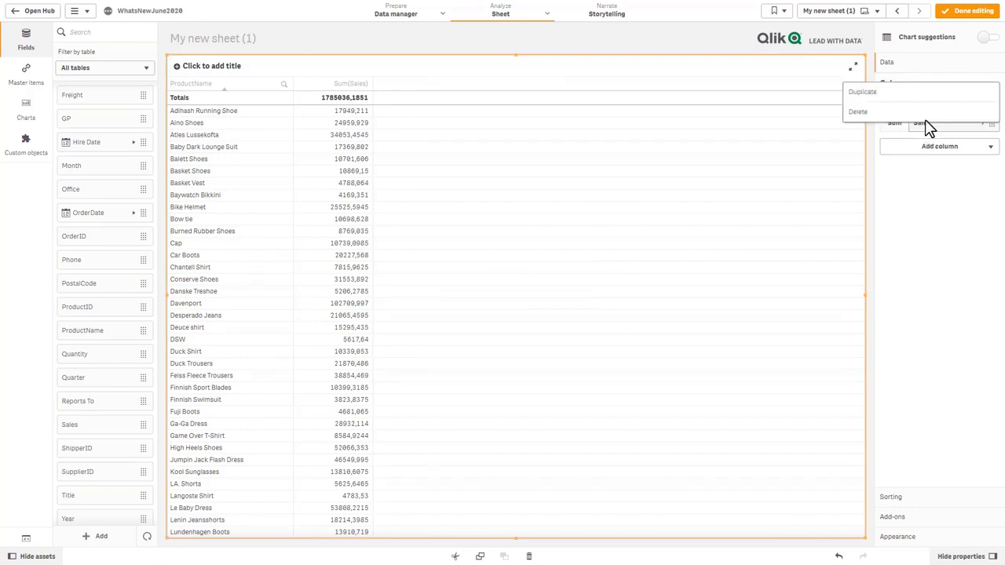
pyautogui.click(862, 91)
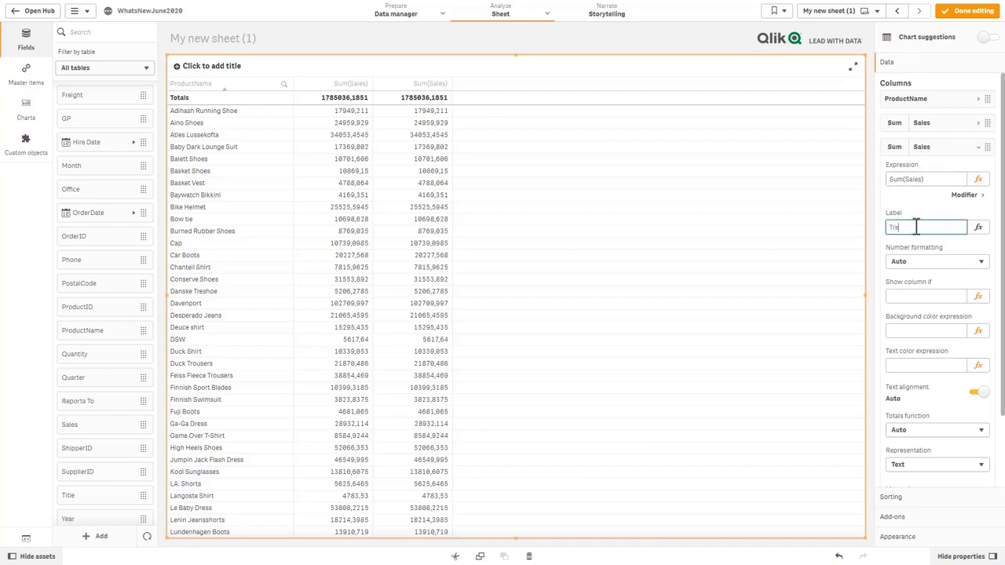
pyautogui.write('Trend')
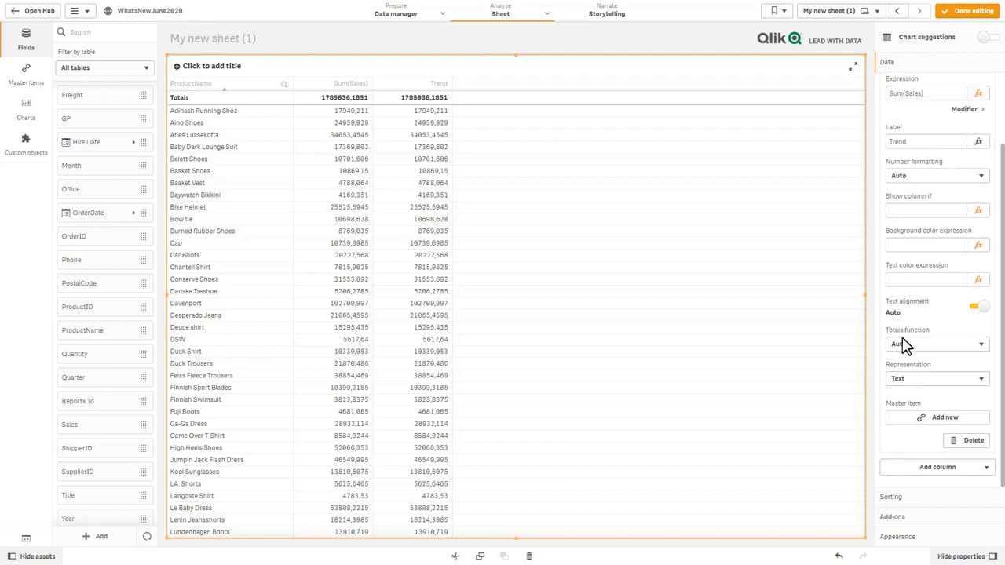
# Show the Trend column as a mini chart across OrderDate.autoCalendar.Month
pyautogui.click(936, 378)
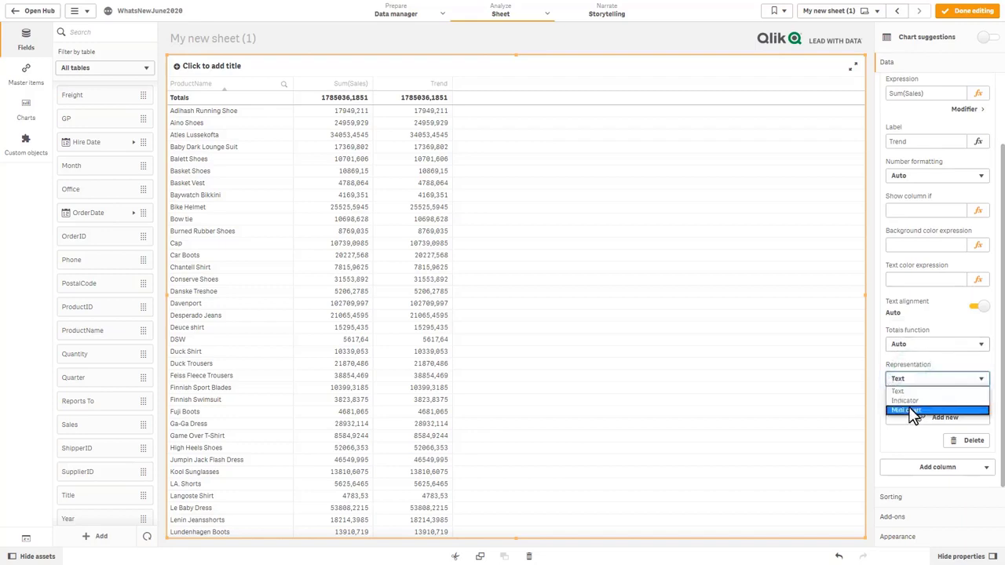
pyautogui.click(907, 410)
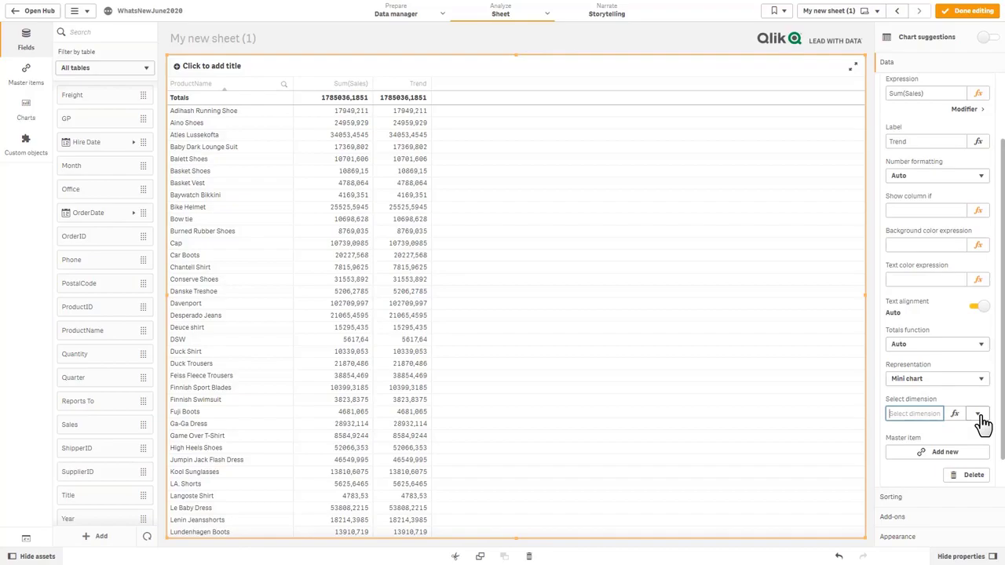
pyautogui.click(954, 414)
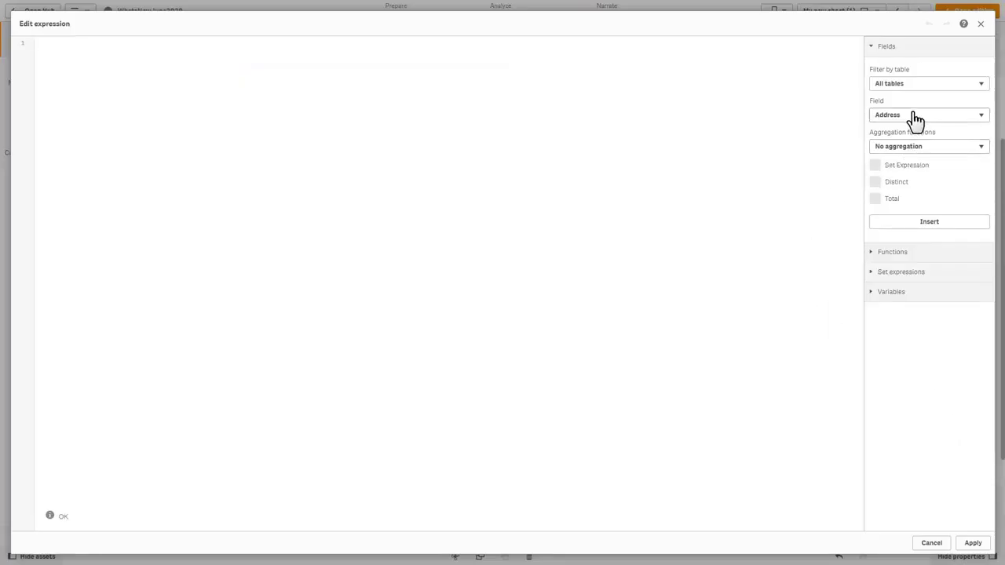
pyautogui.write('mon')
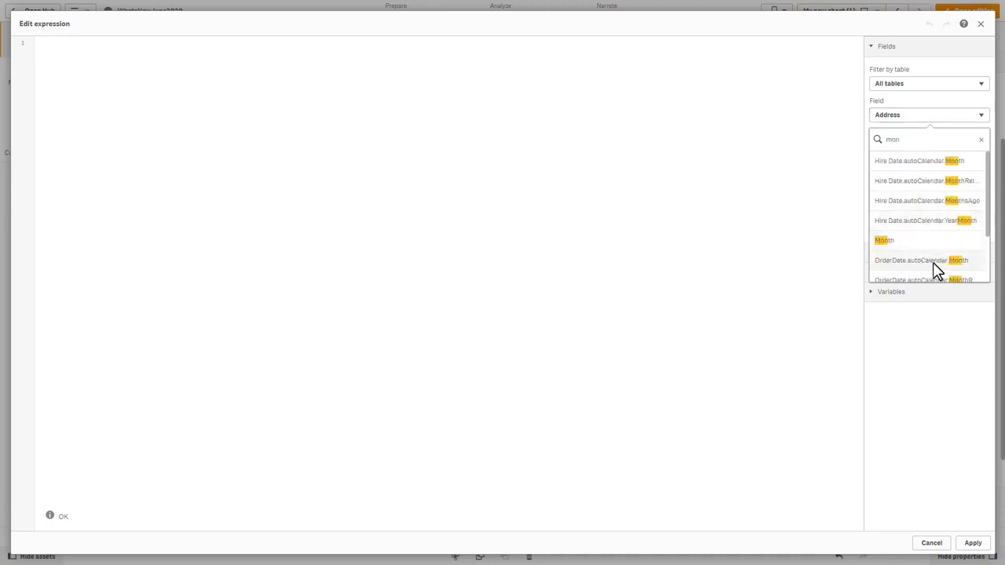
pyautogui.click(922, 260)
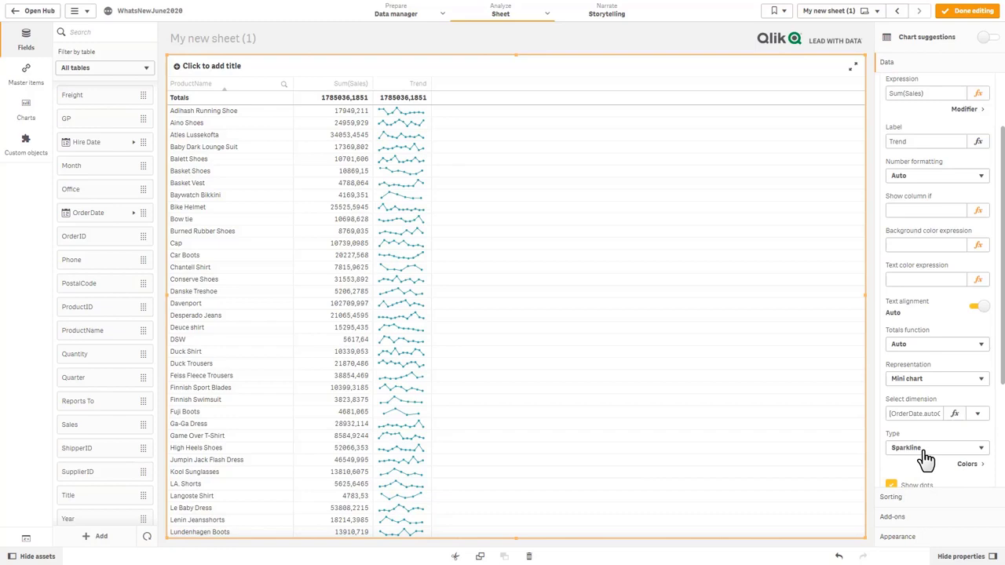
# Try Dots and Bars mini chart types, then settle on Positive/negative and expand Colors
pyautogui.click(932, 447)
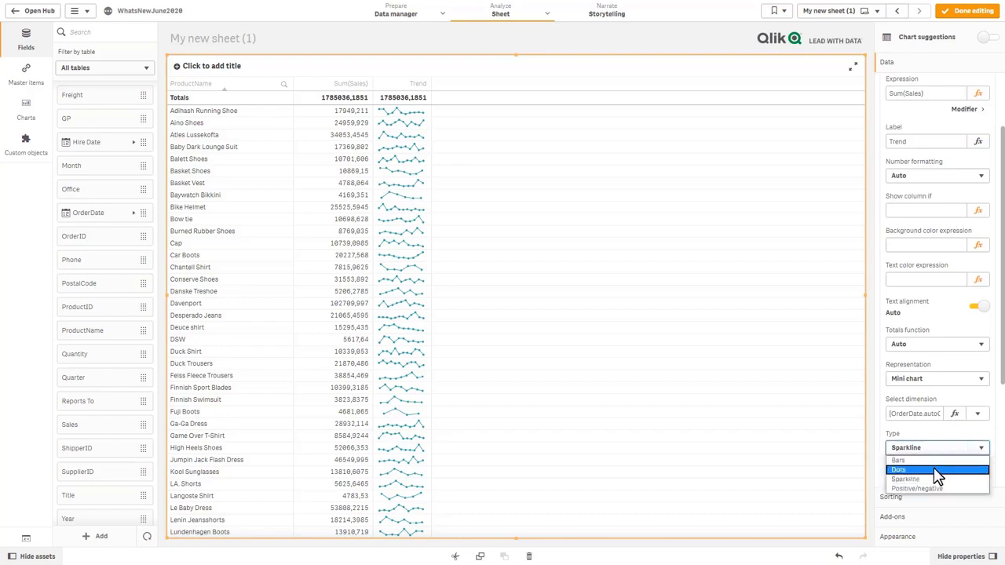
pyautogui.click(898, 470)
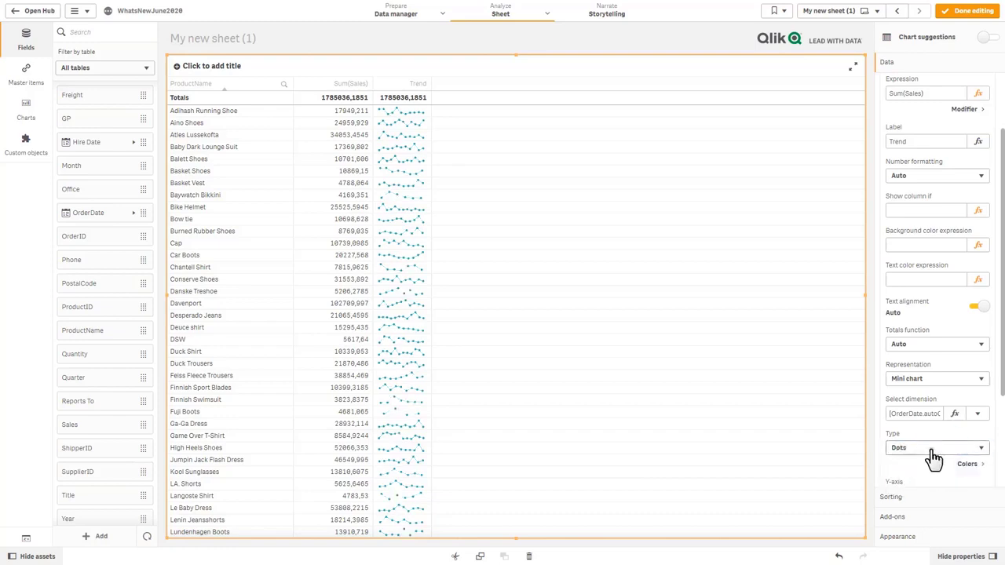
pyautogui.click(935, 448)
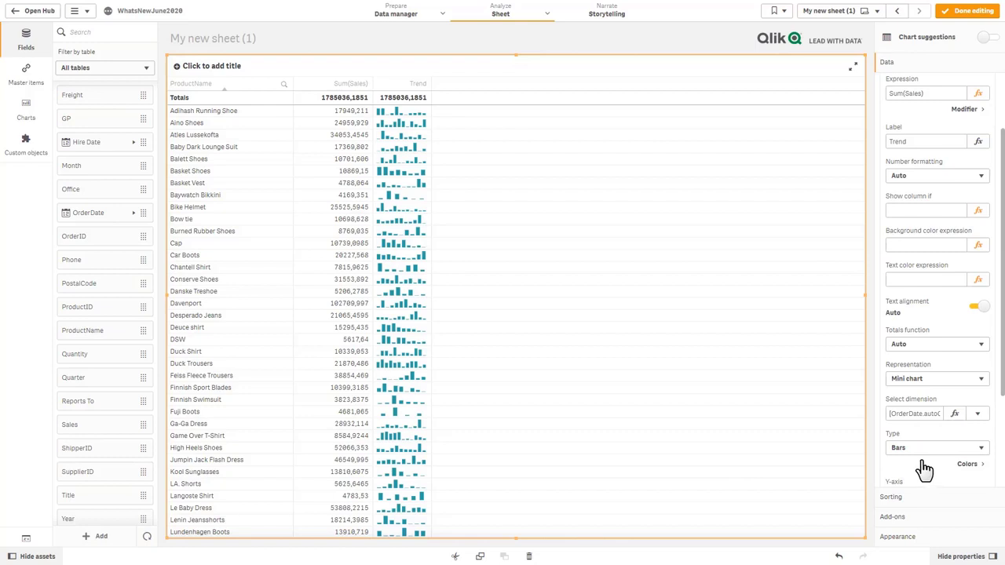
pyautogui.click(934, 447)
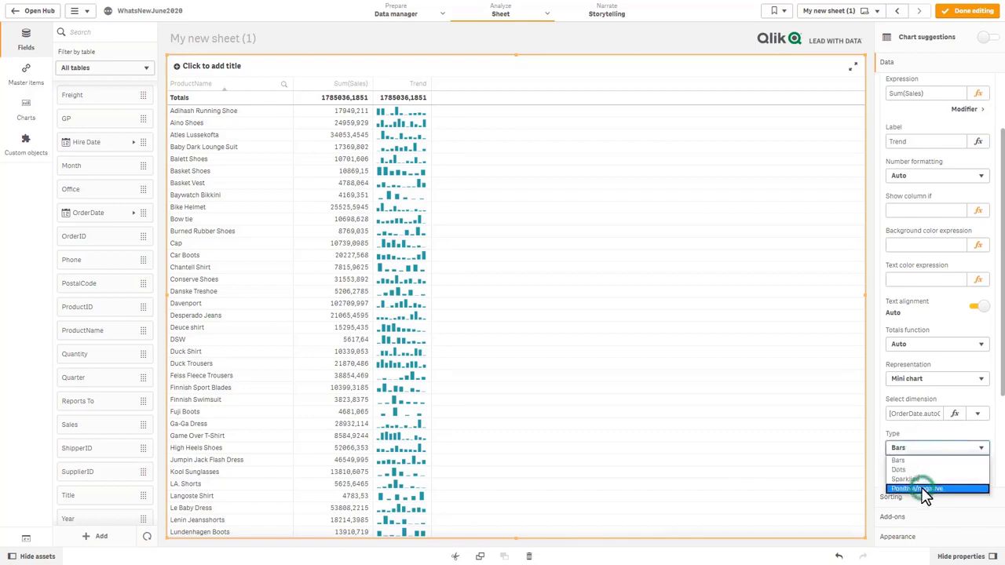
pyautogui.click(919, 488)
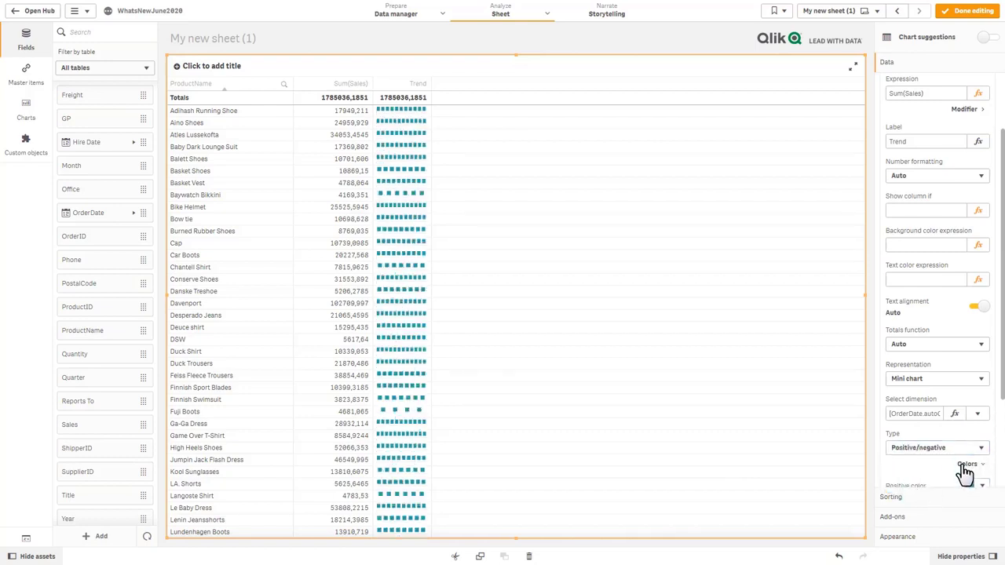
pyautogui.click(967, 463)
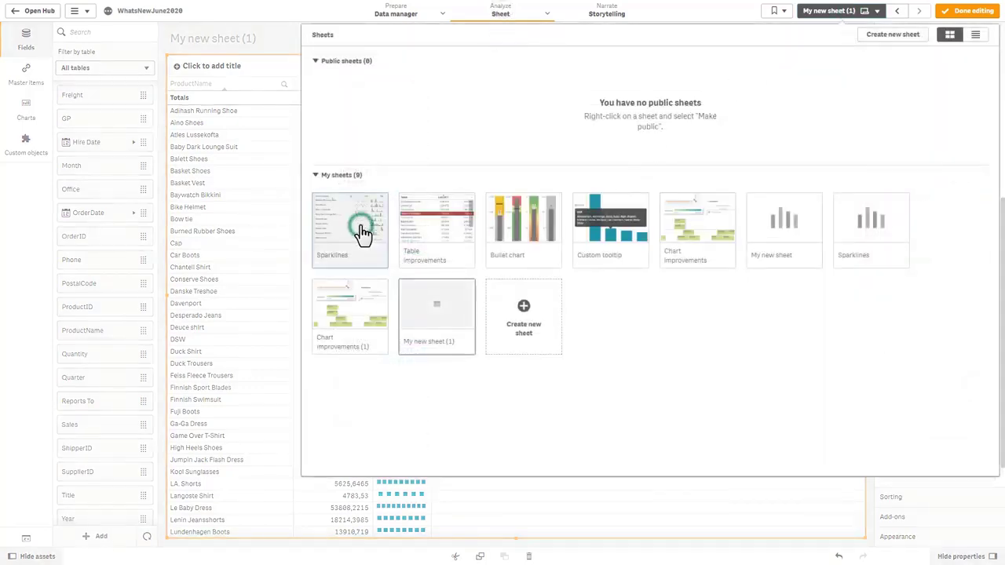
# Open the Sparklines sheet thumbnail and leave edit mode to view it
pyautogui.doubleClick(349, 224)
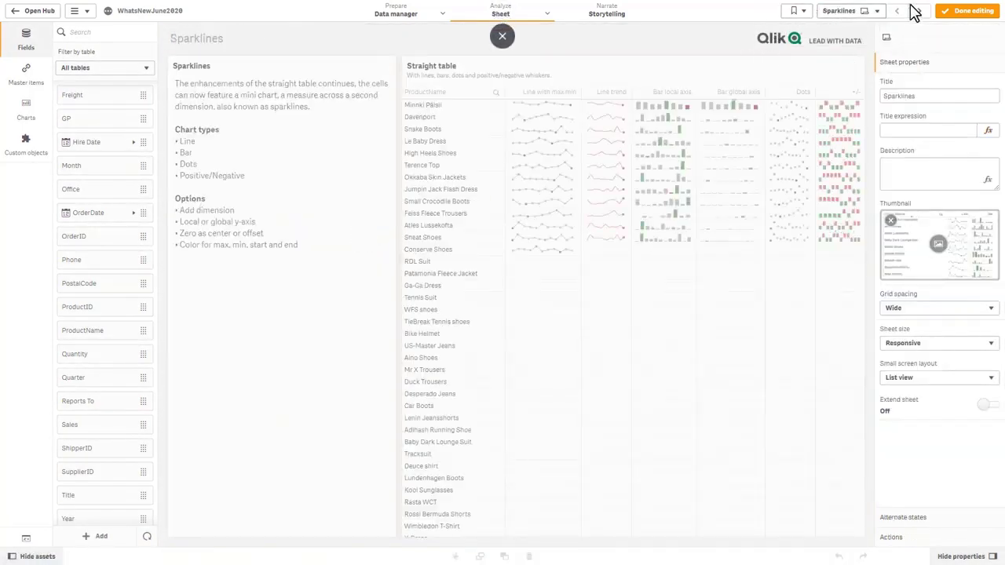
pyautogui.click(968, 10)
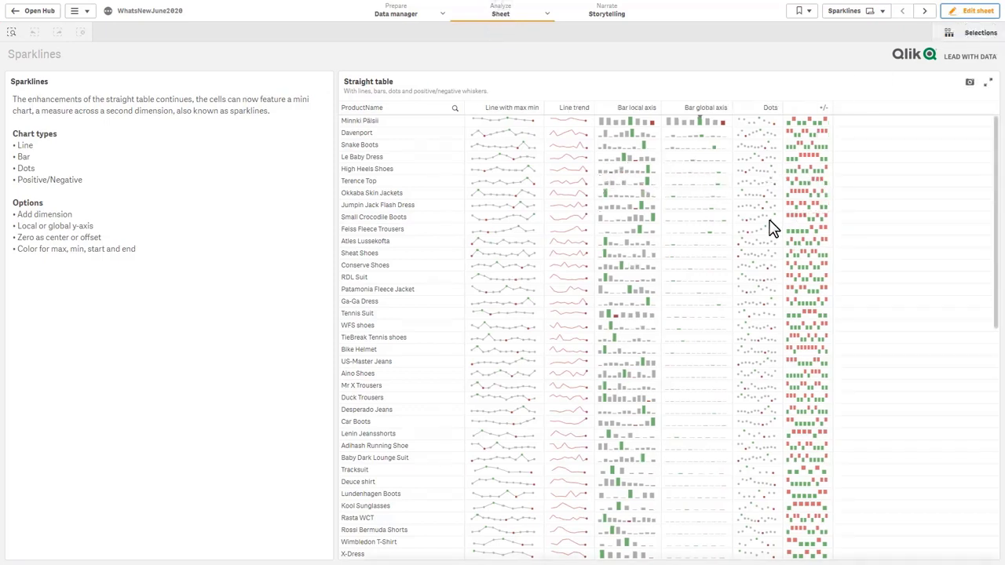
pyautogui.moveTo(588, 177)
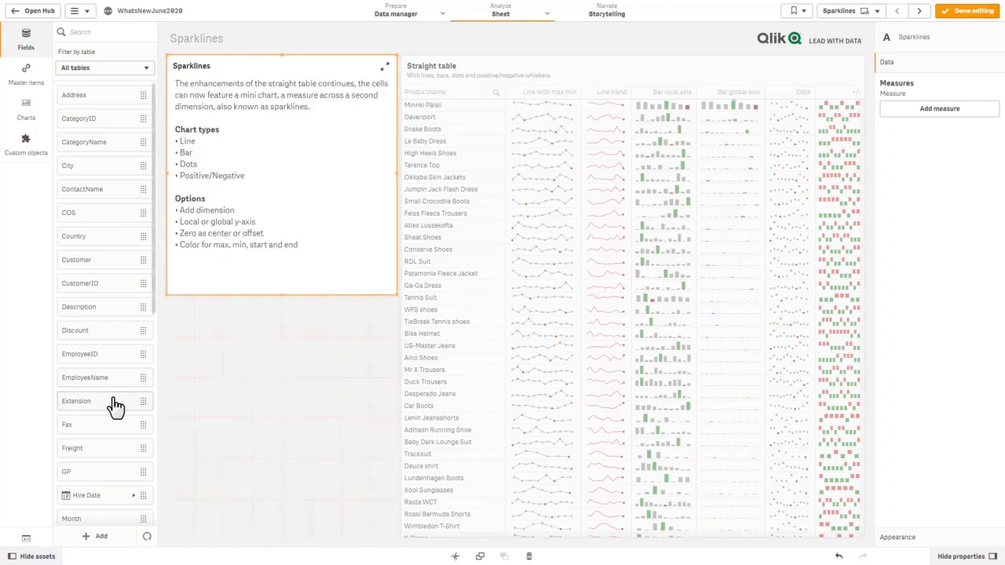
pyautogui.moveTo(115, 403)
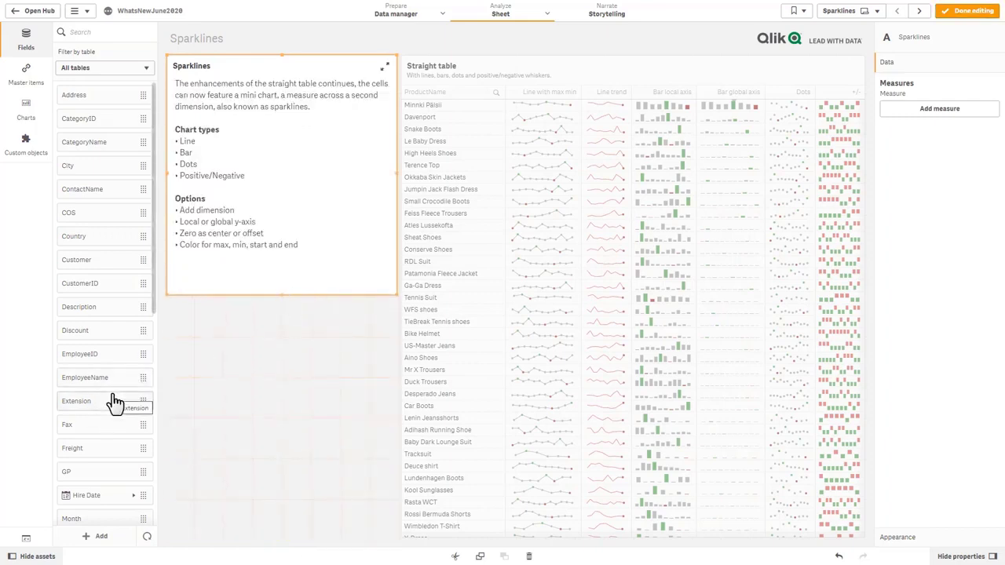
pyautogui.moveTo(110, 170)
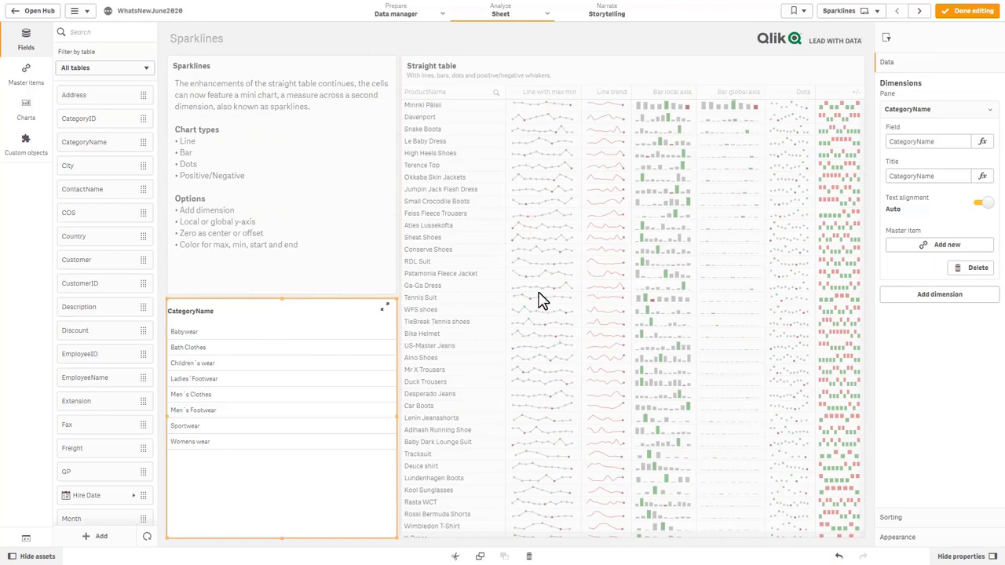
pyautogui.moveTo(913, 214)
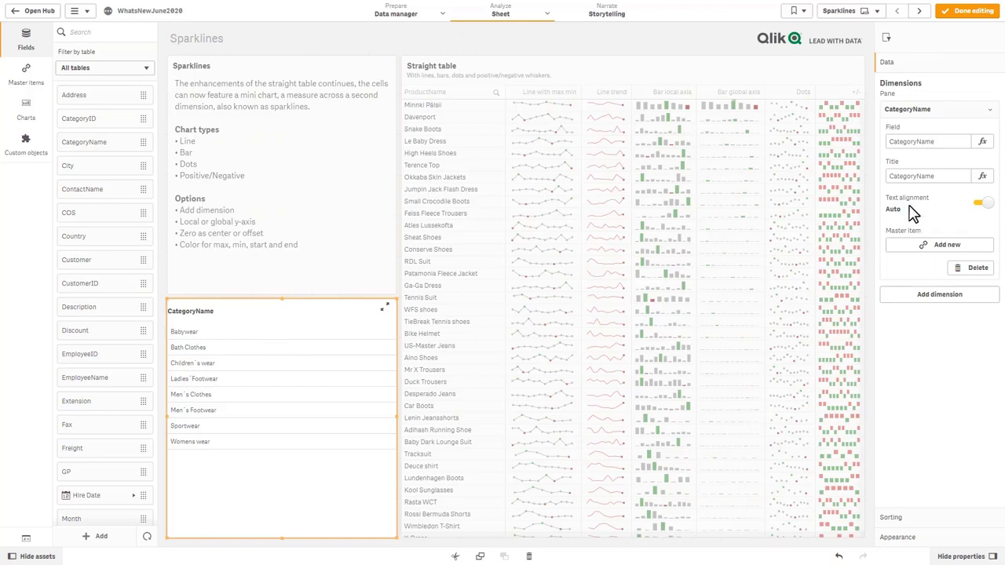
# Switch the CategoryName text alignment from automatic to custom, centred
pyautogui.click(980, 203)
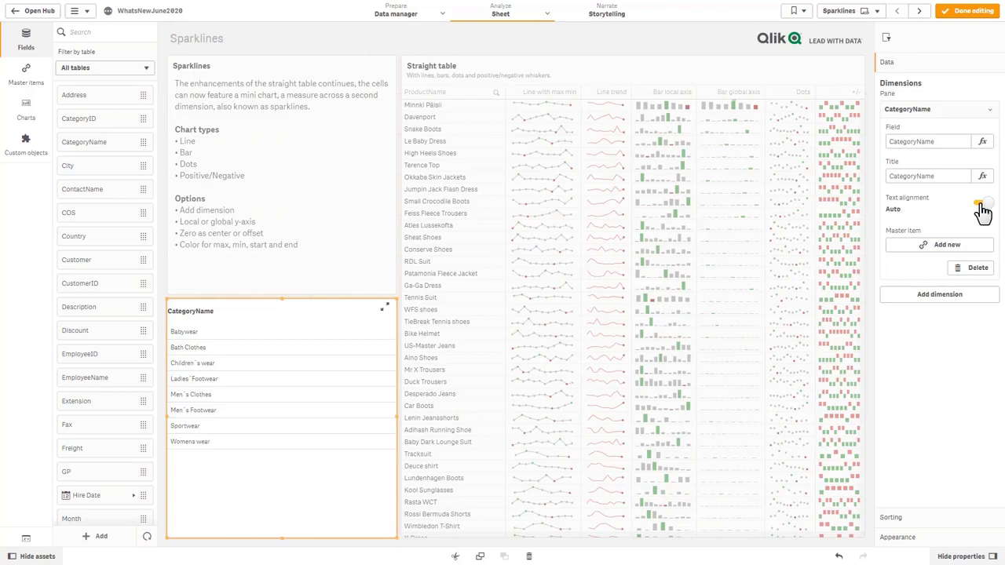
pyautogui.click(983, 202)
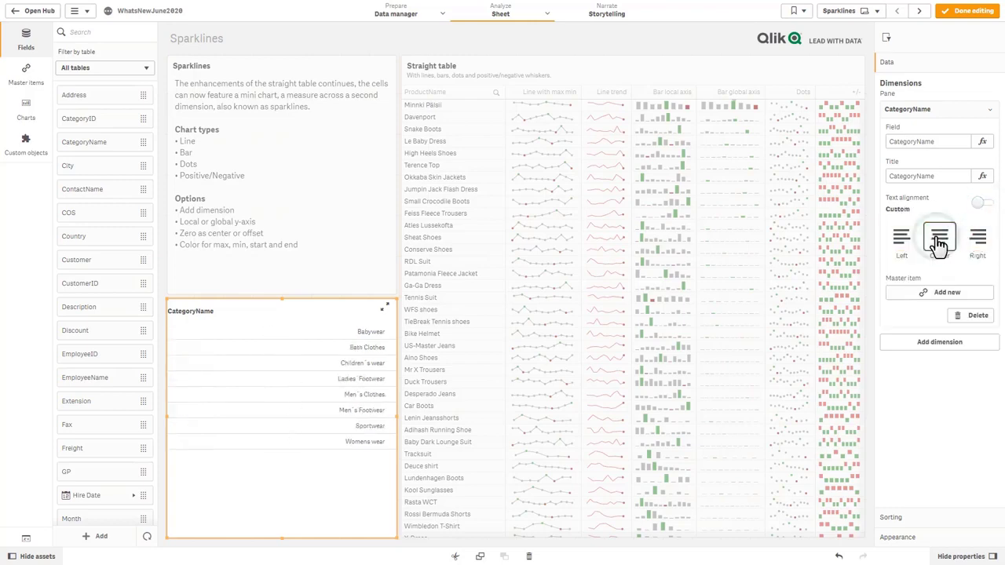
pyautogui.click(939, 240)
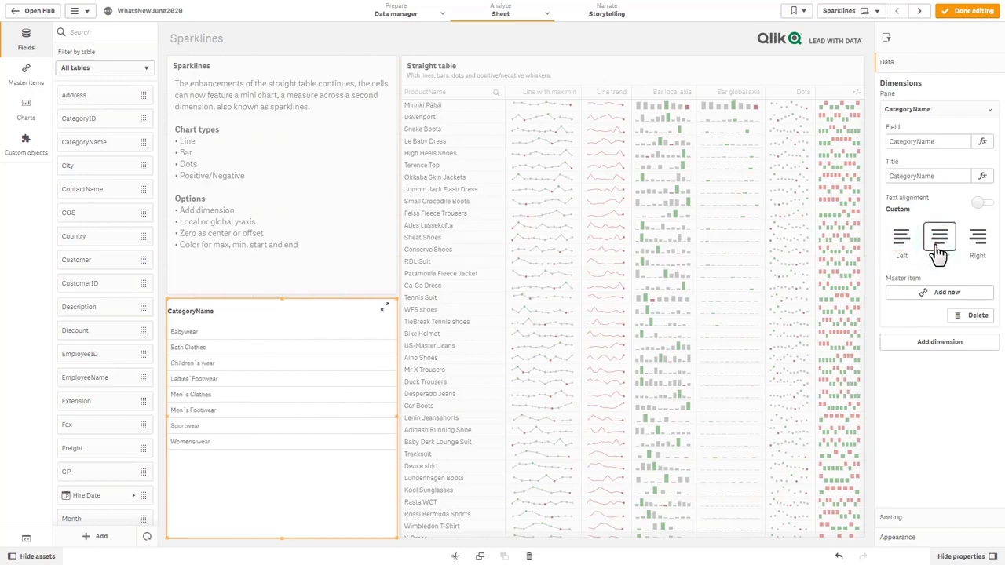
pyautogui.click(940, 240)
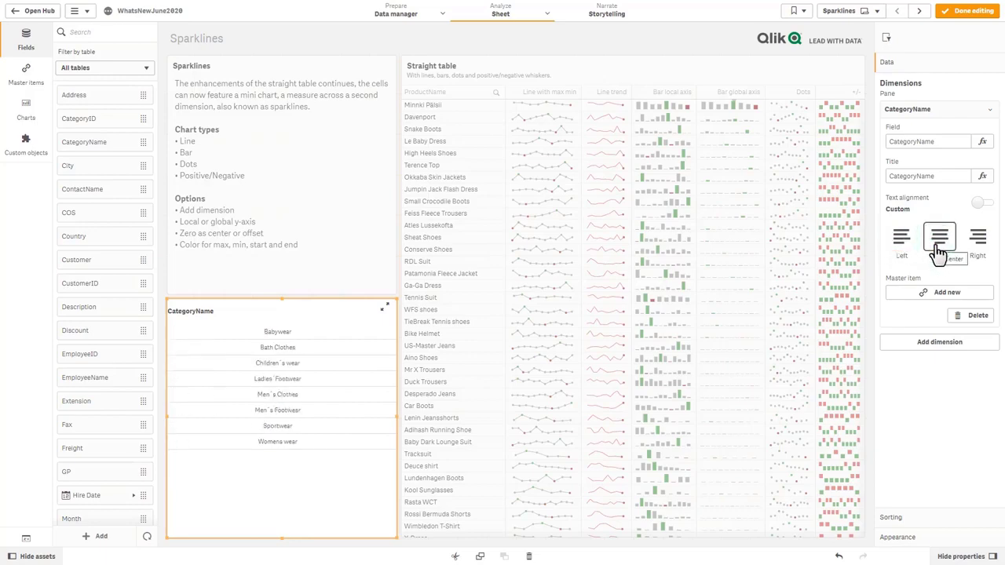
pyautogui.click(396, 11)
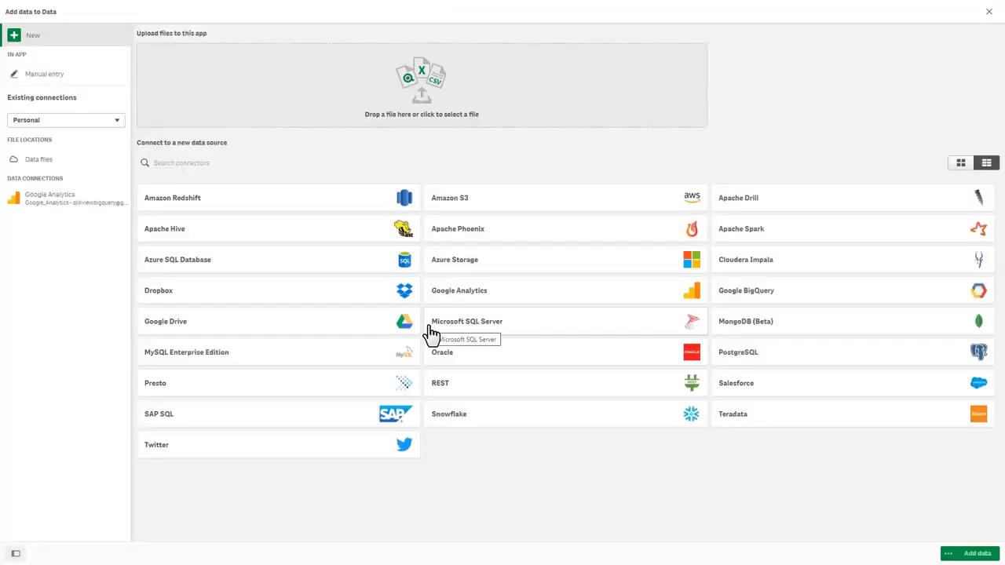
pyautogui.moveTo(522, 302)
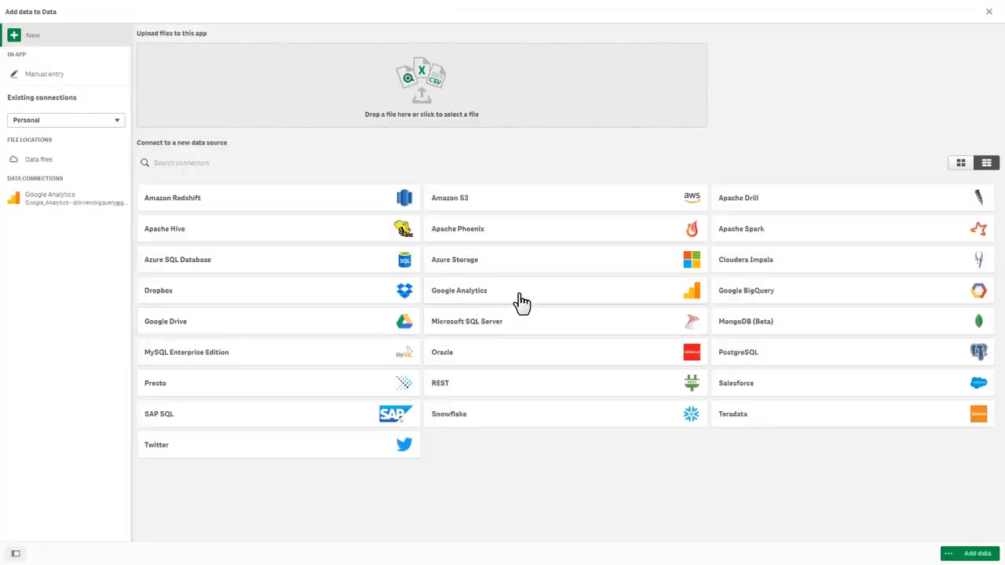
pyautogui.moveTo(486, 310)
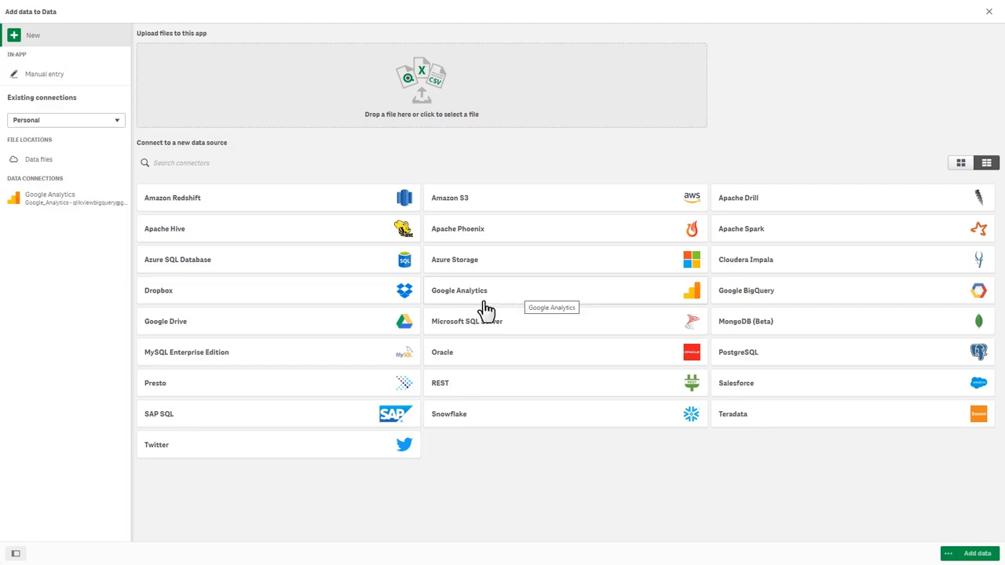
pyautogui.moveTo(324, 450)
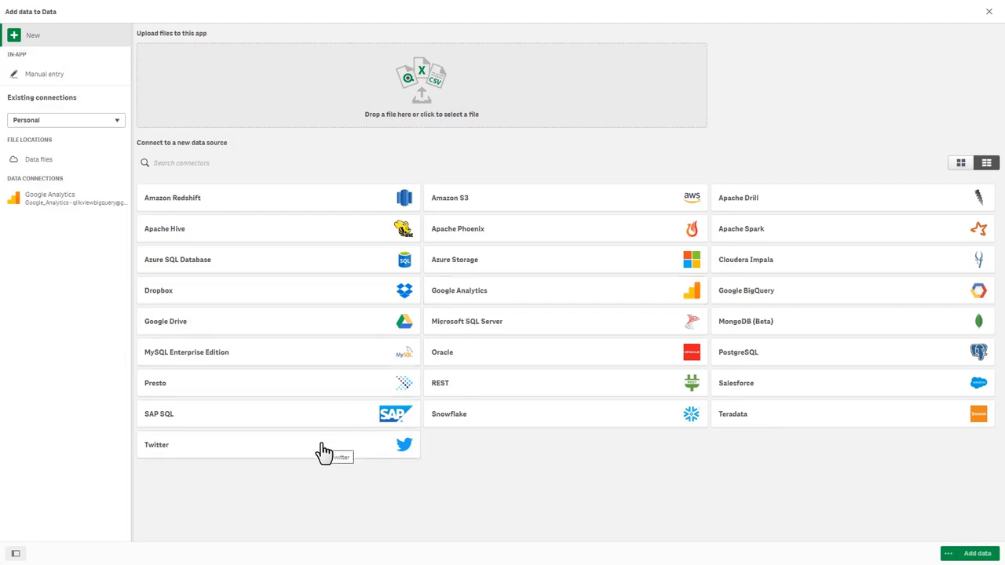
pyautogui.moveTo(482, 467)
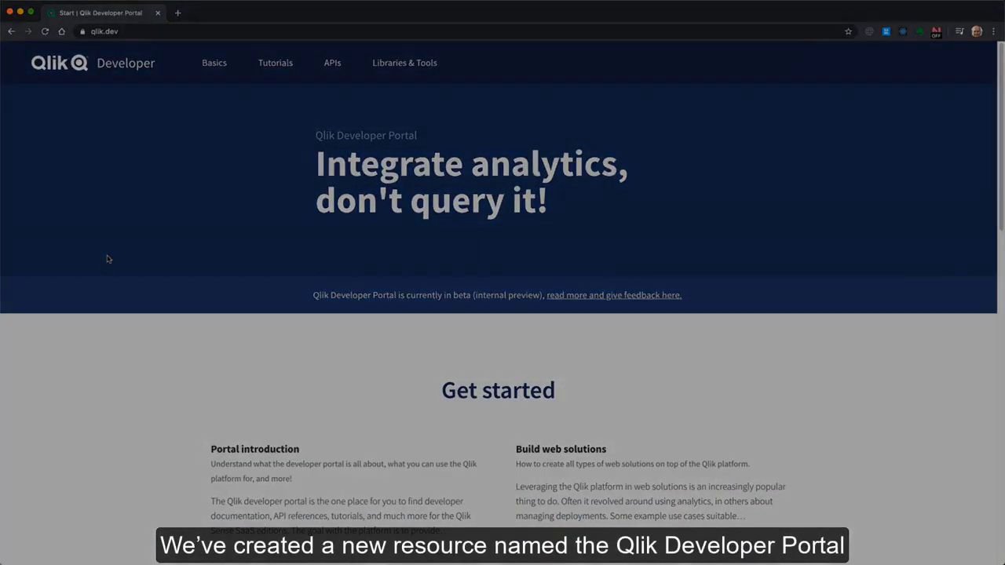
# Switch the qlik.dev featured examples to nebula.js and then List apps
pyautogui.scroll(-3)
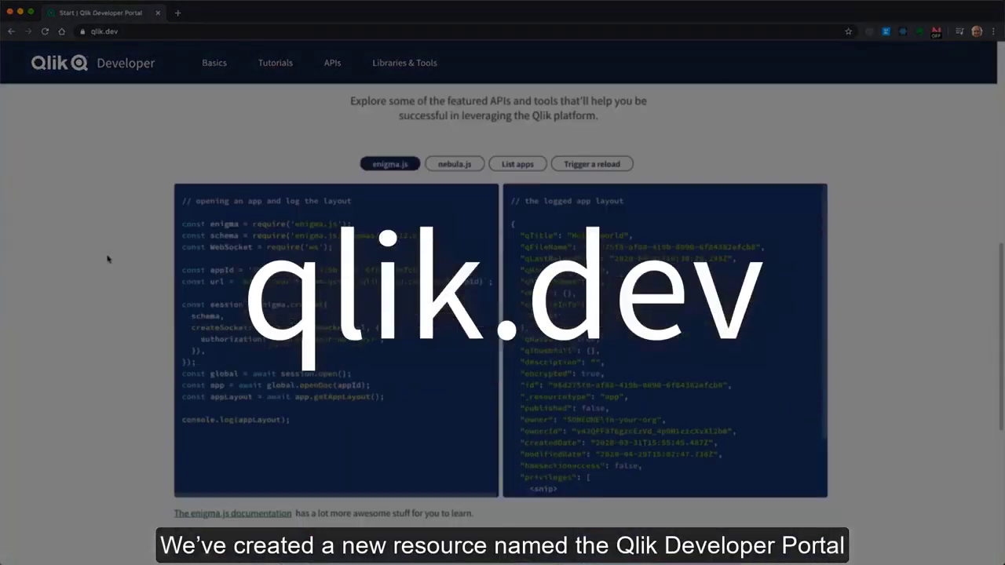
pyautogui.click(455, 163)
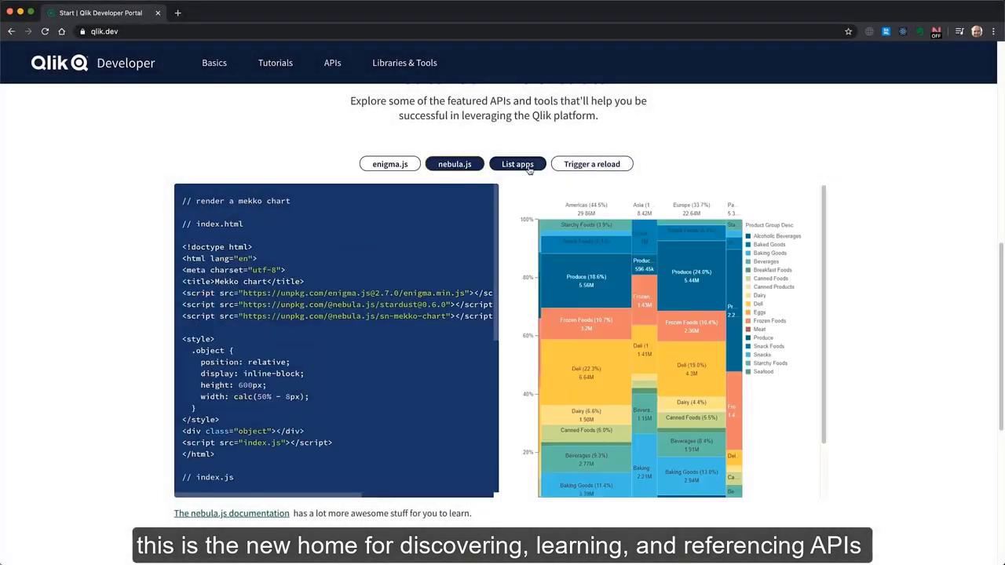
pyautogui.click(517, 163)
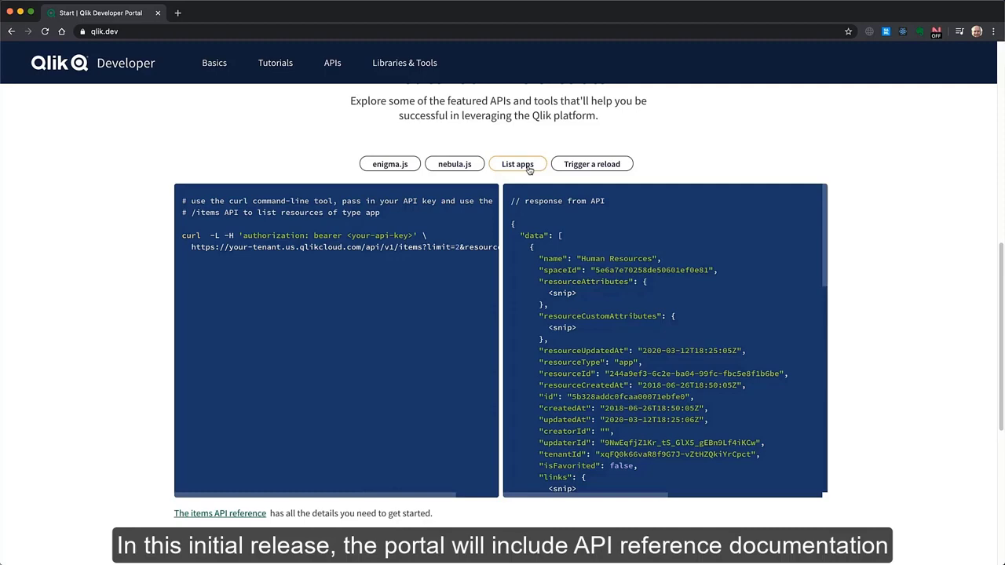
# Open the Apps REST API reference, then the Get started with Qlik CLI tutorial
pyautogui.click(332, 63)
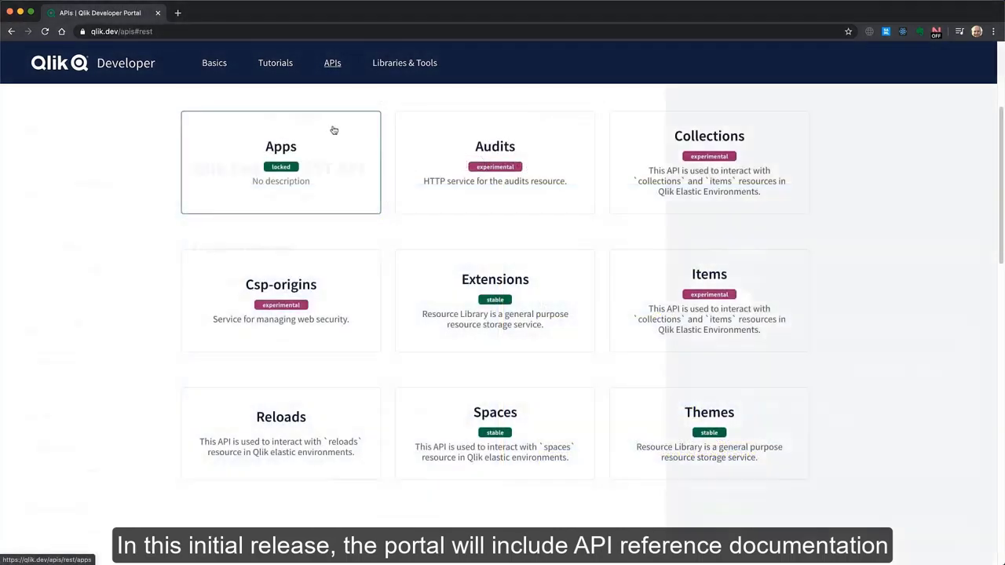
pyautogui.click(280, 157)
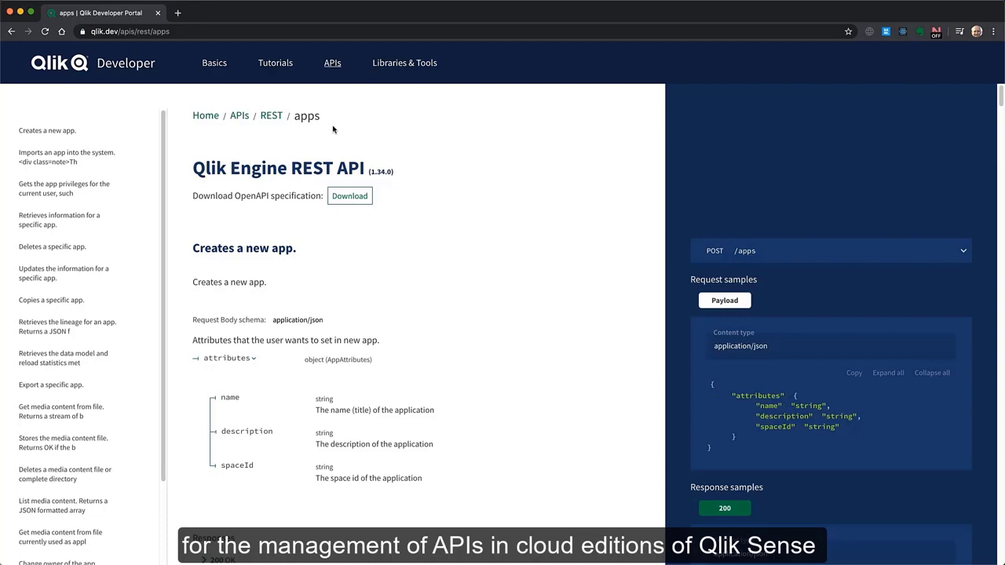
pyautogui.moveTo(430, 241)
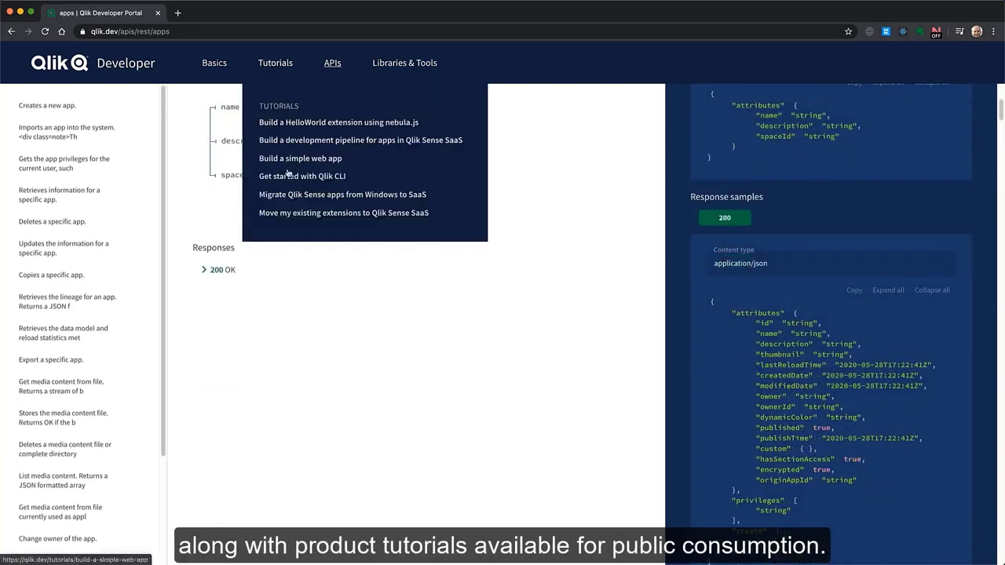
pyautogui.click(301, 176)
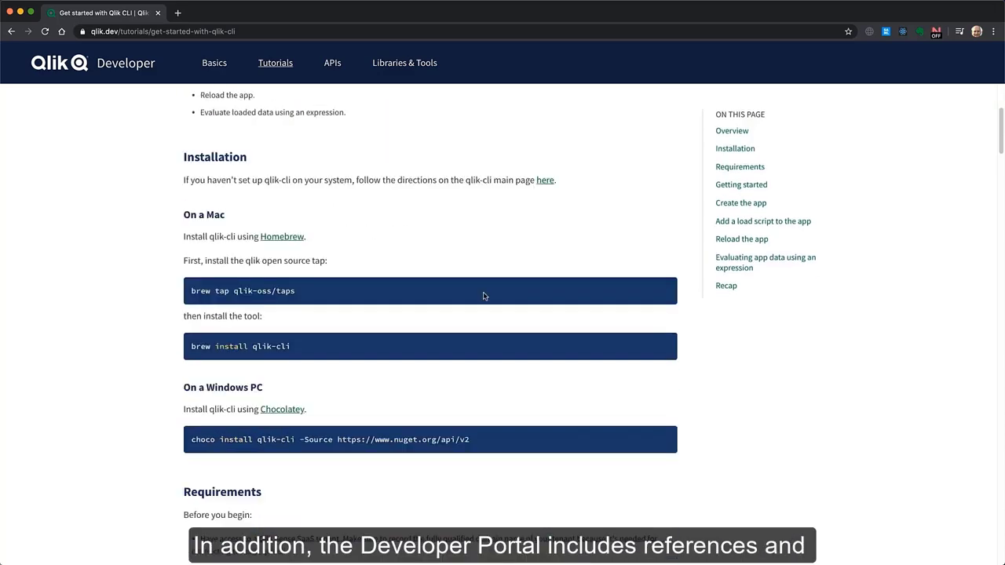
pyautogui.scroll(-3)
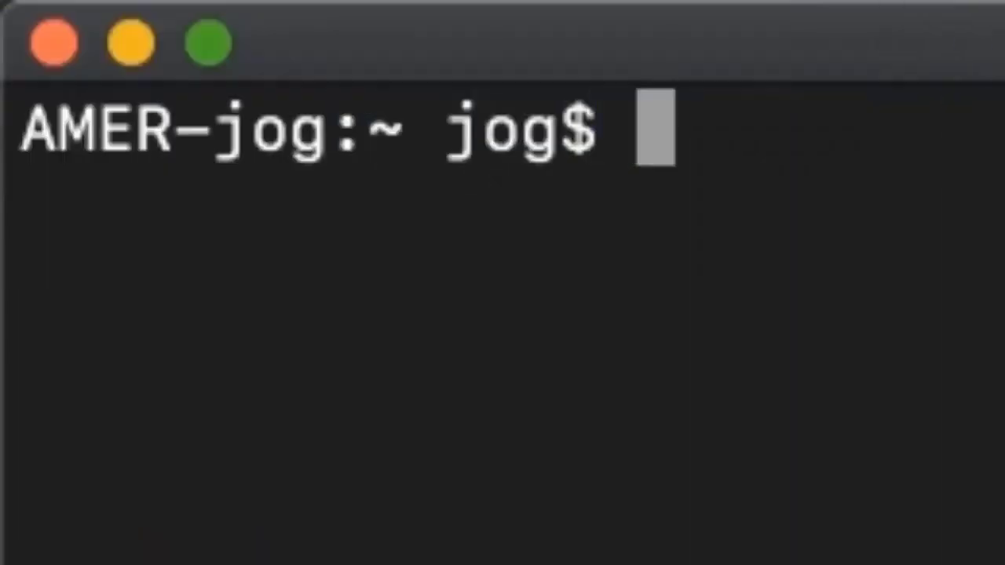
# Display the Qlik CLI help with qlik --help
pyautogui.write('qlik')
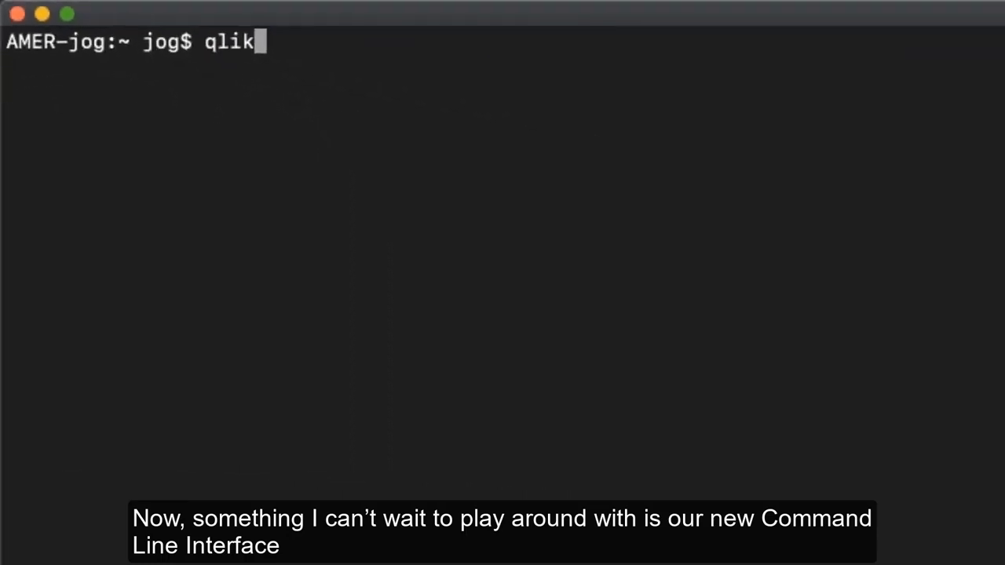
pyautogui.press('backspace')
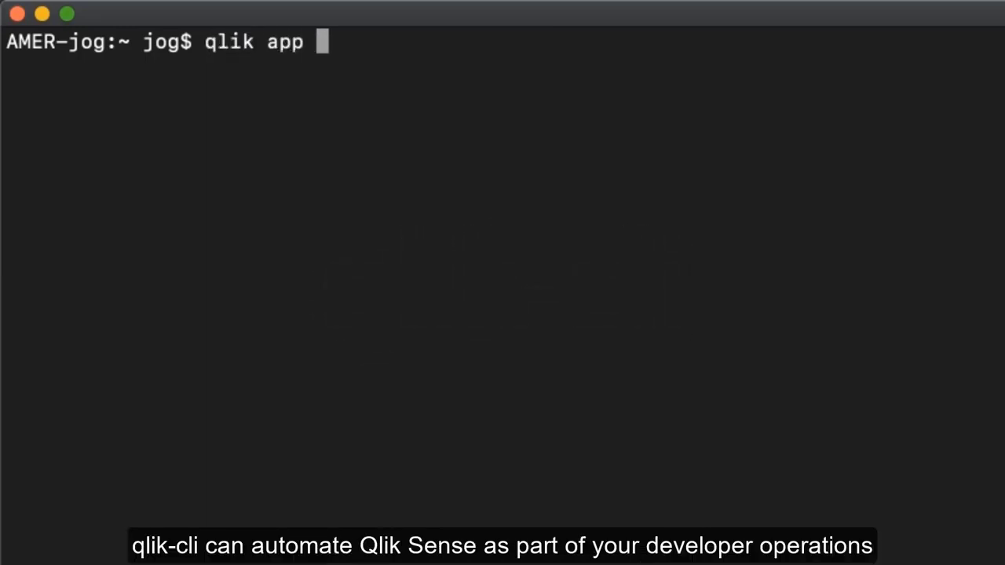
pyautogui.write('--help')
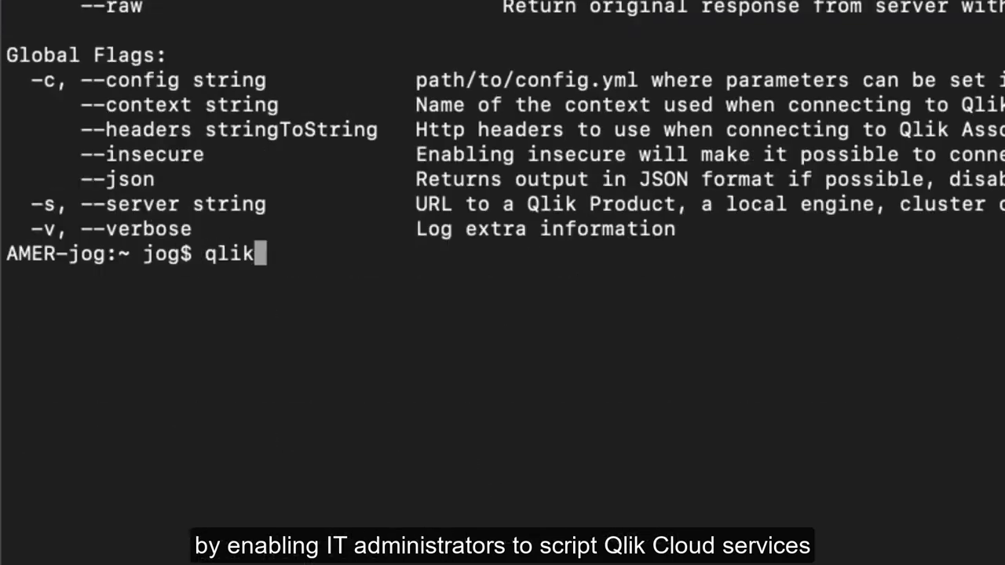
# Create an app named fizz via qlik app create, then enter a reload create command
pyautogui.write('app create')
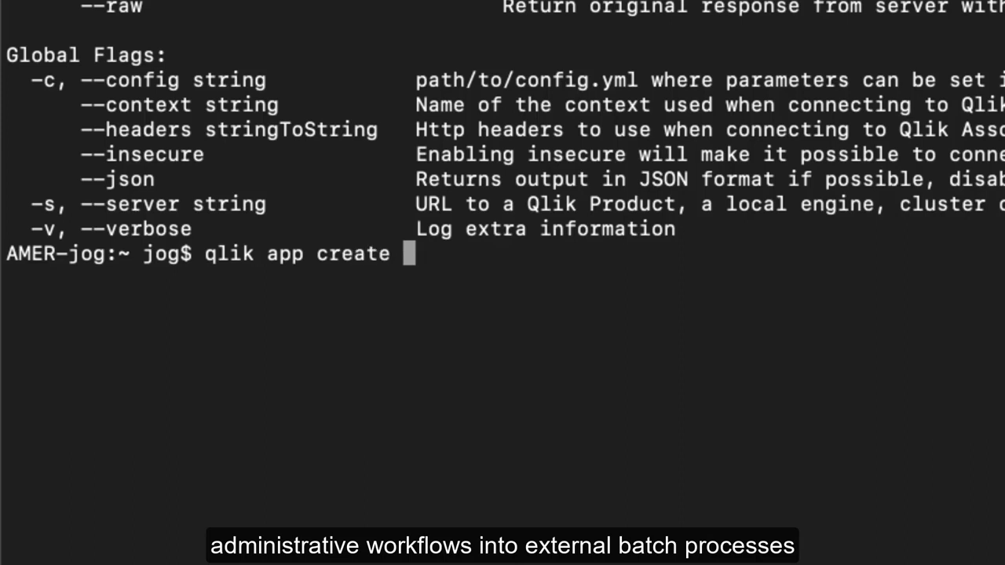
pyautogui.write('--att')
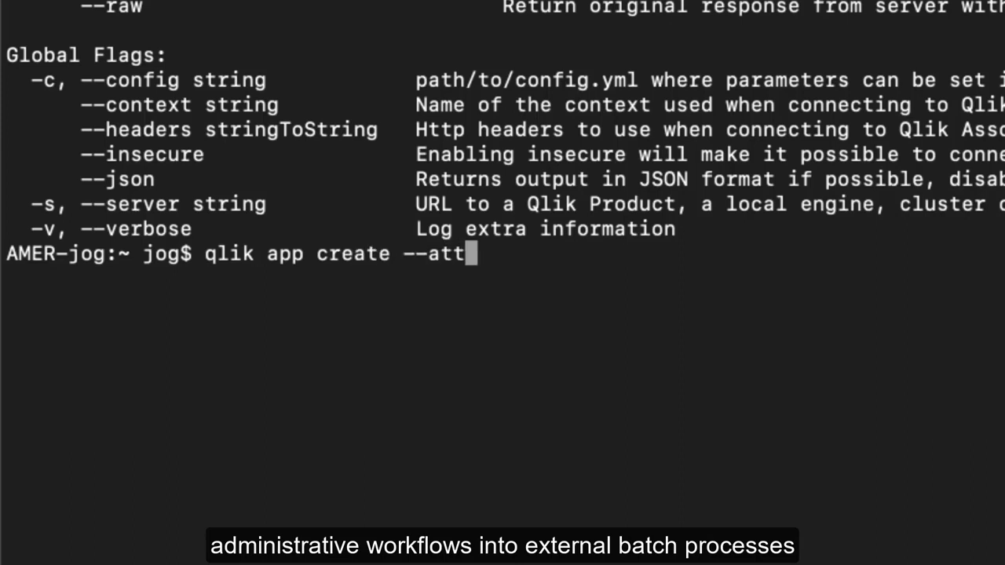
pyautogui.write('ributes-name f')
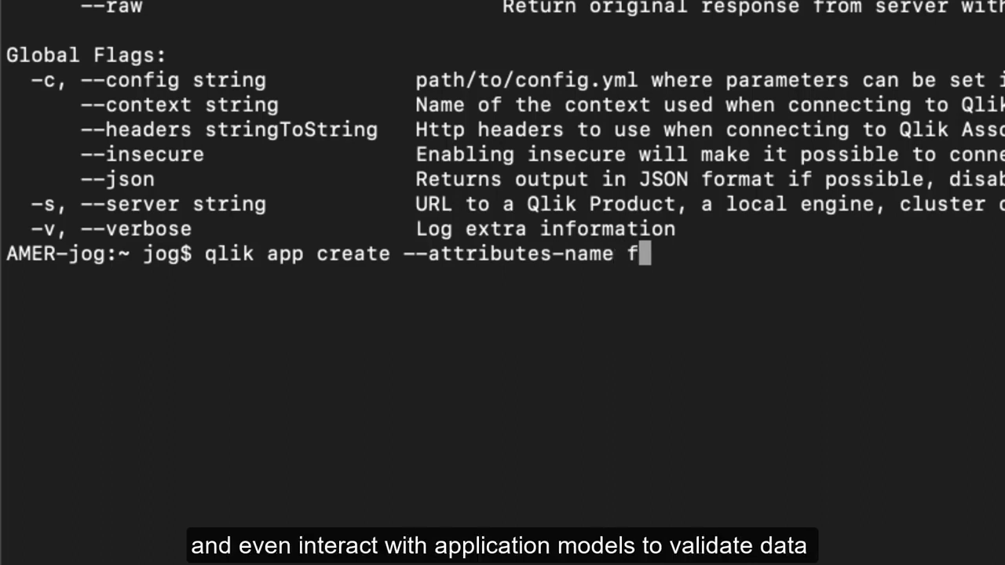
pyautogui.write('izz -q')
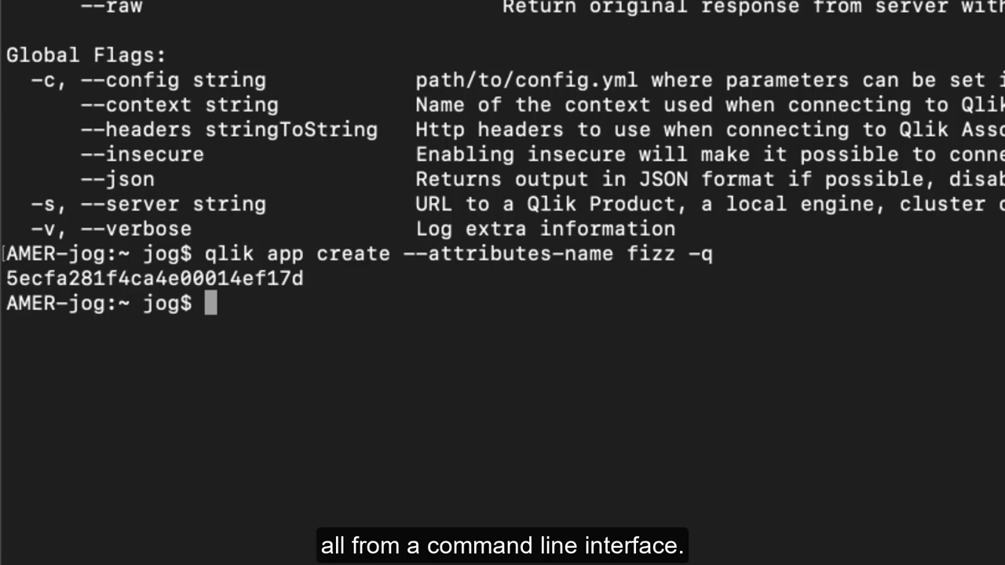
pyautogui.write('qlik reload create --appId 6ec64eb9-4b3a-4076-8709-44541b699b0b')
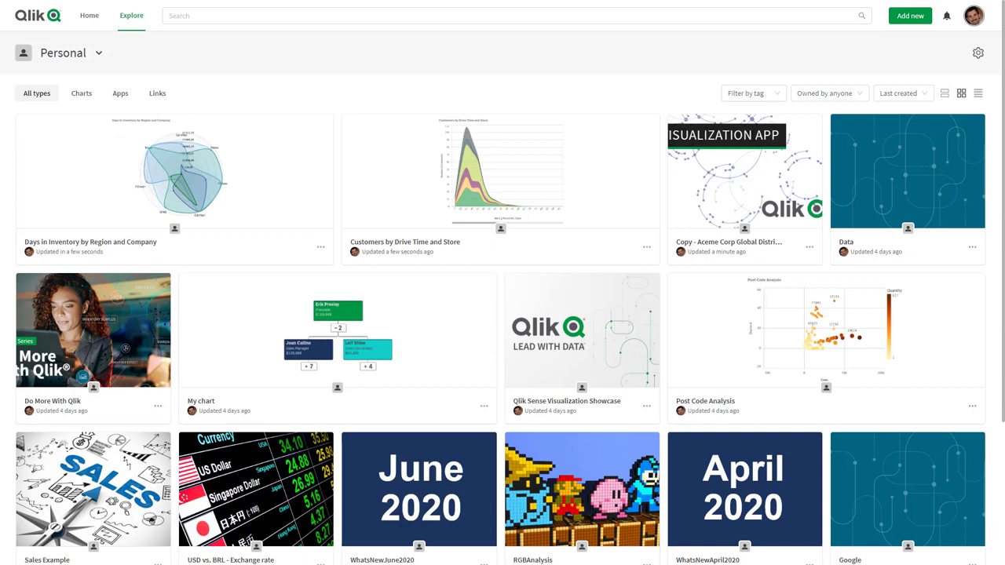
pyautogui.moveTo(27, 309)
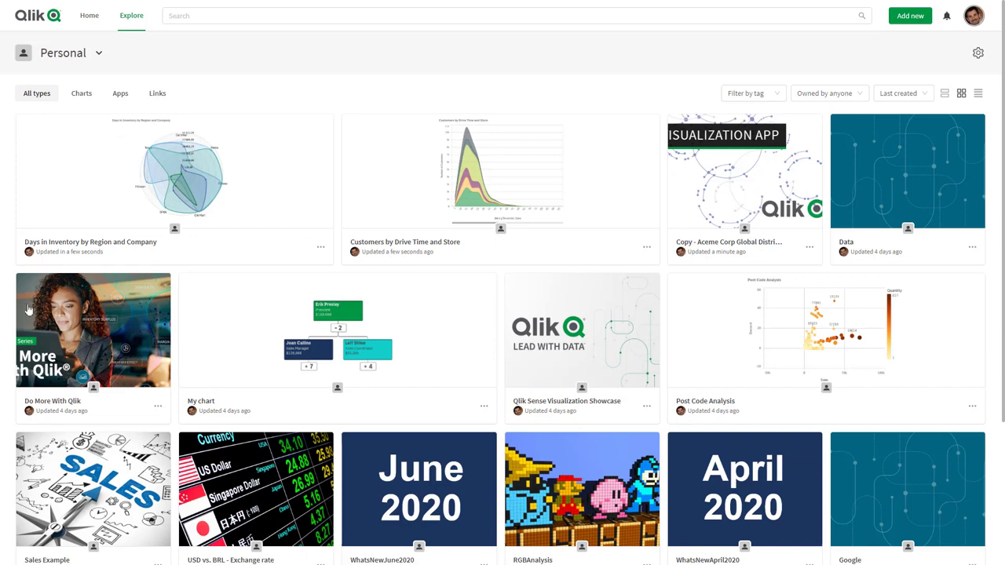
pyautogui.moveTo(581, 487)
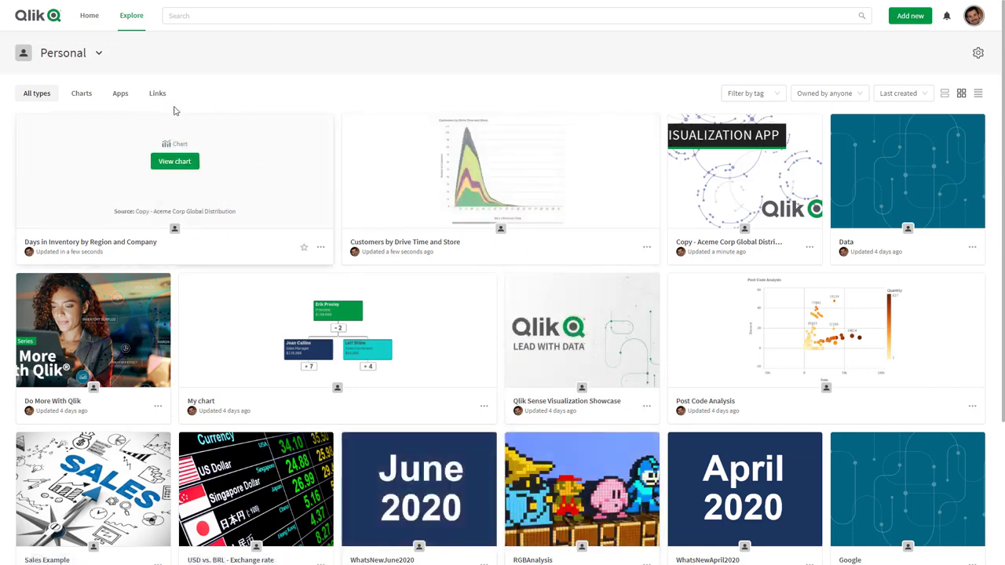
# Filter the personal space to Charts, Apps and Links in turn, then All types
pyautogui.click(83, 93)
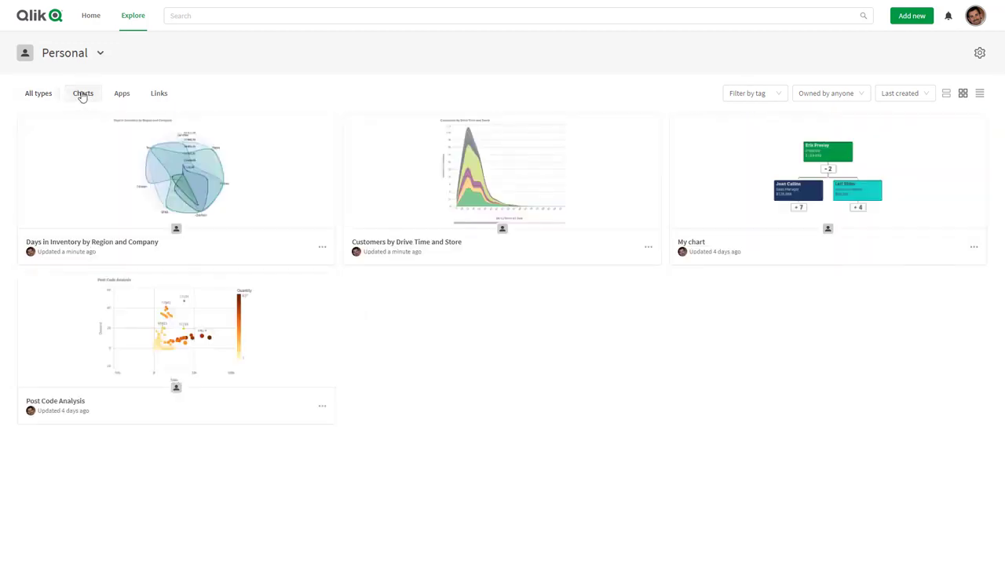
pyautogui.click(122, 93)
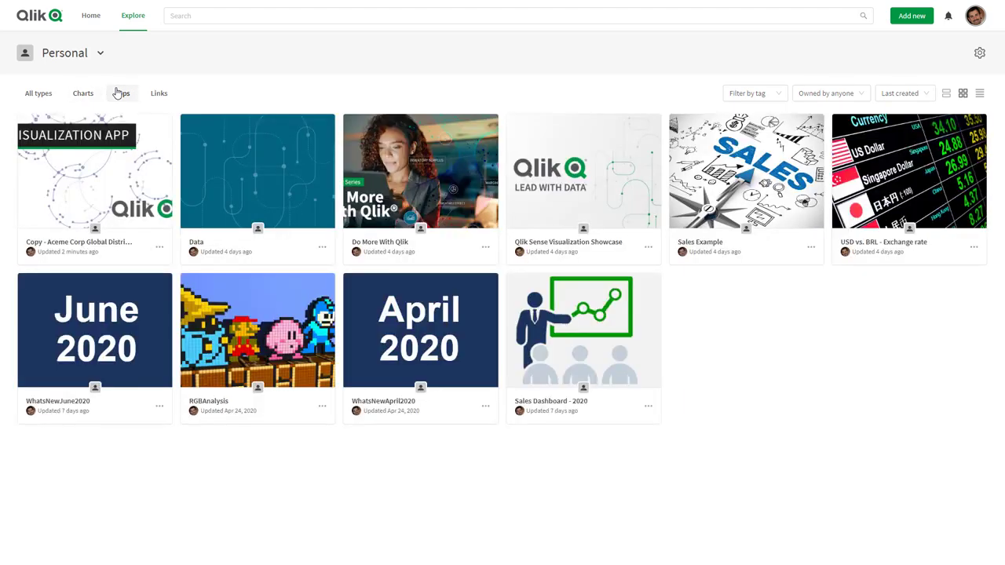
pyautogui.click(158, 94)
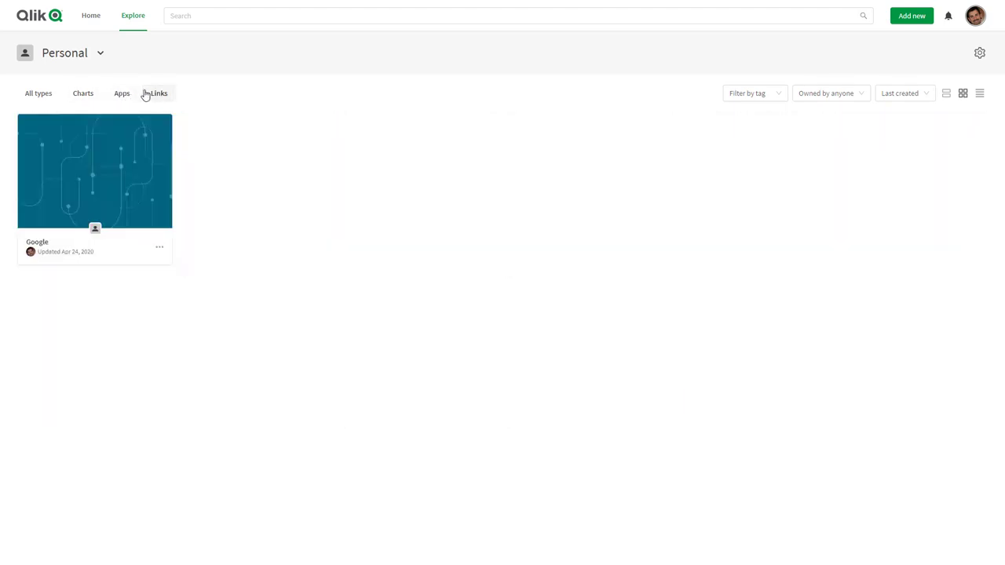
pyautogui.click(37, 93)
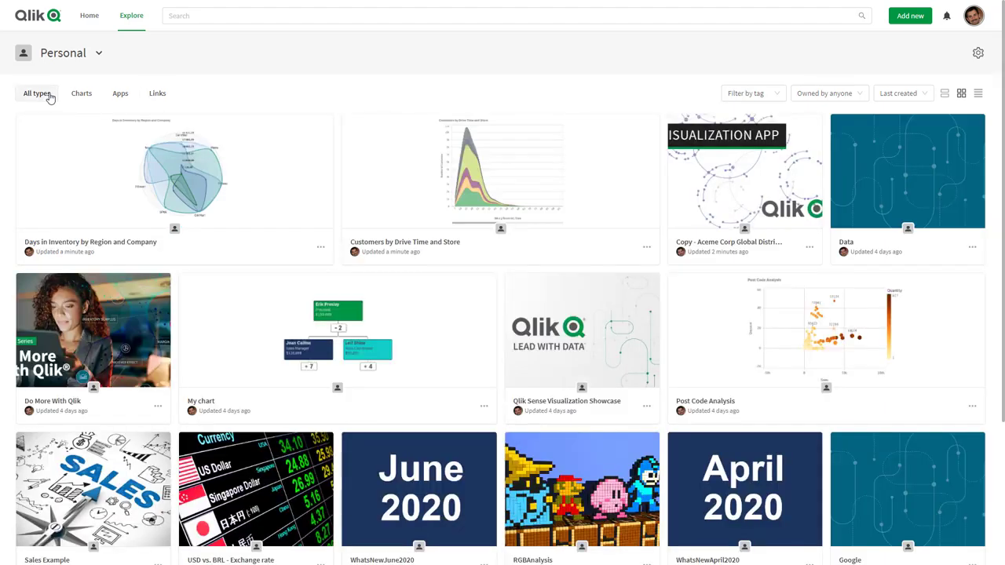
pyautogui.moveTo(744, 330)
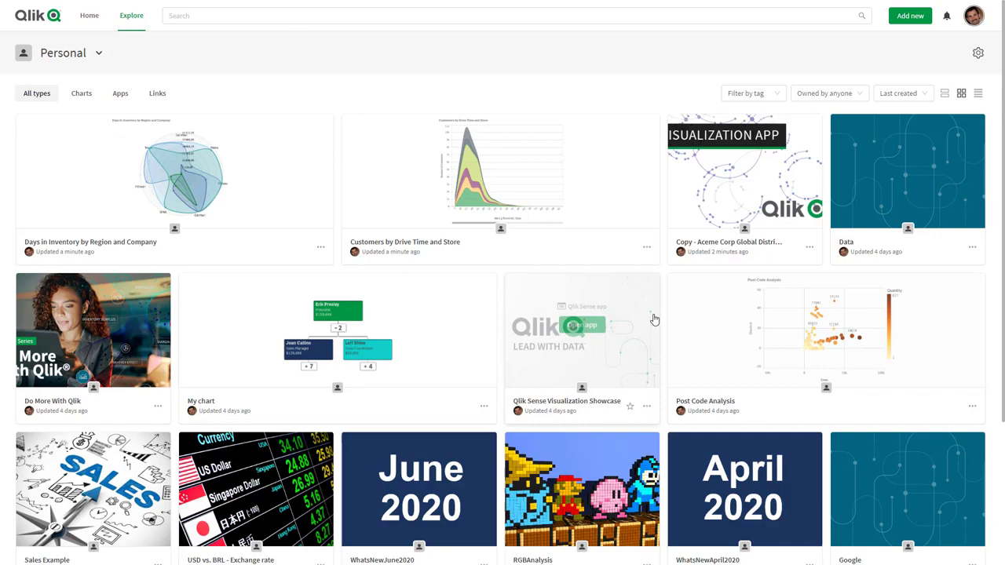
pyautogui.moveTo(719, 204)
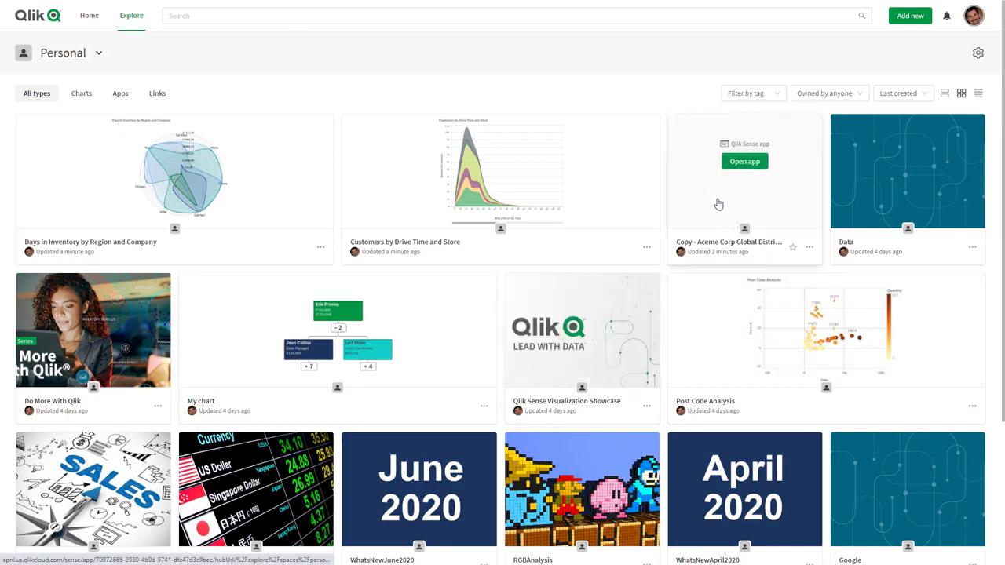
# In the Aceme Corp app, select Kungsholmen and monitor Customers by Drive Time
pyautogui.click(744, 161)
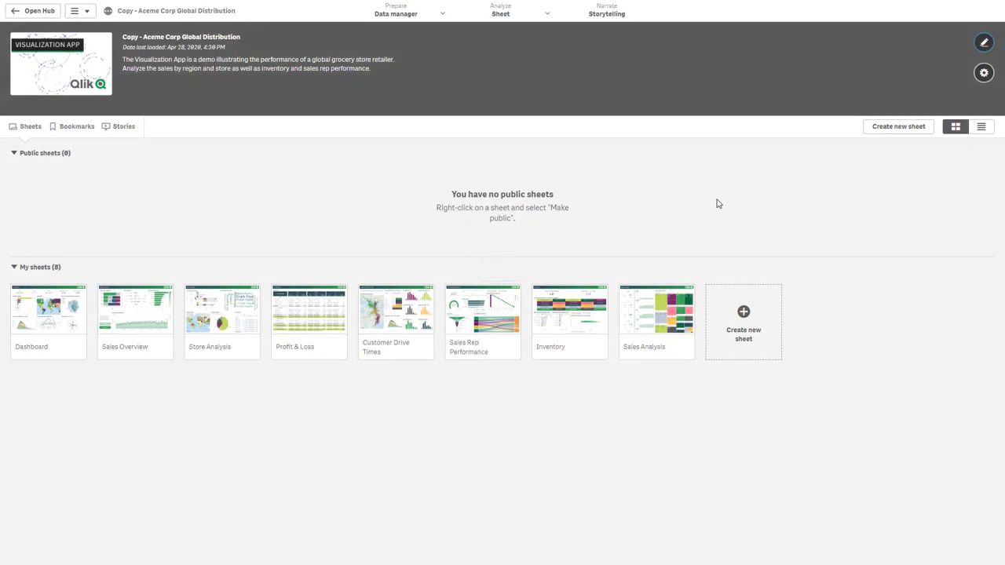
pyautogui.moveTo(686, 216)
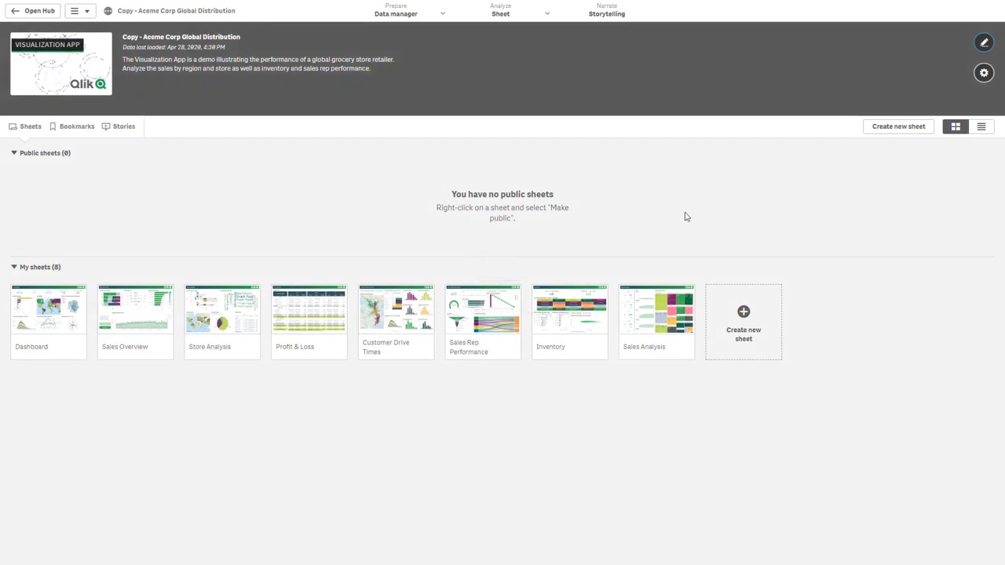
pyautogui.moveTo(403, 315)
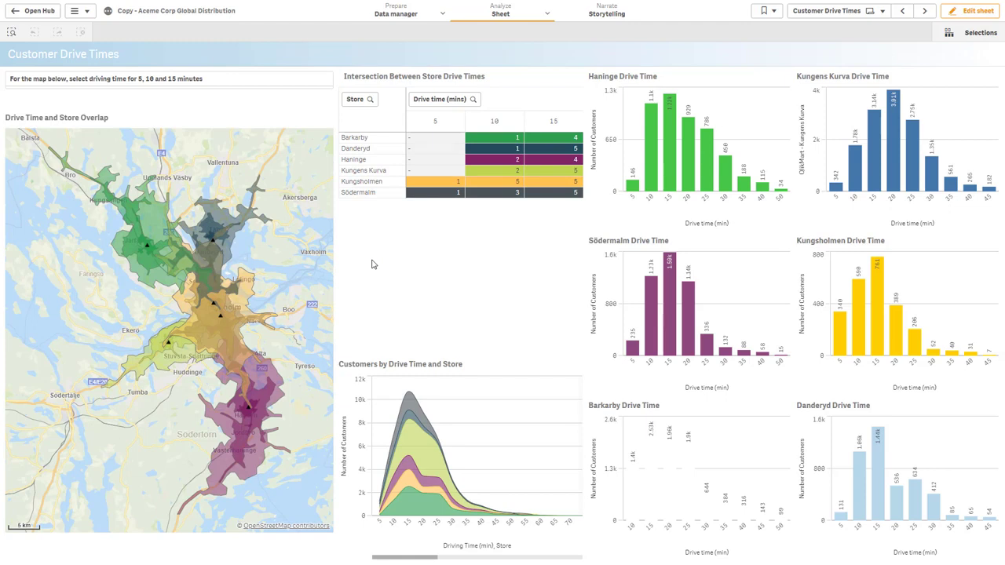
pyautogui.moveTo(781, 163)
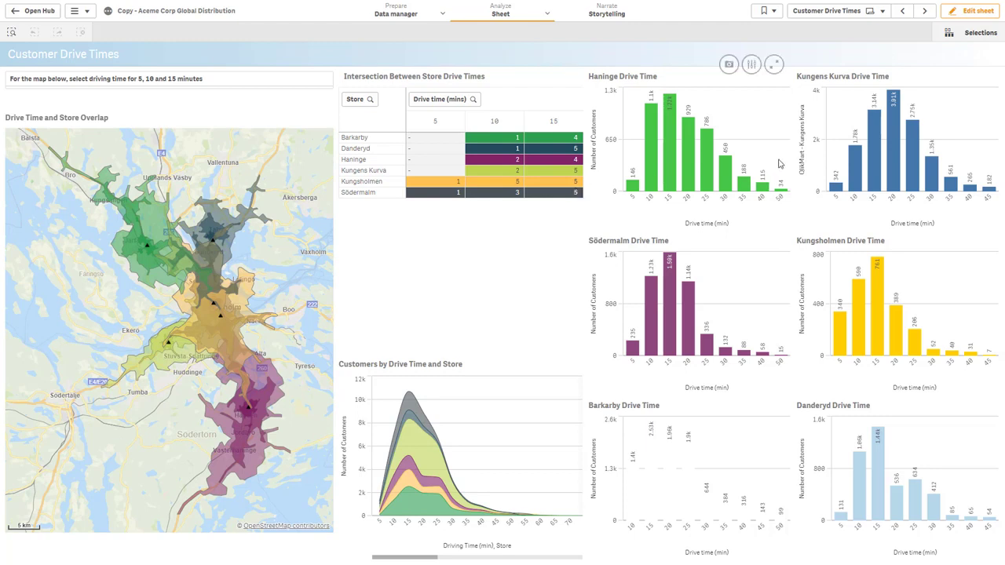
pyautogui.click(773, 64)
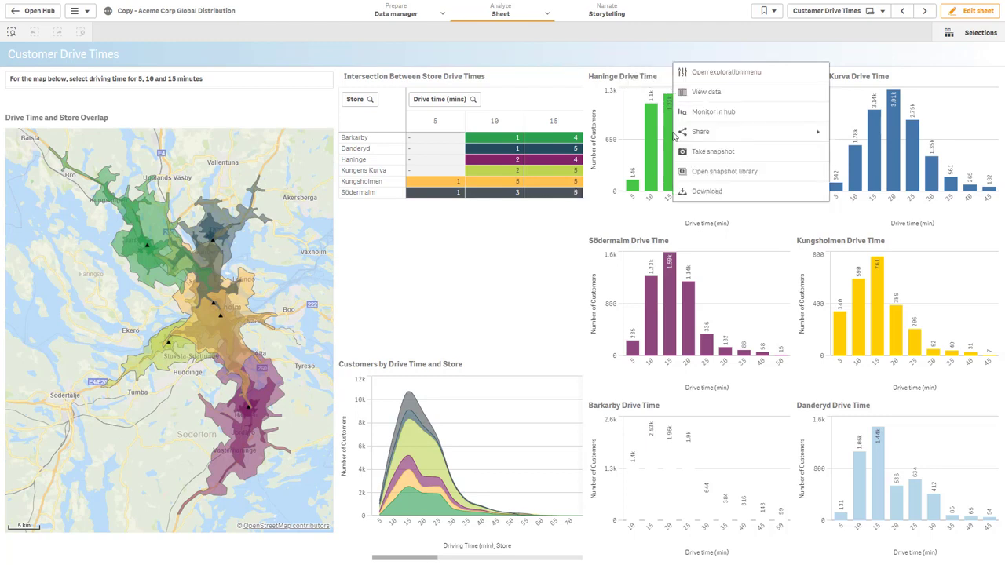
pyautogui.moveTo(713, 112)
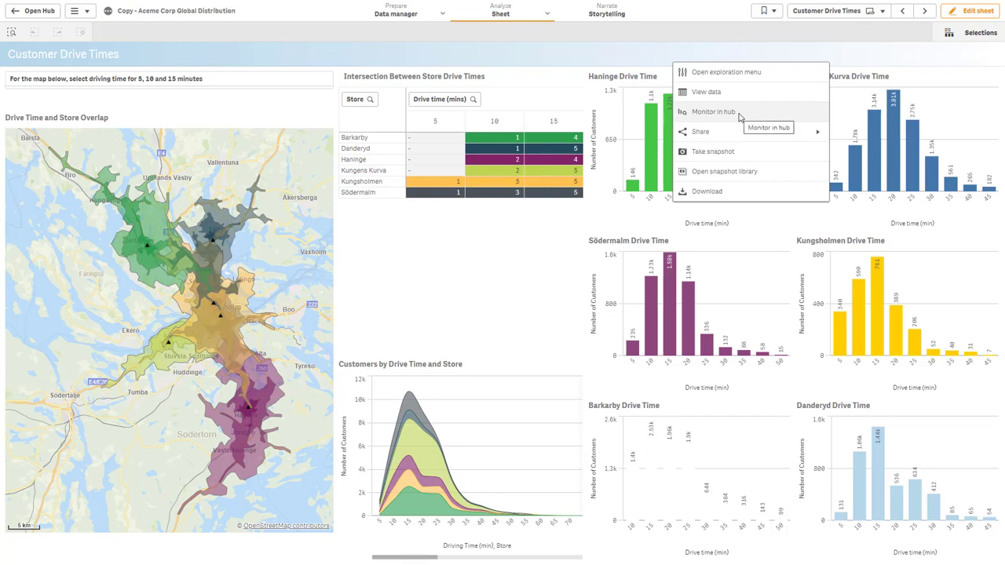
pyautogui.moveTo(515, 274)
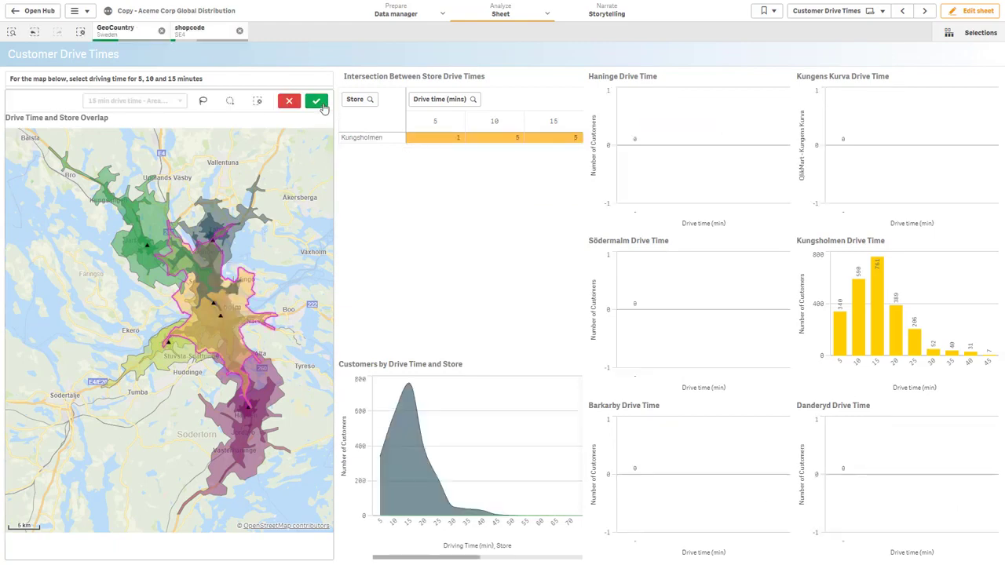
pyautogui.click(316, 100)
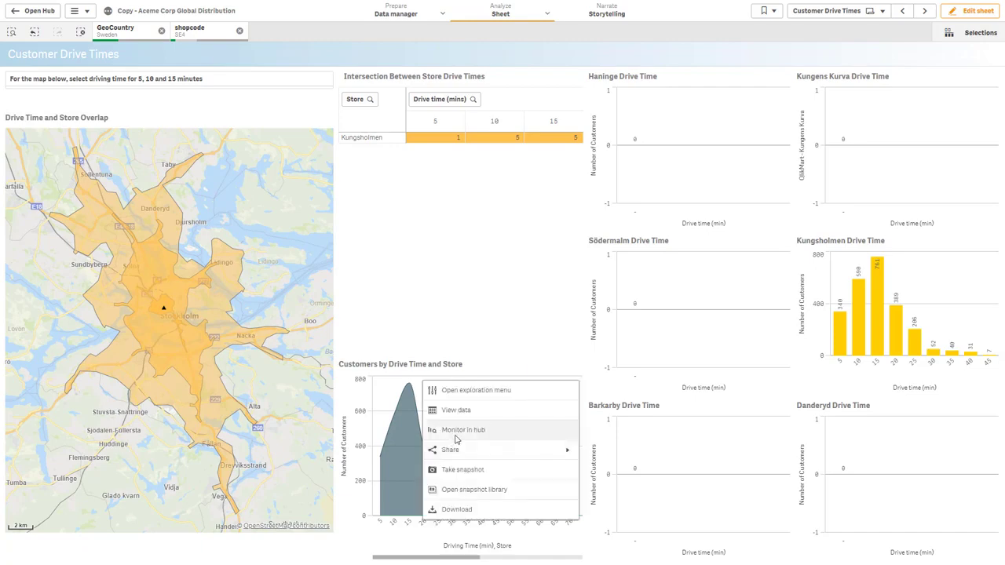
pyautogui.click(463, 430)
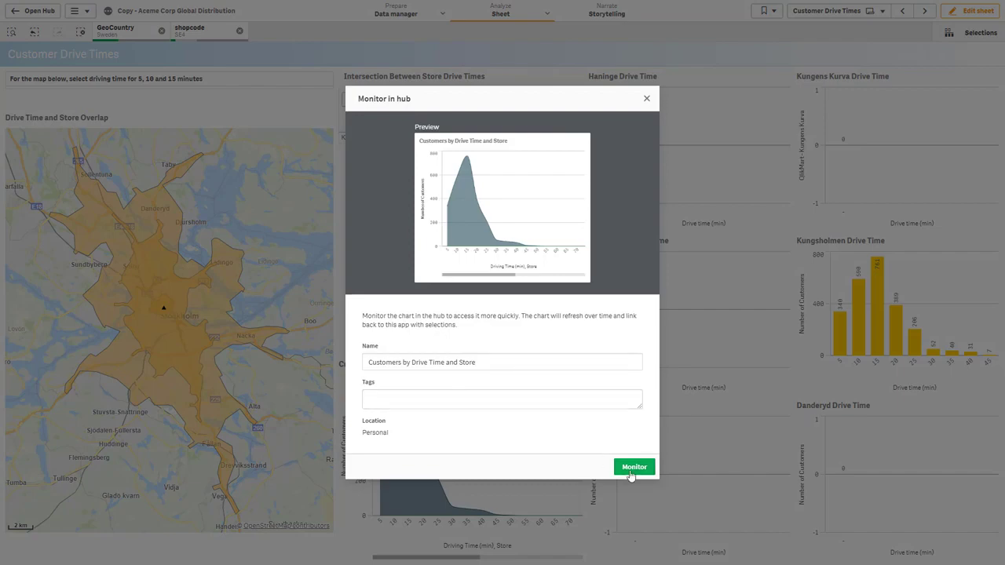
# Monitor the Customers by Drive Time and Store chart, view it from the hub, then return to its app
pyautogui.click(634, 466)
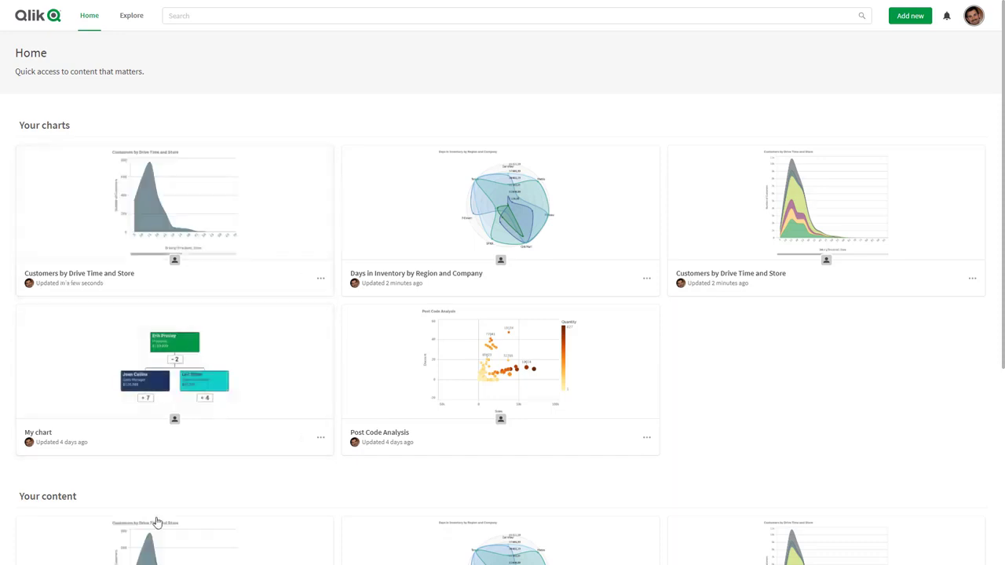
pyautogui.moveTo(230, 511)
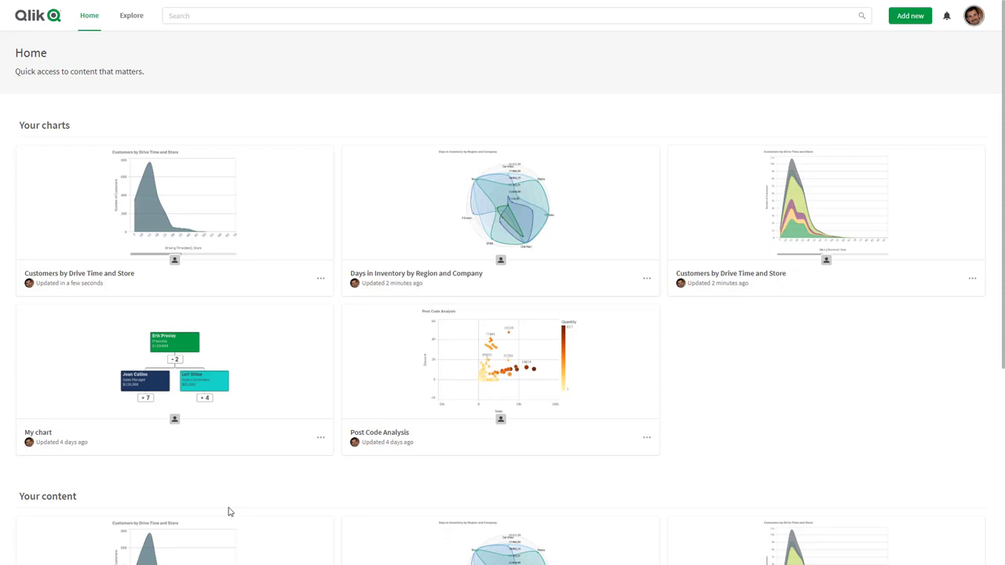
pyautogui.moveTo(206, 214)
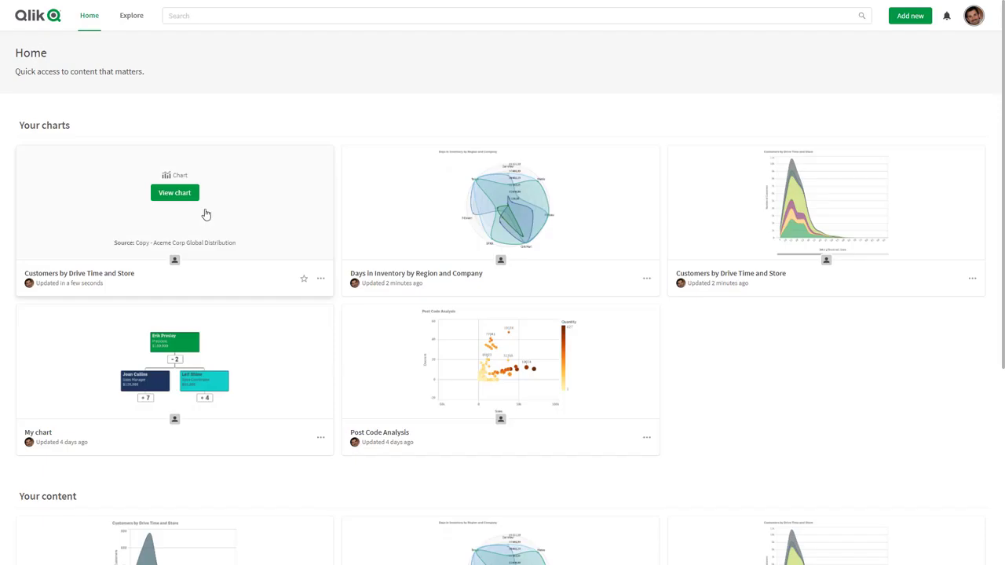
pyautogui.click(174, 192)
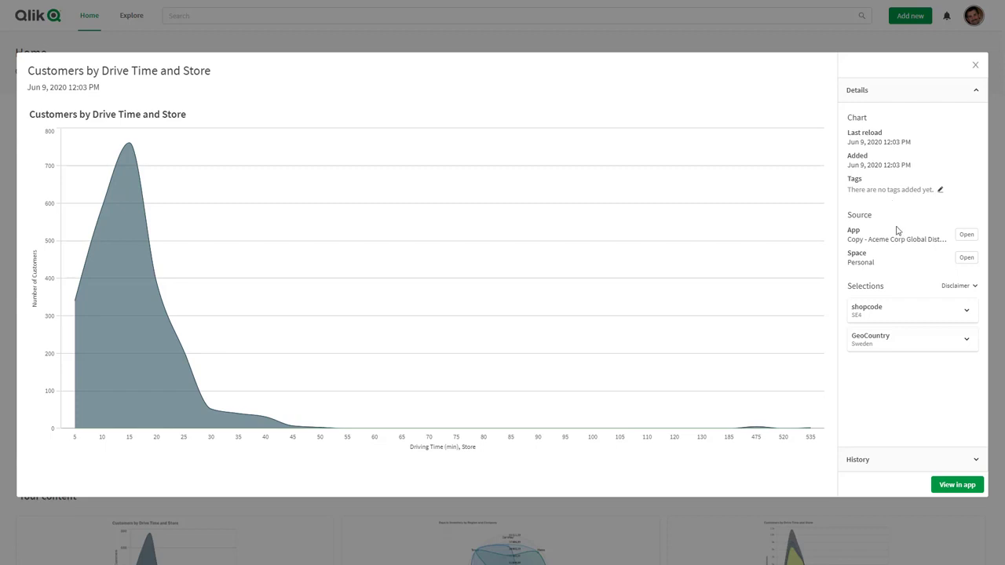
pyautogui.moveTo(909, 403)
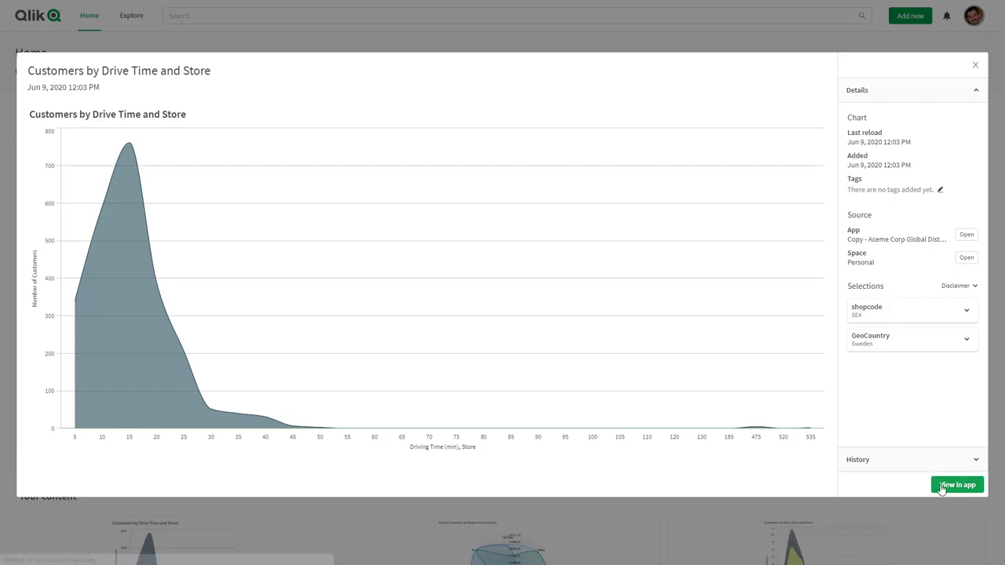
pyautogui.click(957, 484)
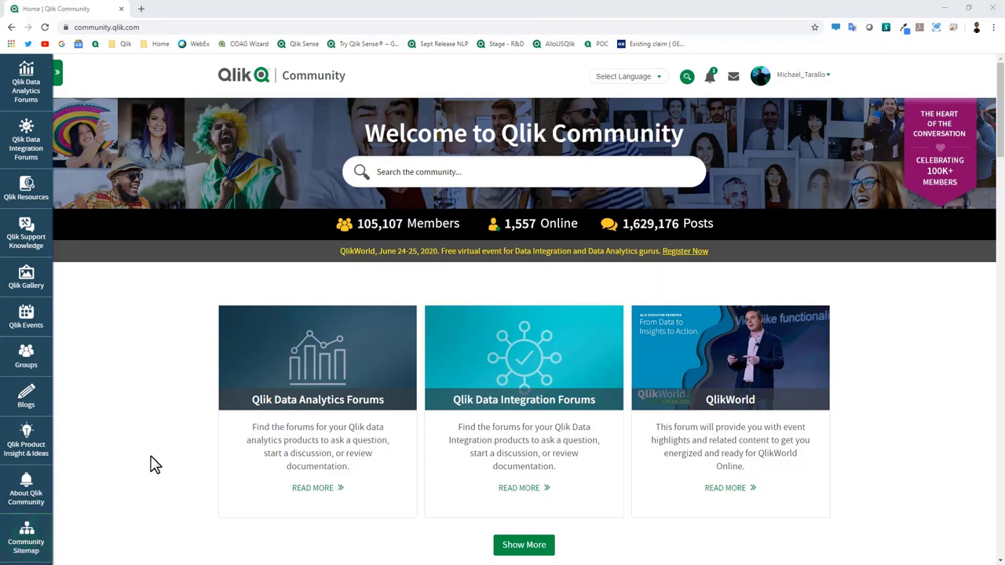
# Go to the Qlik Sense forum under Qlik Data Analytics Forums via the sidebar
pyautogui.click(26, 79)
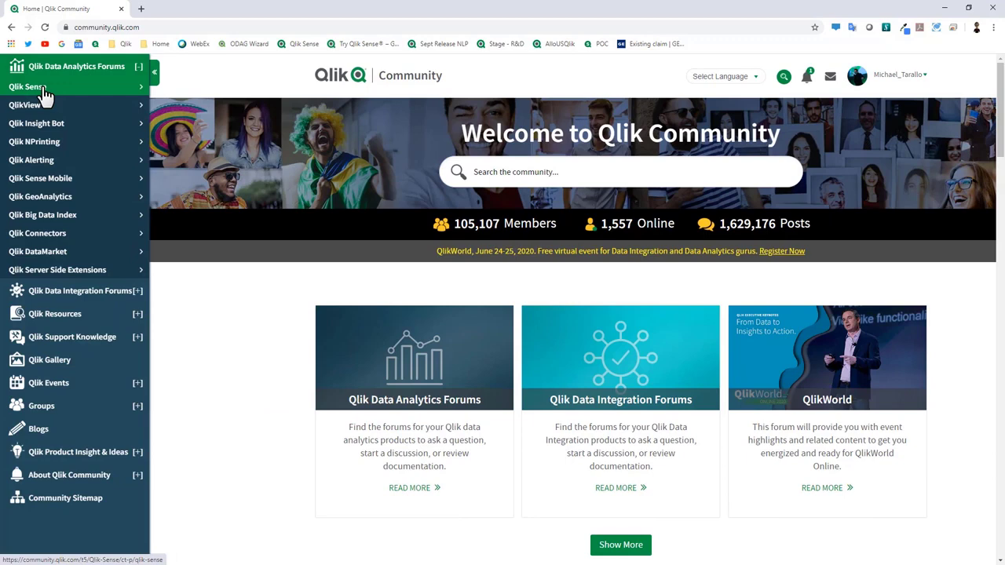
pyautogui.click(28, 87)
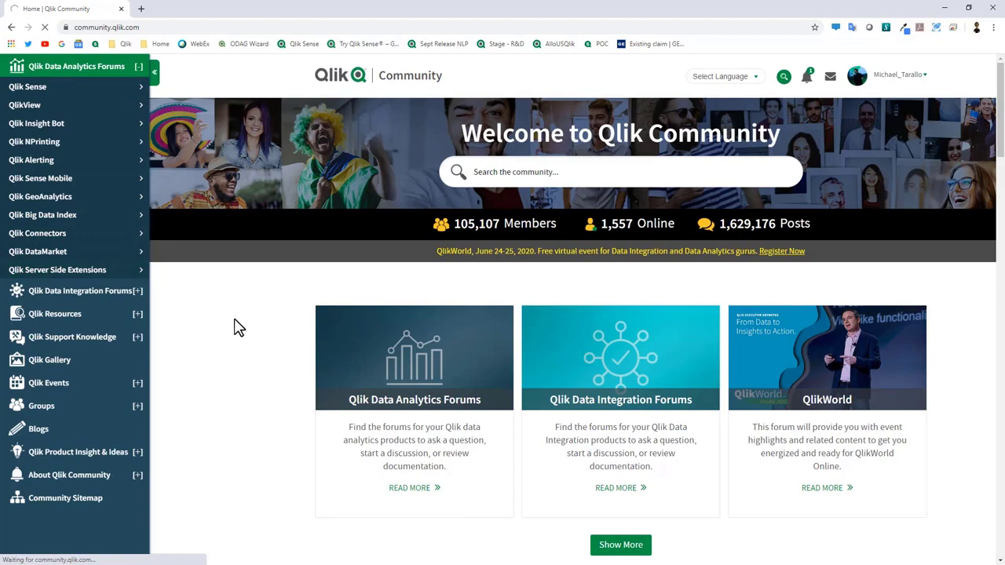
pyautogui.click(28, 86)
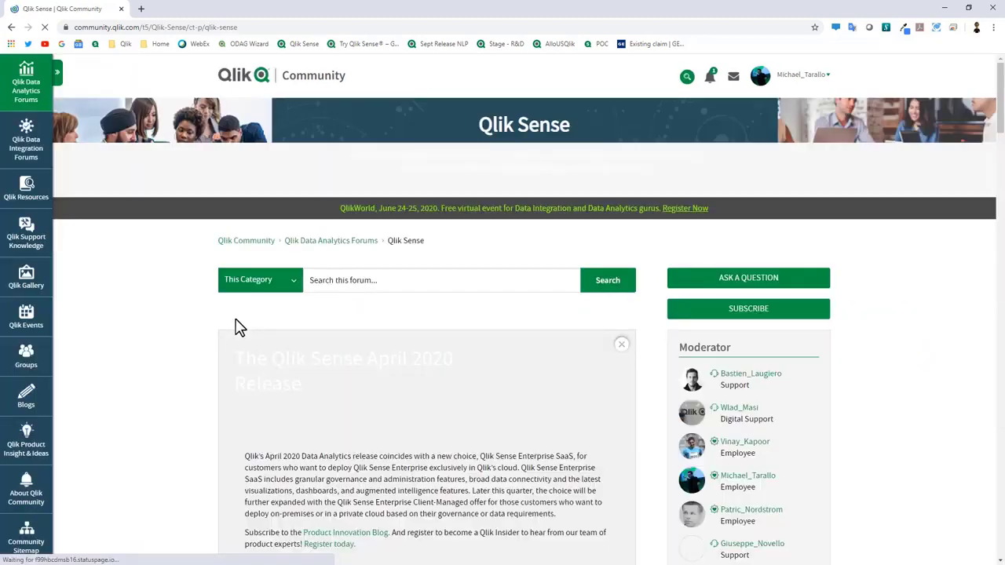
# Open the 'New to Qlik Sense - Topics You Need to Know' article from Featured Content and browse its links
pyautogui.scroll(-3)
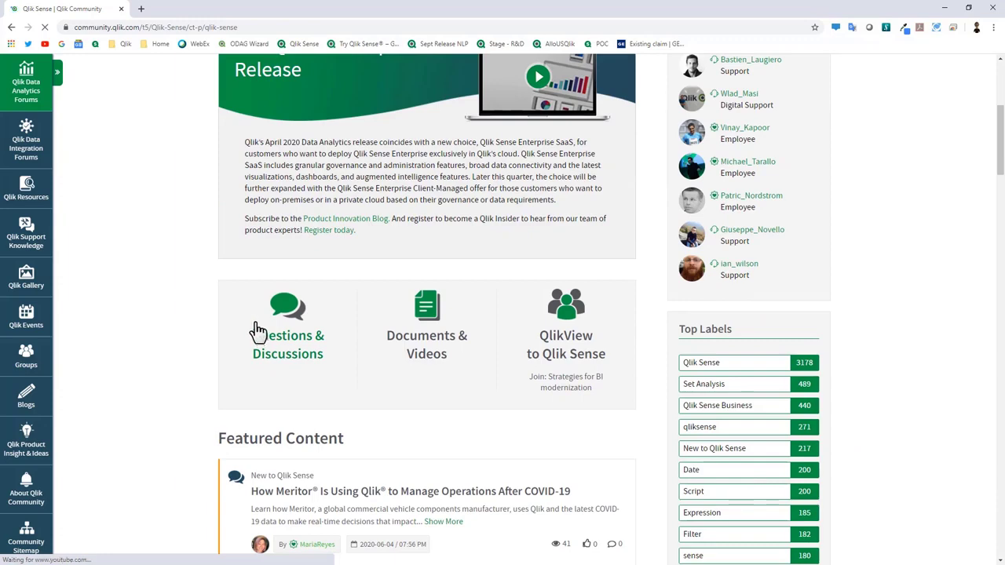
pyautogui.scroll(-3)
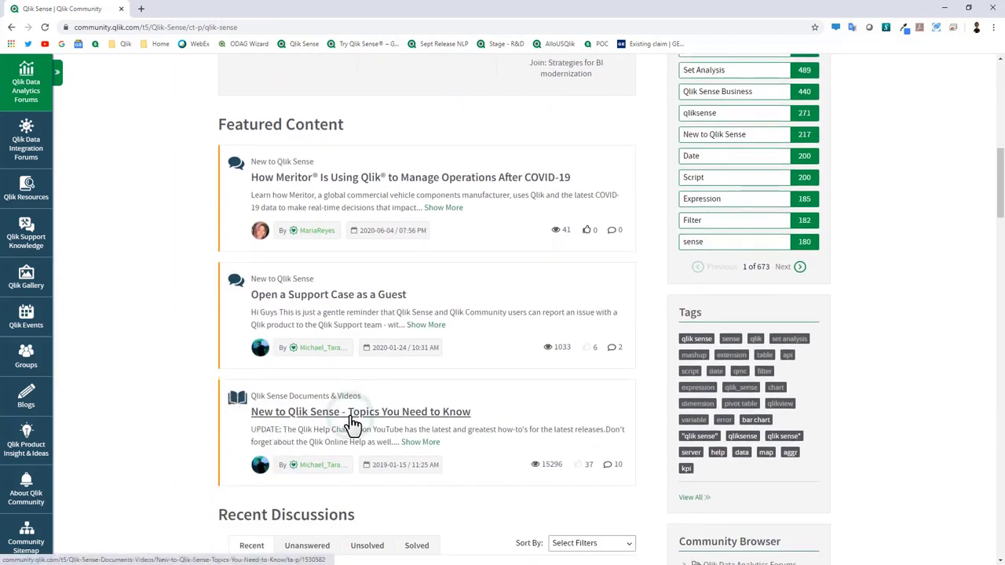
pyautogui.click(361, 411)
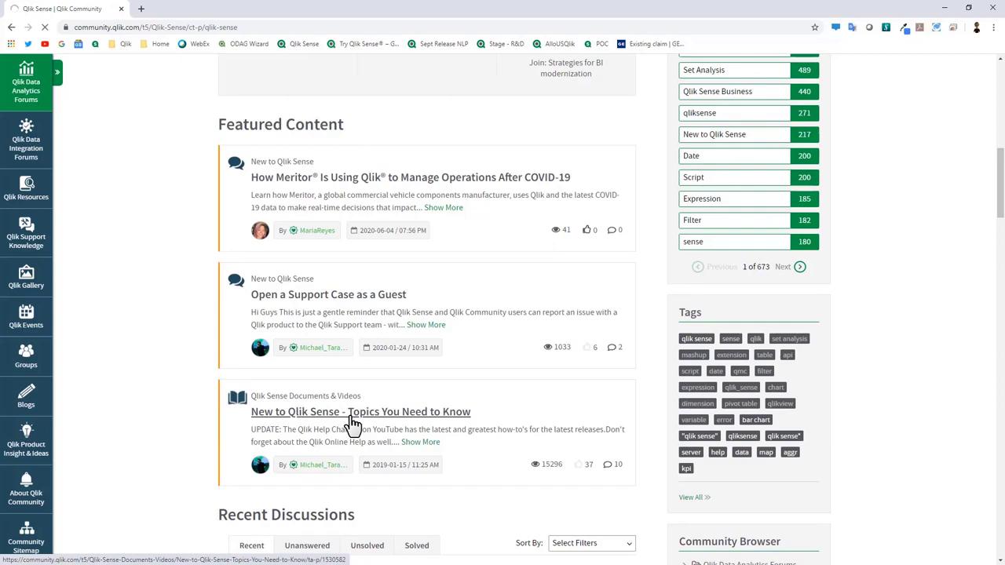
pyautogui.click(360, 412)
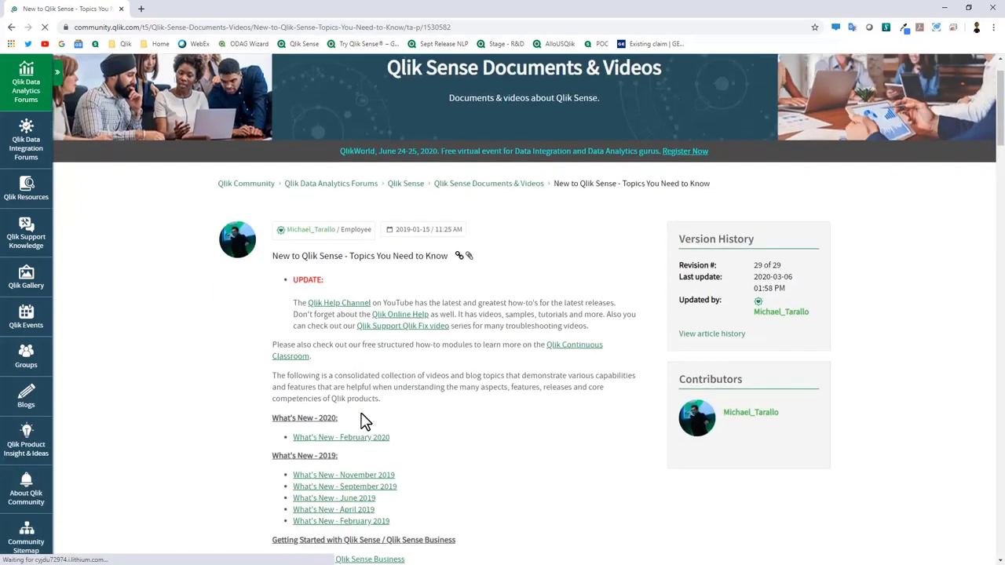
pyautogui.scroll(-3)
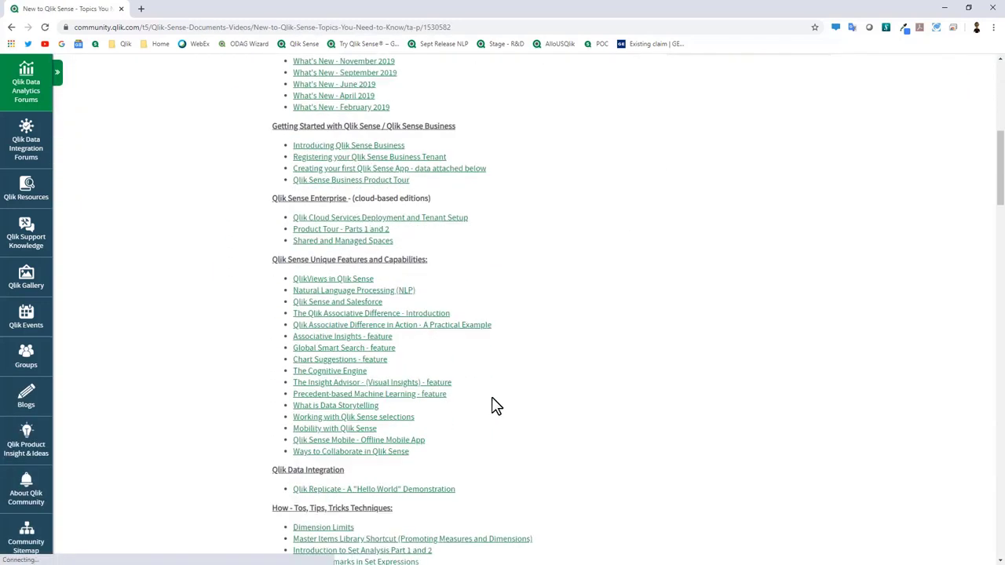
pyautogui.scroll(-3)
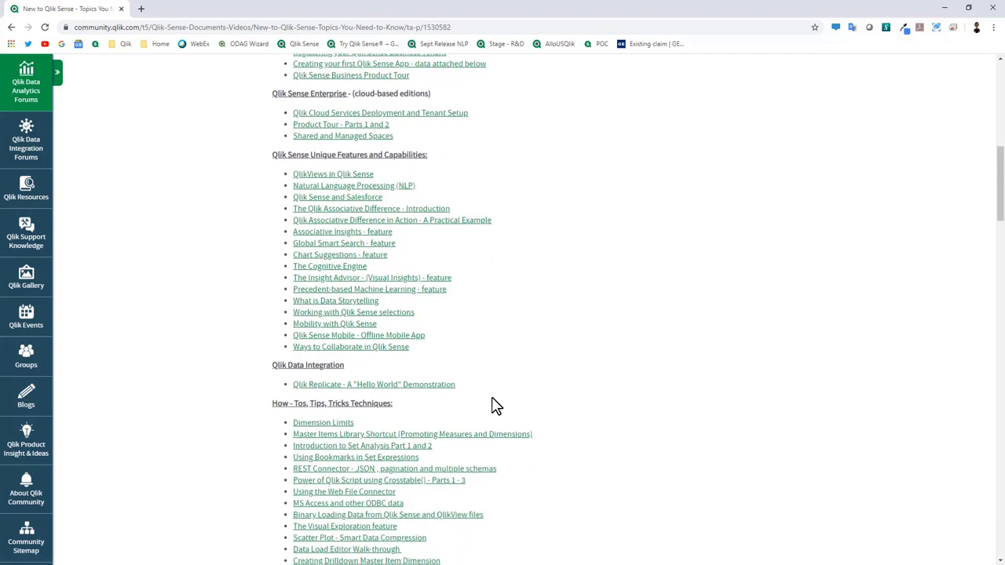
pyautogui.moveTo(585, 382)
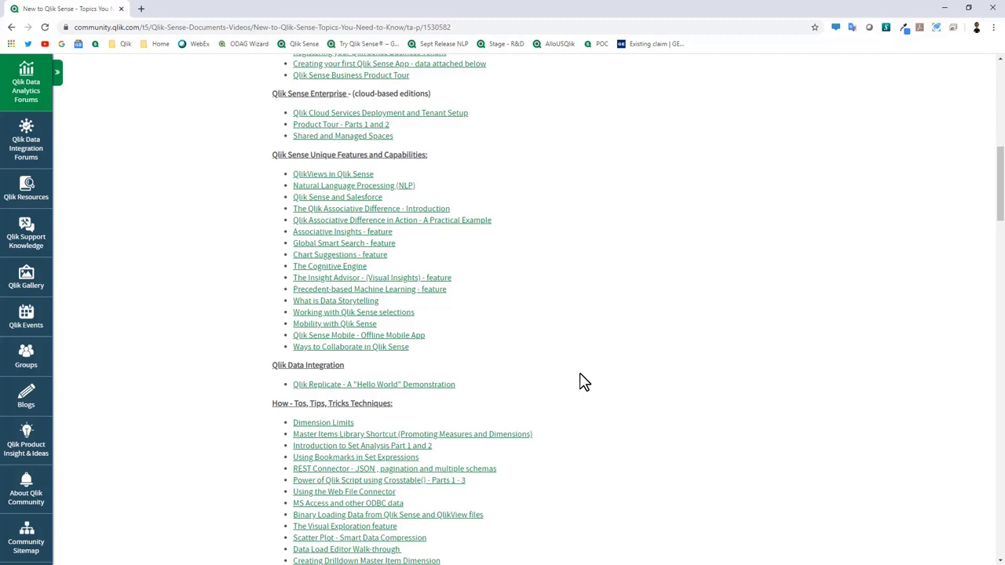
pyautogui.scroll(-3)
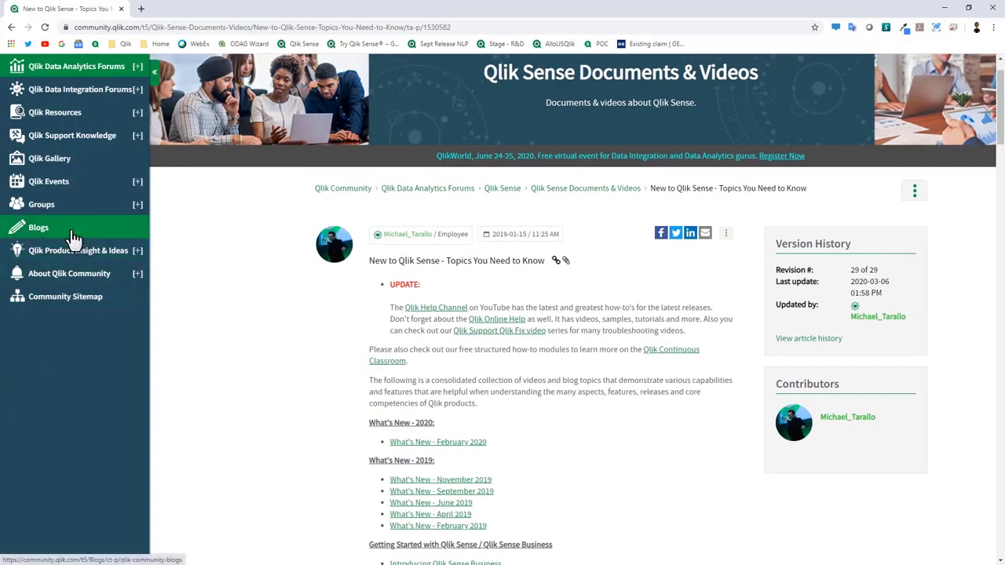
# Open the Qlik Design Blog post 'Be in the Know with my New Webinar Series' and scroll to its video
pyautogui.click(39, 227)
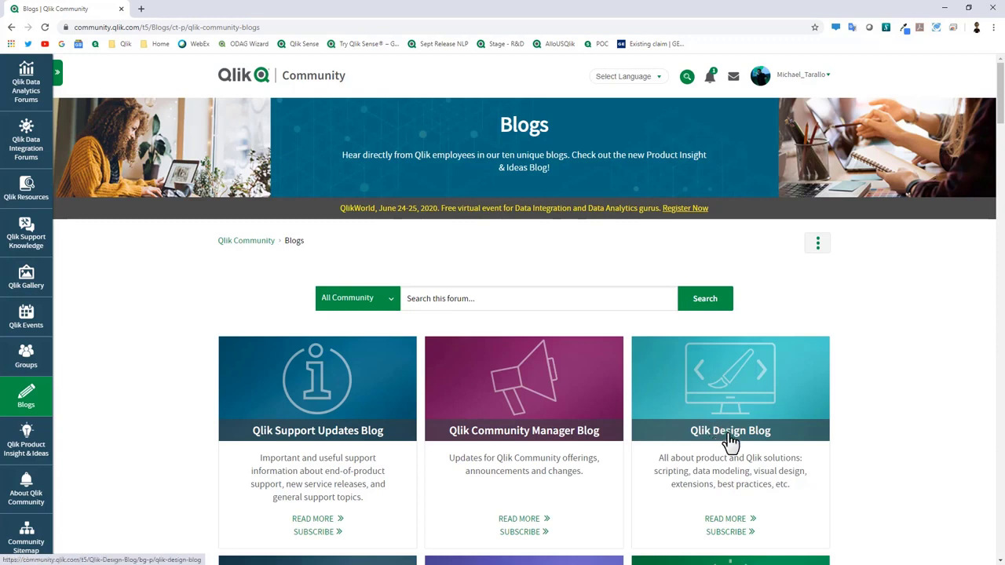
pyautogui.click(730, 431)
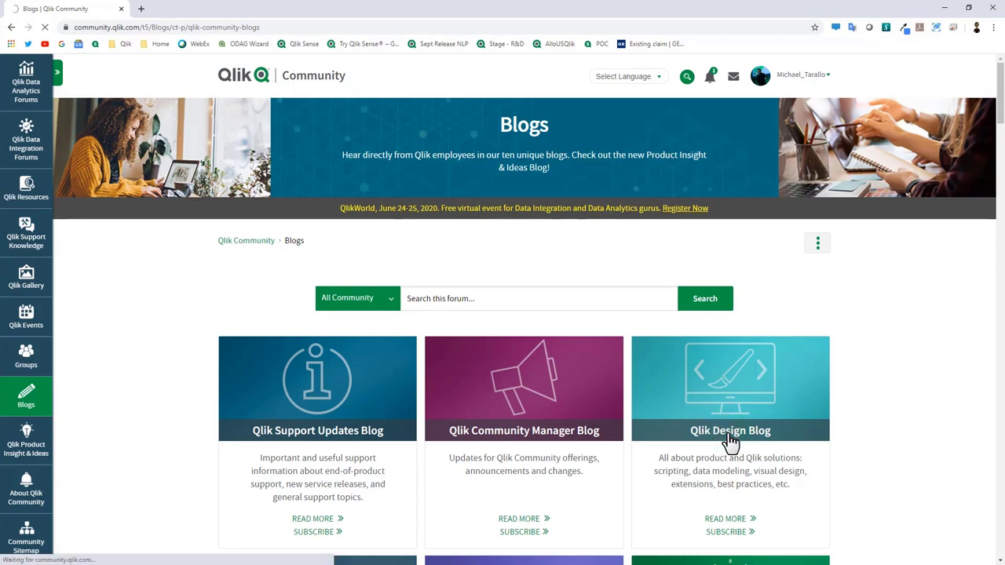
pyautogui.click(729, 430)
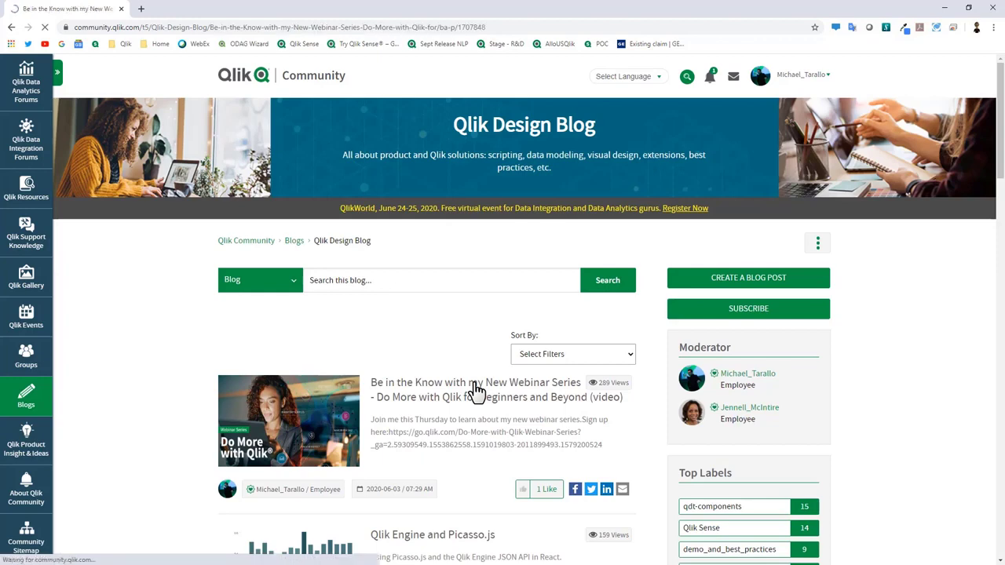
pyautogui.click(475, 389)
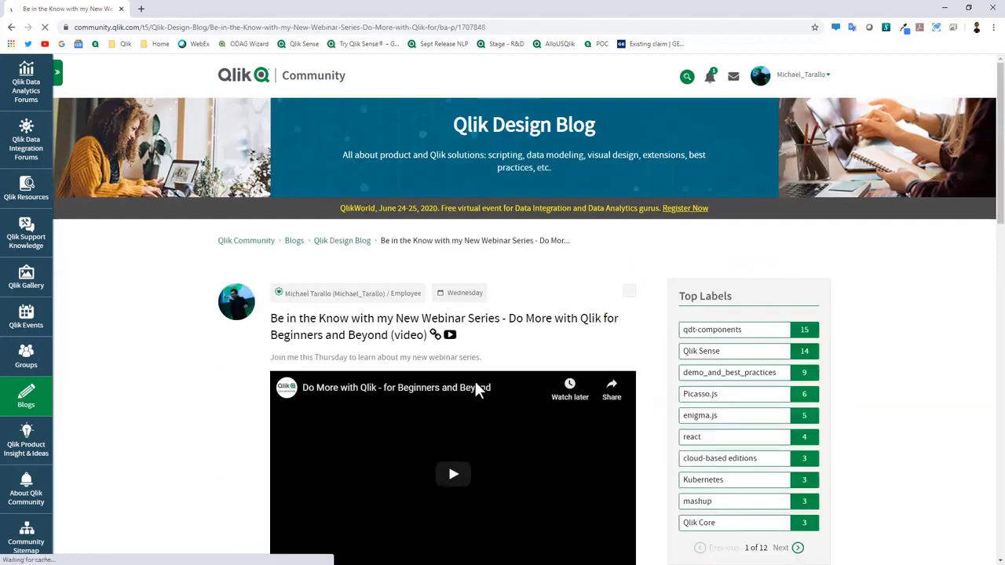
pyautogui.scroll(-3)
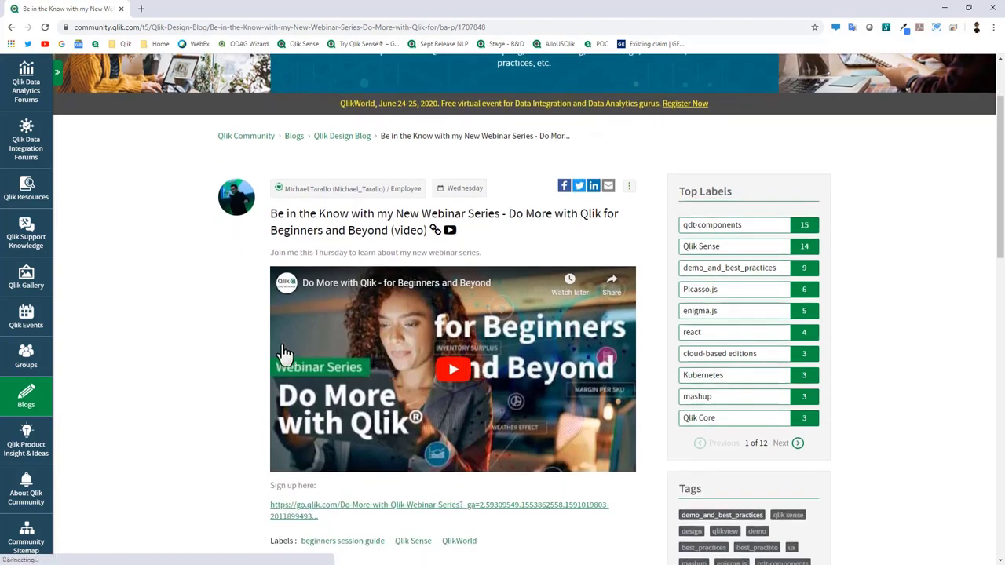
pyautogui.moveTo(263, 350)
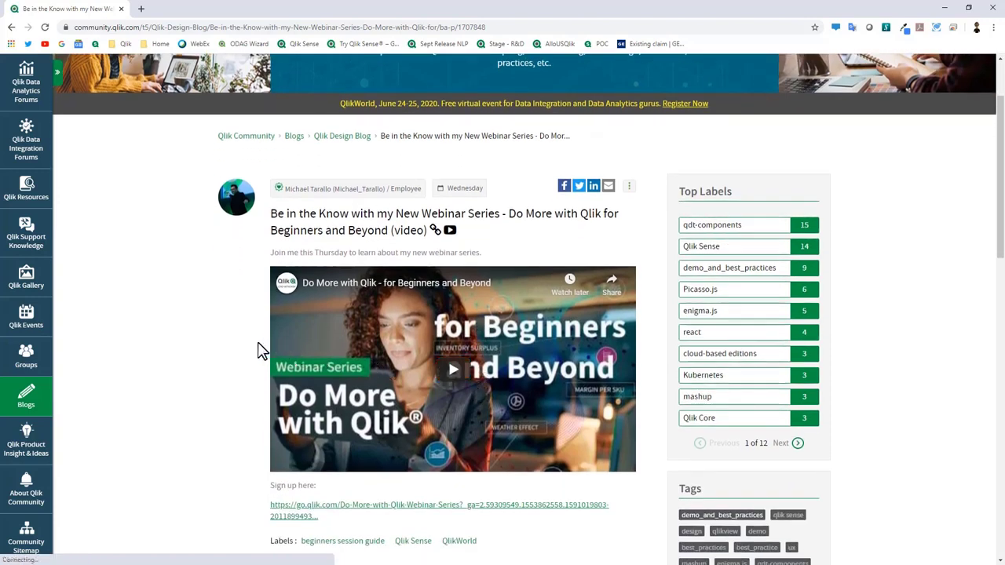